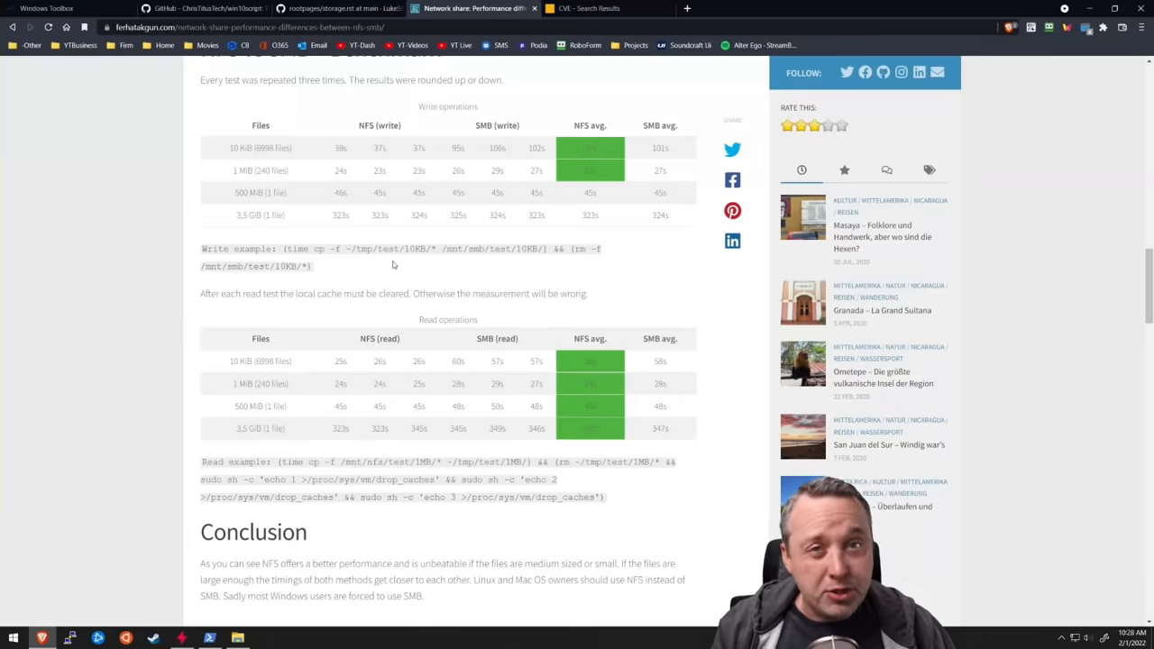
pyautogui.moveTo(381, 272)
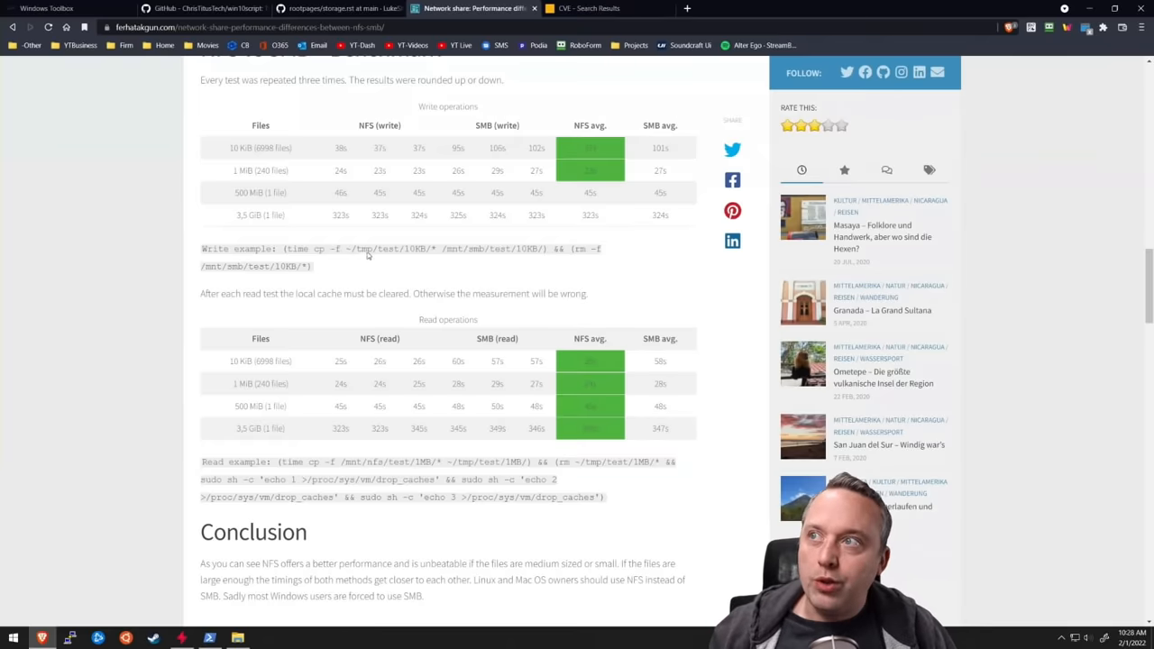
pyautogui.moveTo(500, 404)
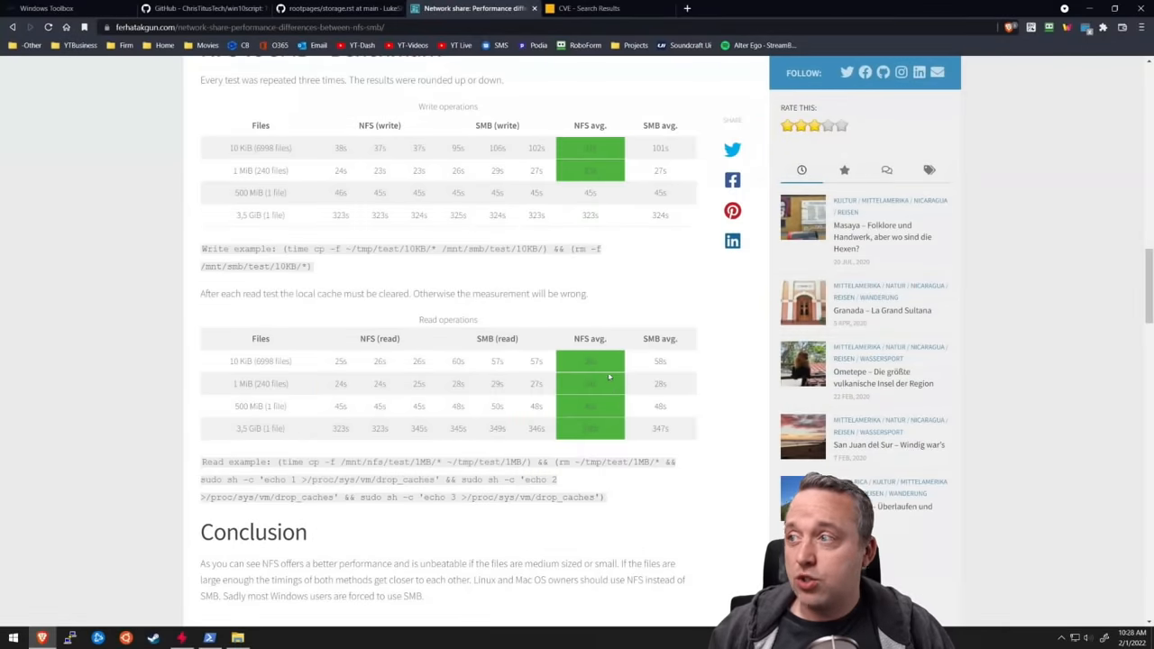
pyautogui.moveTo(658, 31)
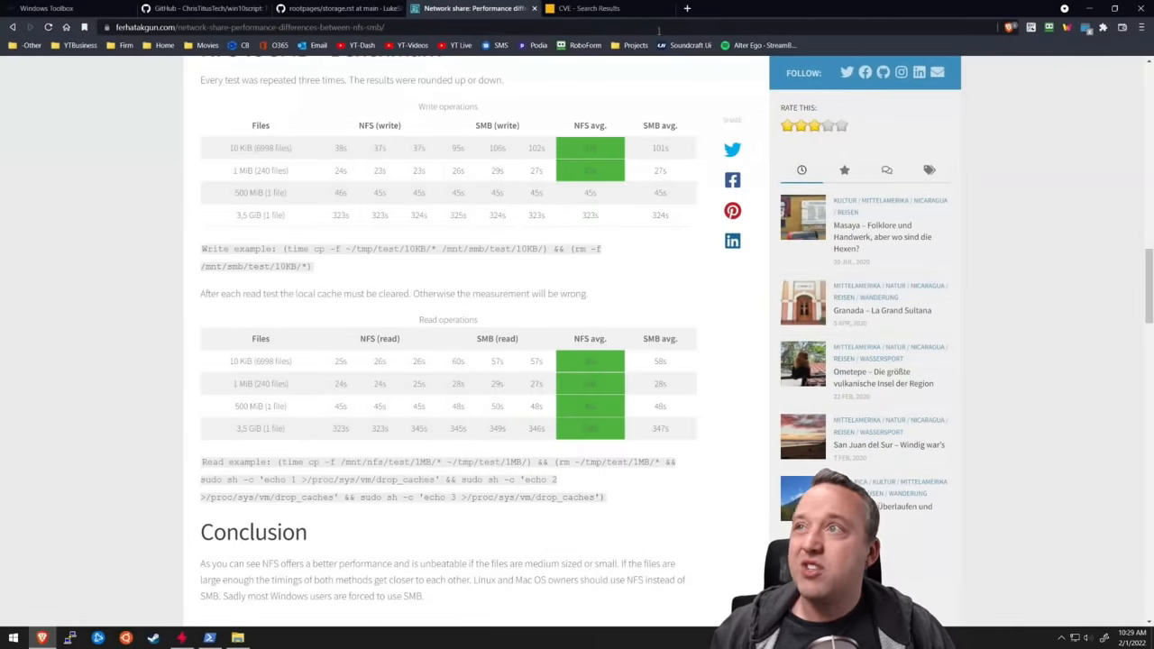
# Switch to the CVE search results and scroll to the top of the 476 SMB records
pyautogui.click(585, 8)
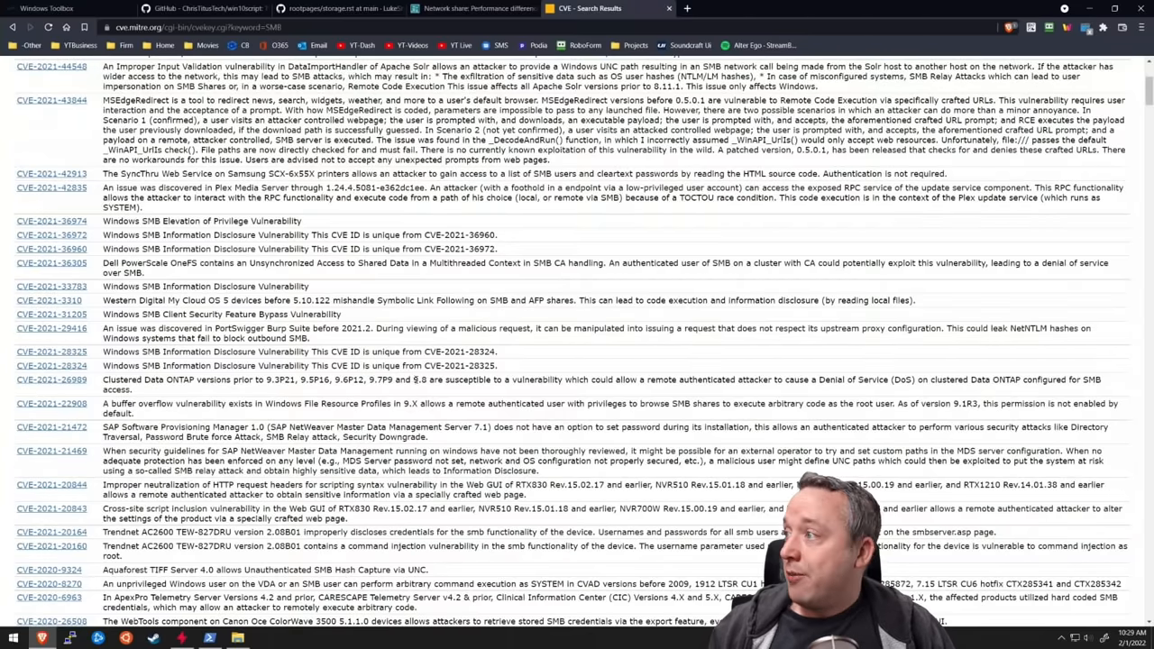
pyautogui.scroll(3)
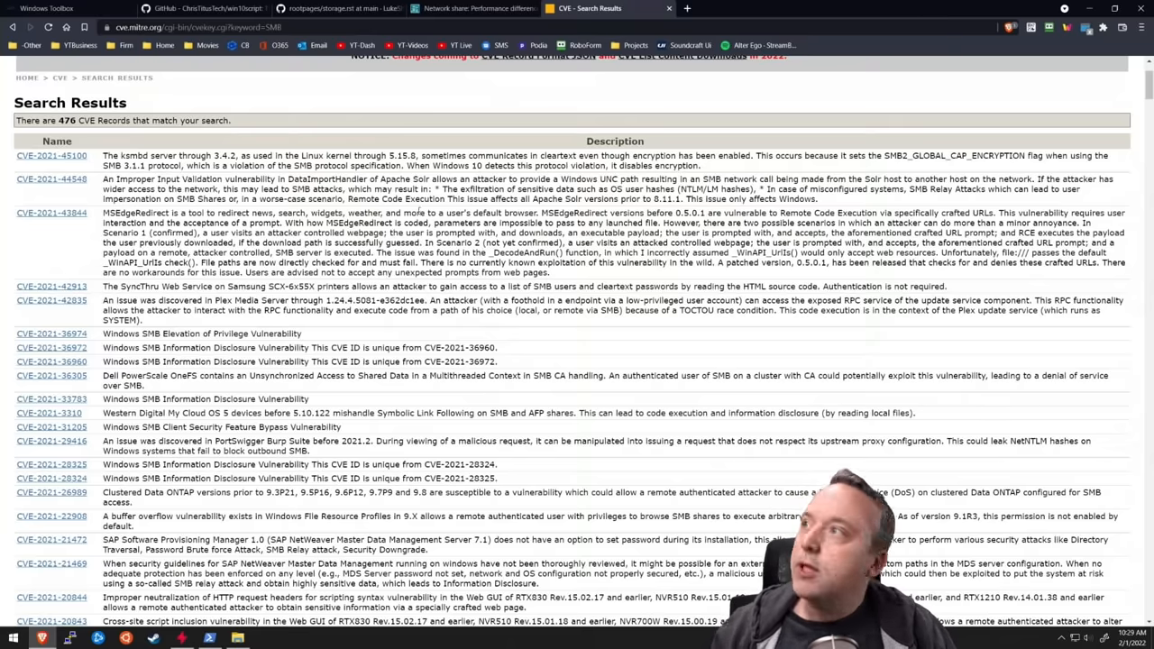
# Switch to the GitHub storage.rst guide and scroll through its NFS client section
pyautogui.click(338, 8)
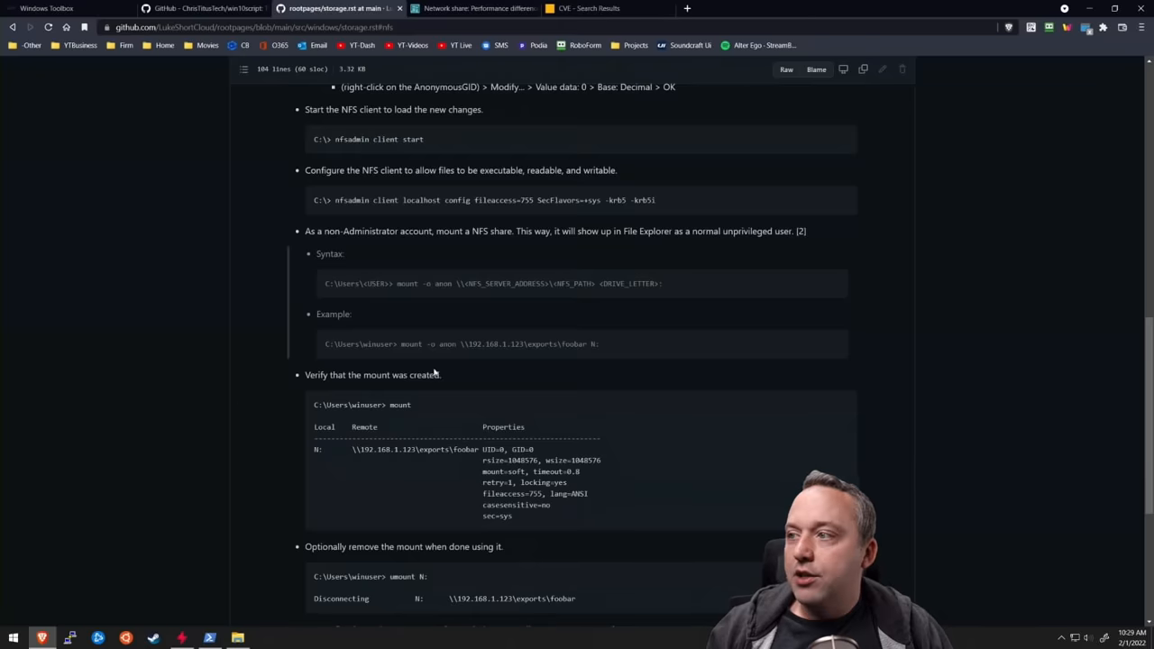
pyautogui.scroll(3)
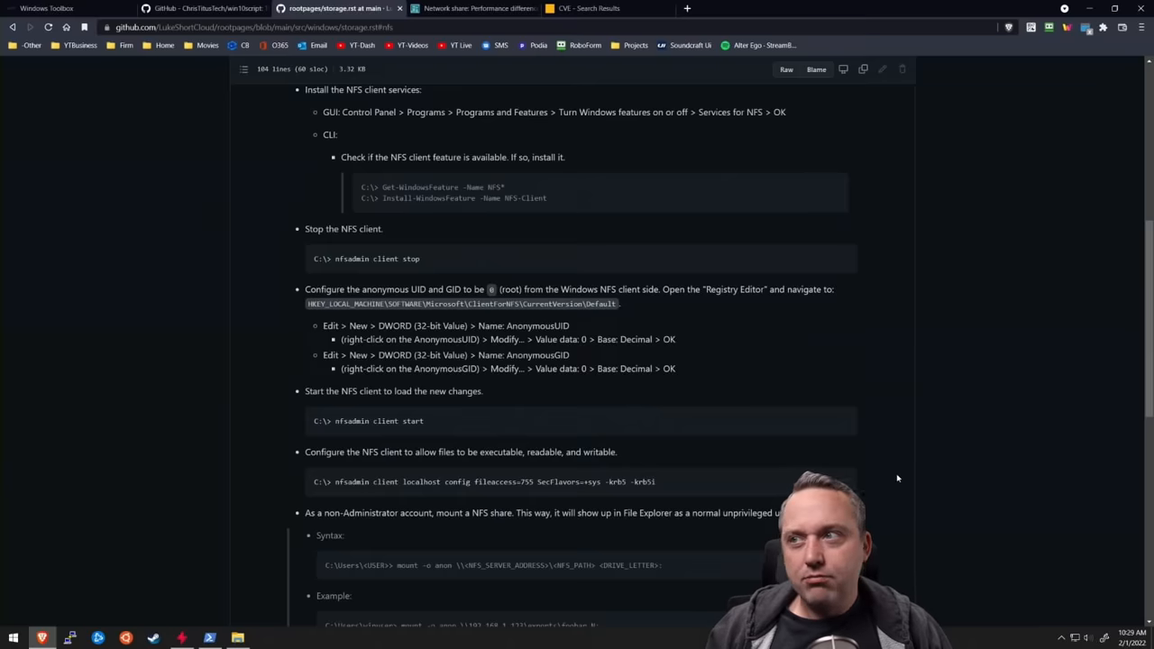
pyautogui.moveTo(836, 415)
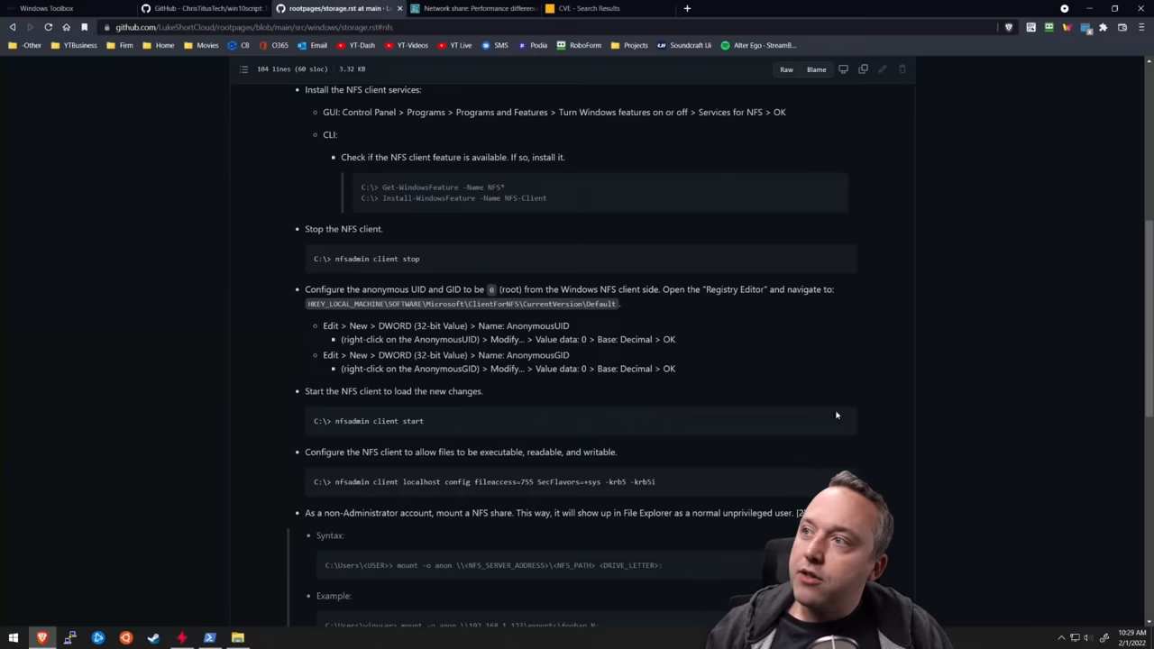
pyautogui.moveTo(670, 282)
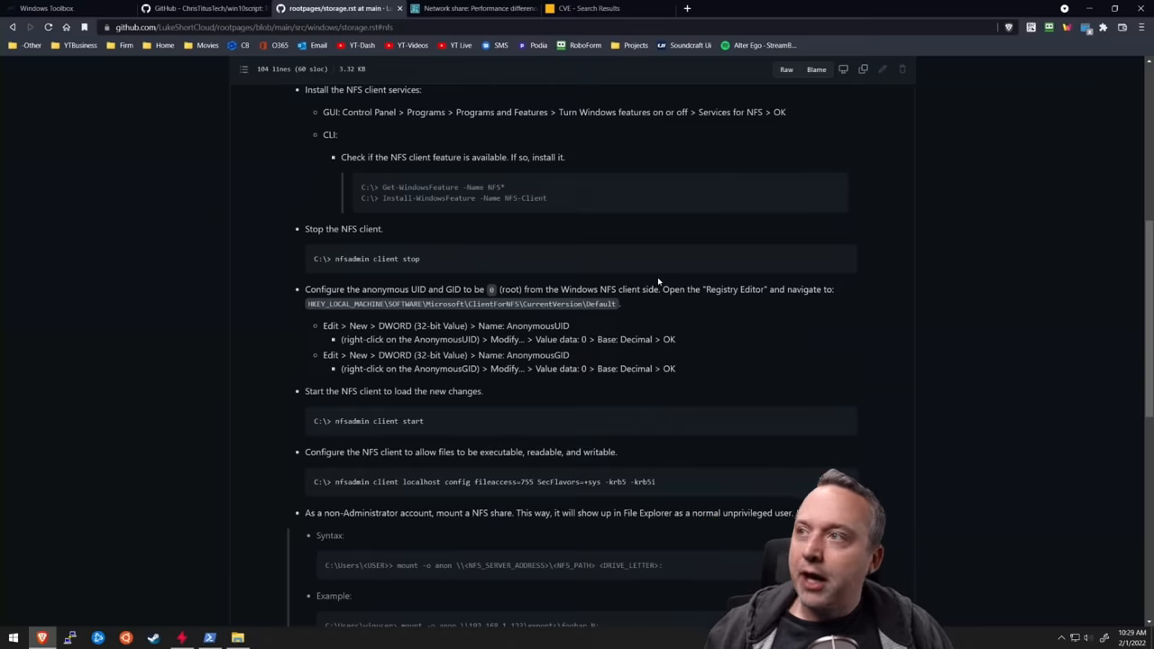
pyautogui.moveTo(361, 496)
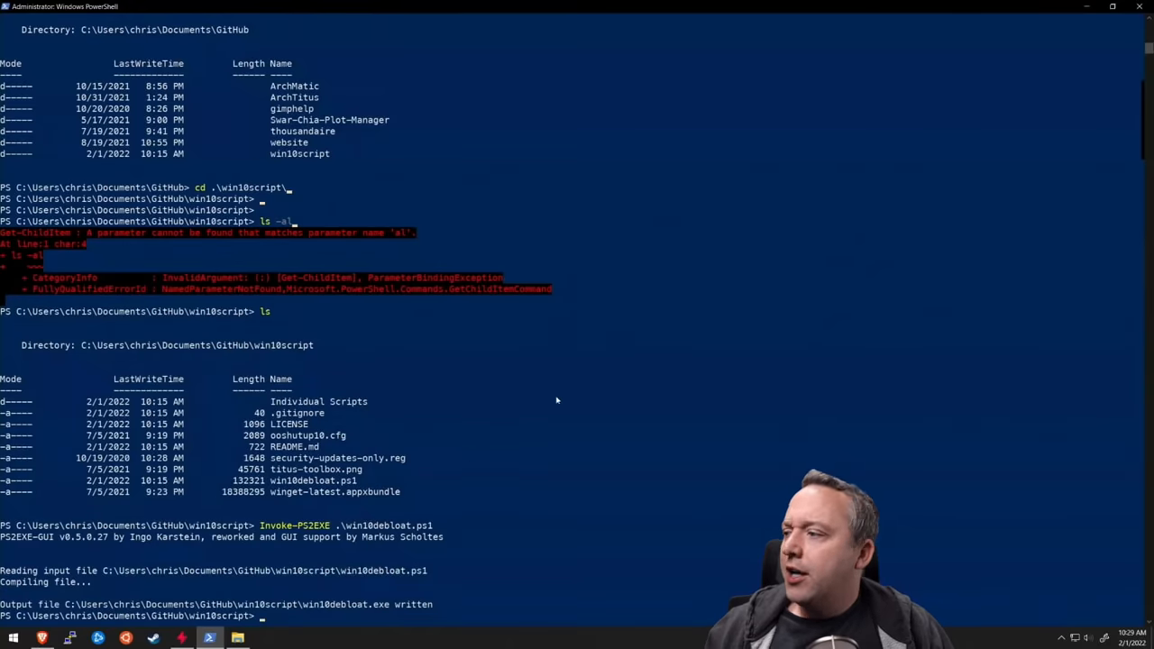
pyautogui.write('iwr -useb https://git.io/JJ8R4 | iex')
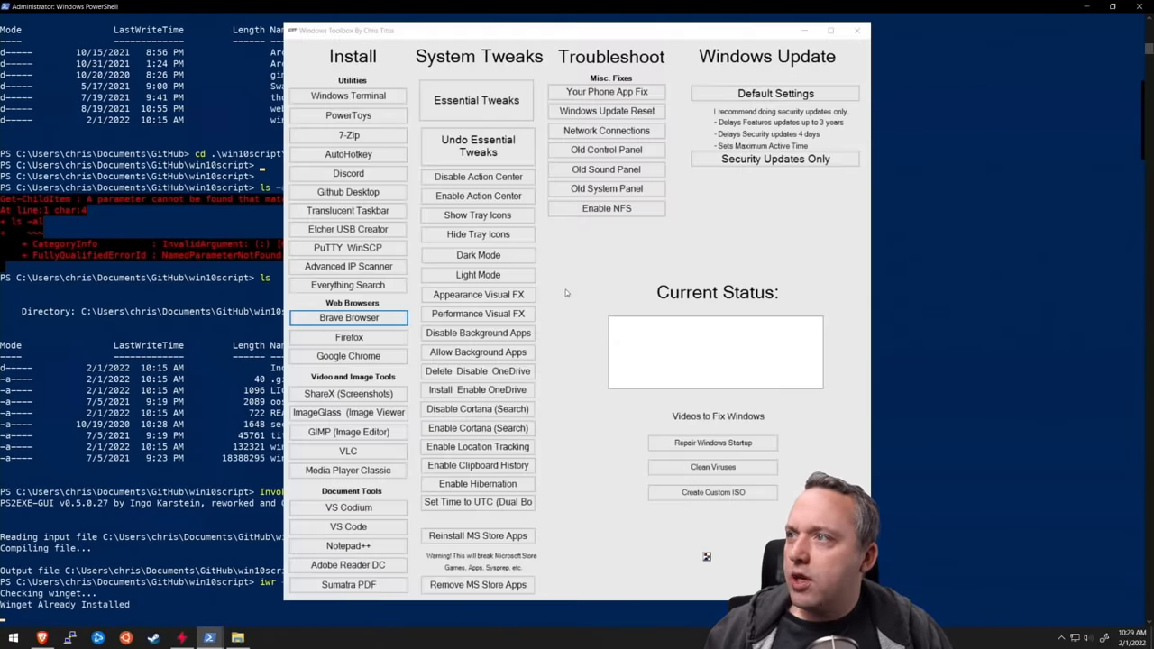
pyautogui.moveTo(606, 208)
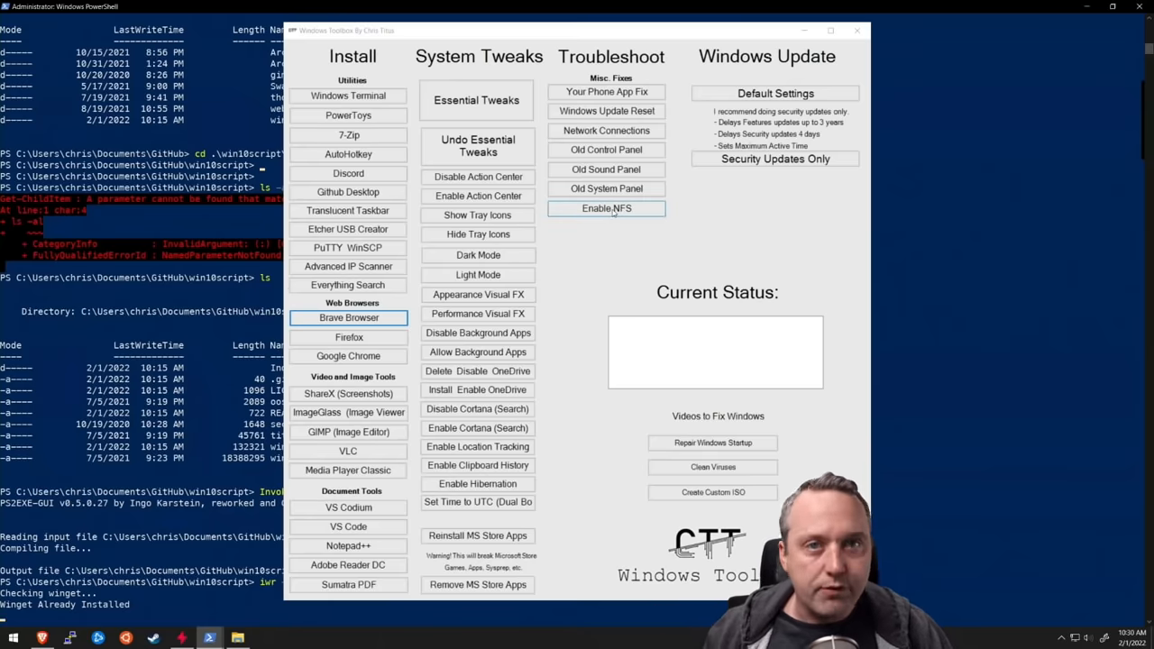
pyautogui.moveTo(617, 209)
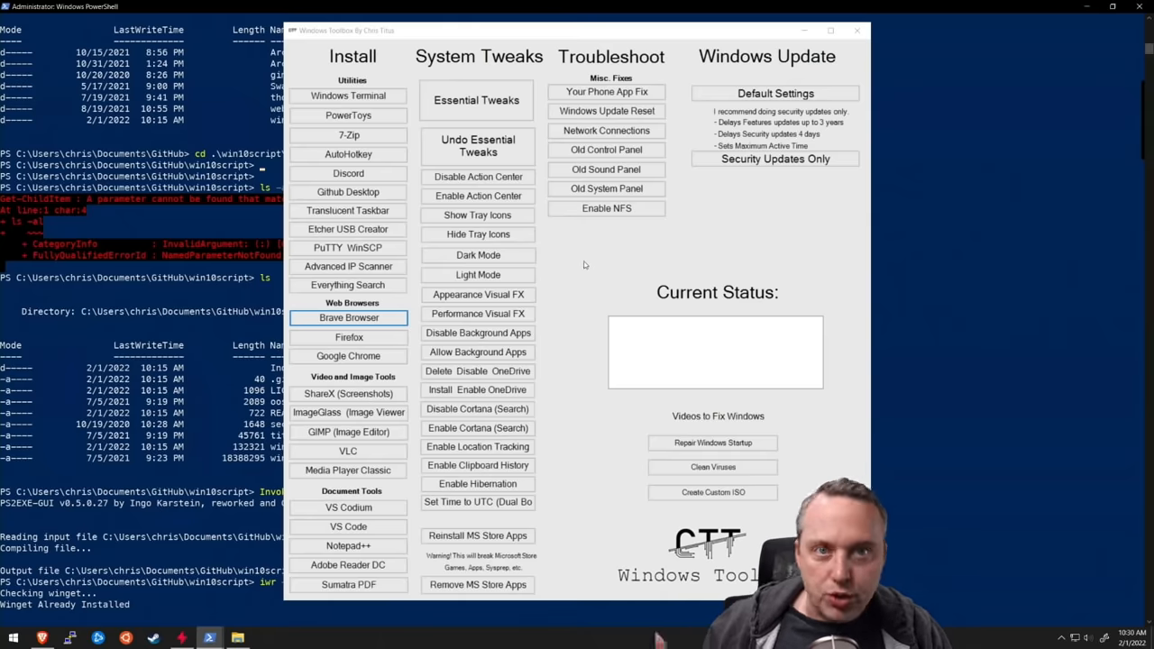
pyautogui.moveTo(545, 265)
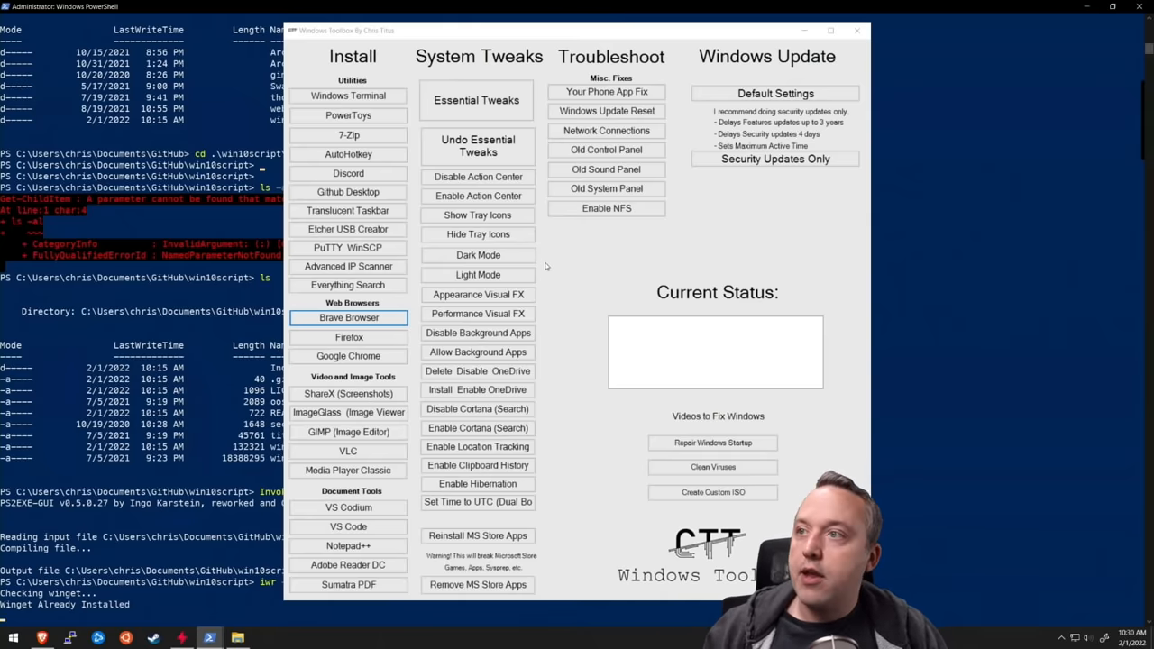
pyautogui.moveTo(593, 294)
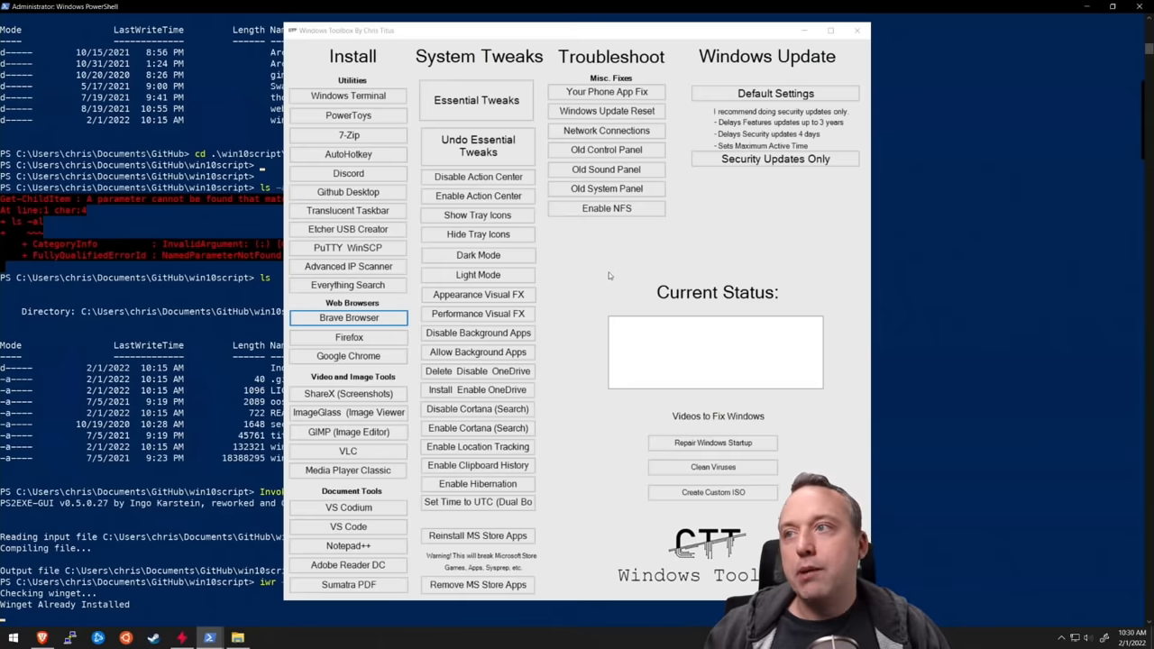
pyautogui.moveTo(604, 252)
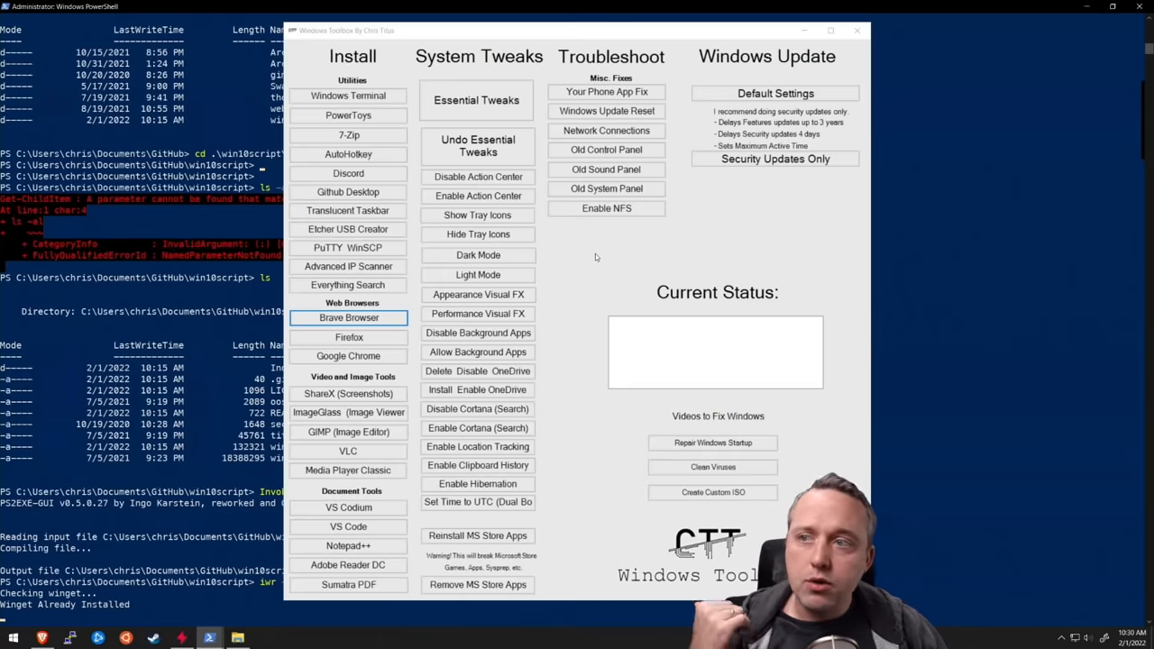
pyautogui.moveTo(602, 268)
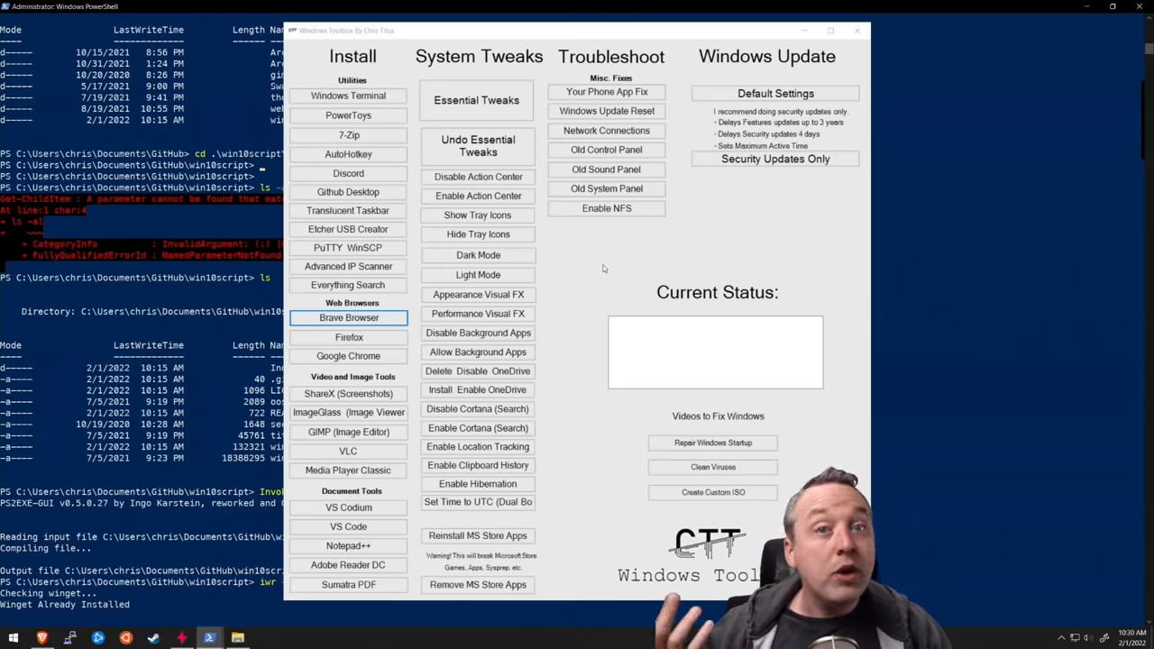
pyautogui.moveTo(619, 279)
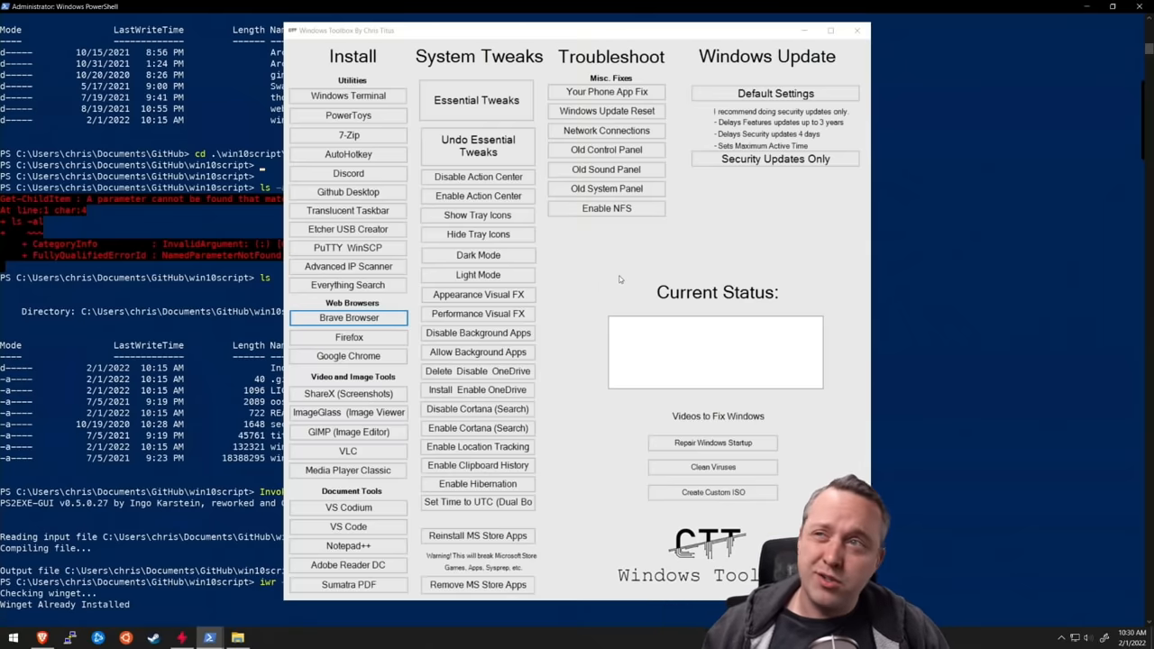
pyautogui.moveTo(598, 263)
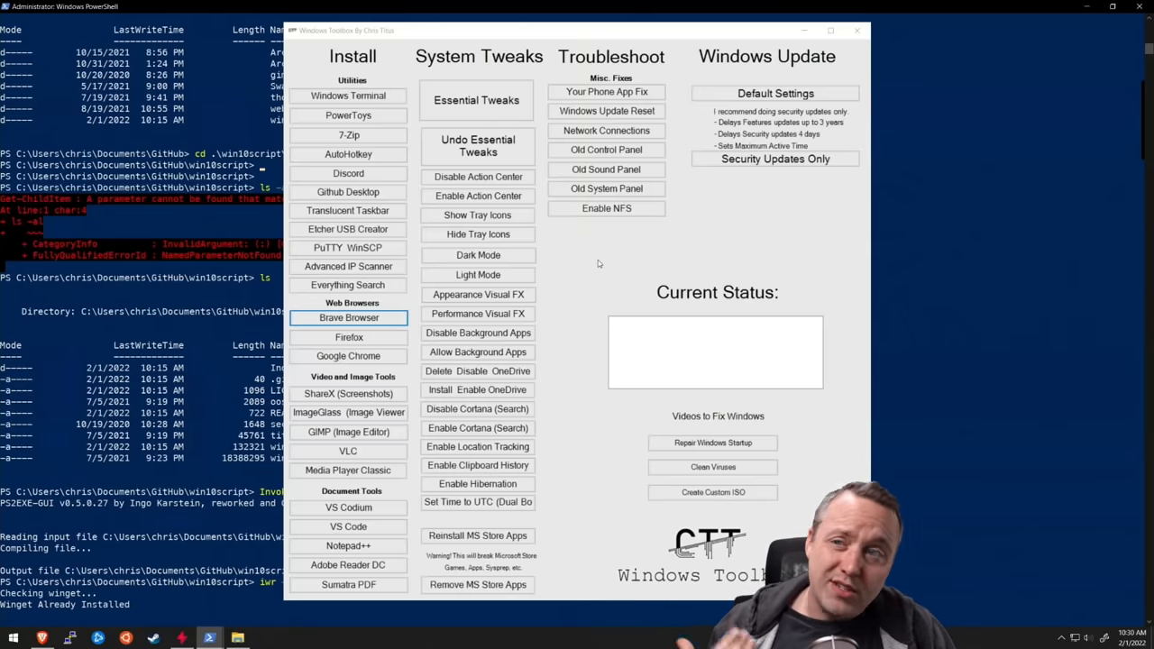
pyautogui.moveTo(595, 257)
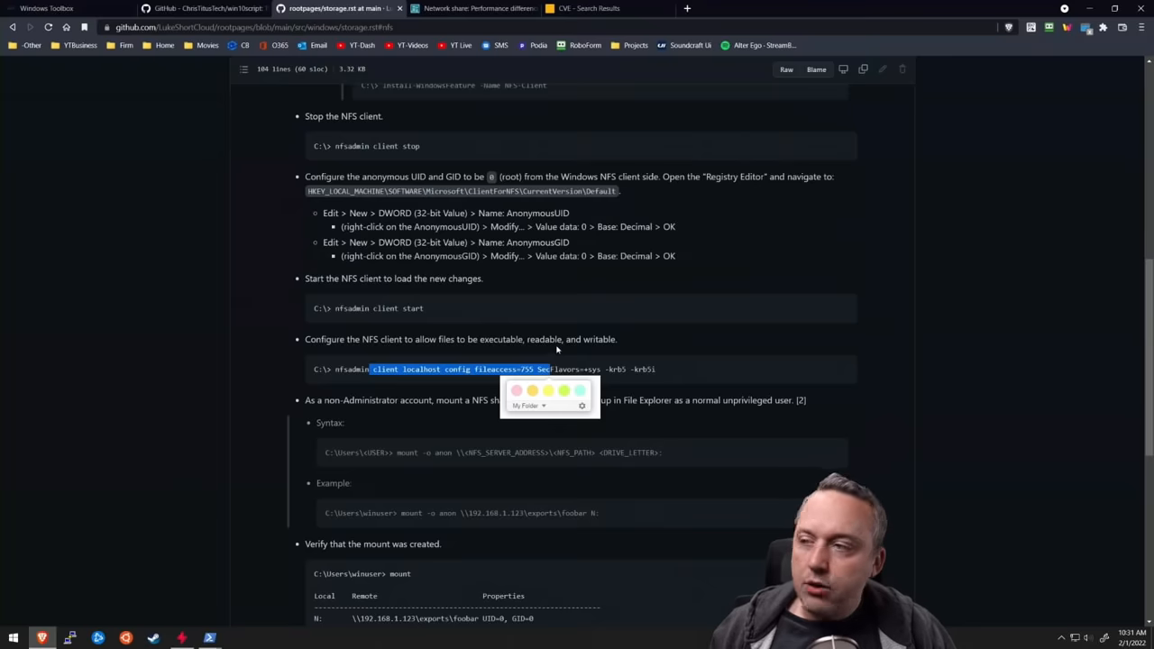
# Scroll storage.rst through NFS client installation, configuration and share-mounting instructions
pyautogui.scroll(-3)
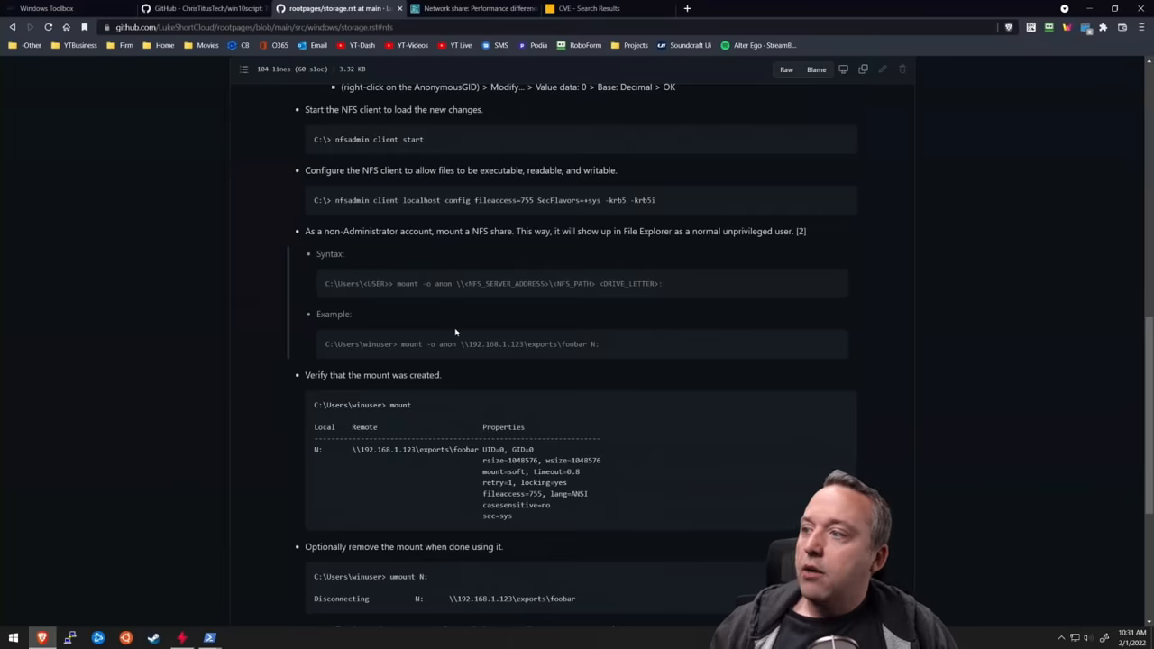
pyautogui.moveTo(493, 335)
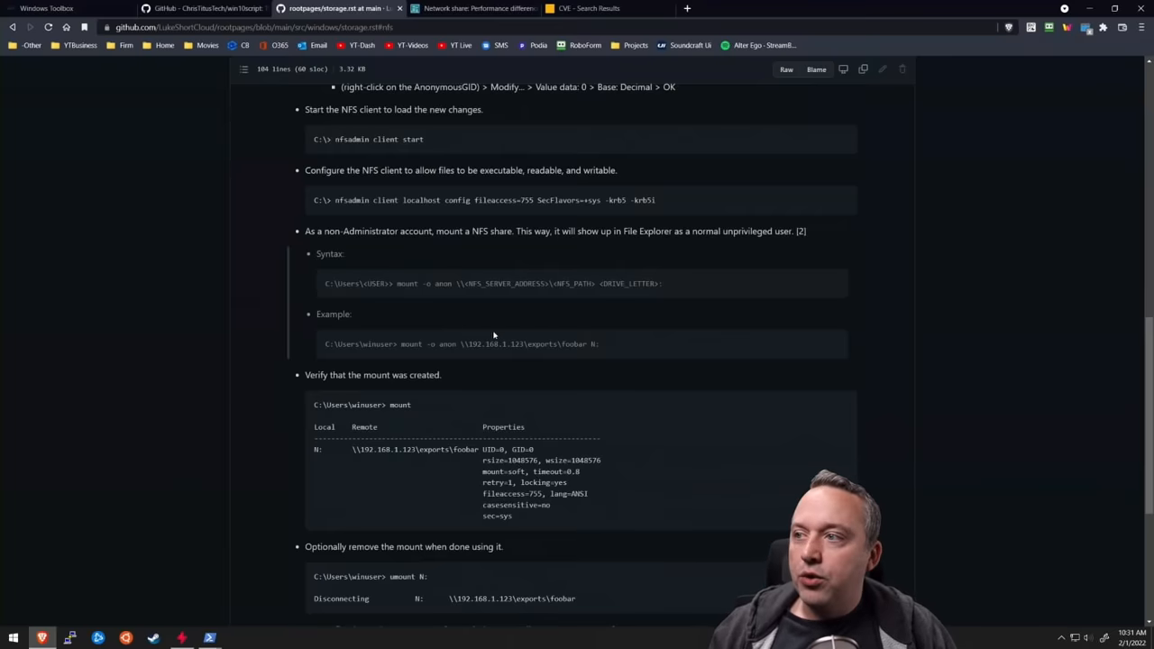
pyautogui.moveTo(465, 318)
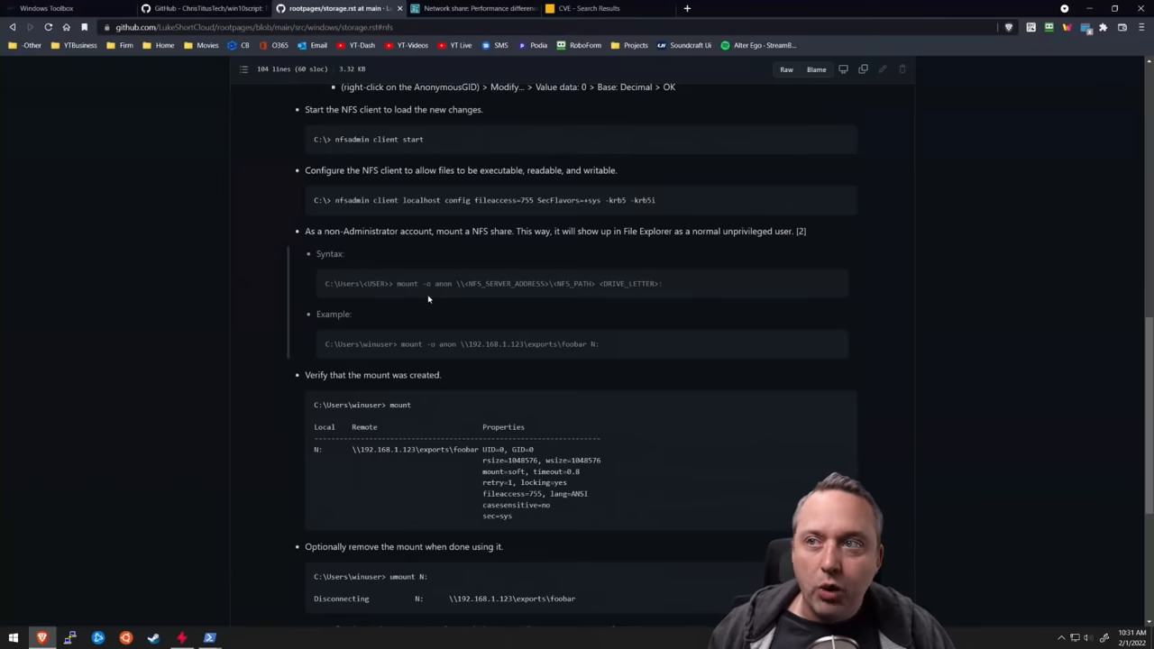
pyautogui.moveTo(441, 300)
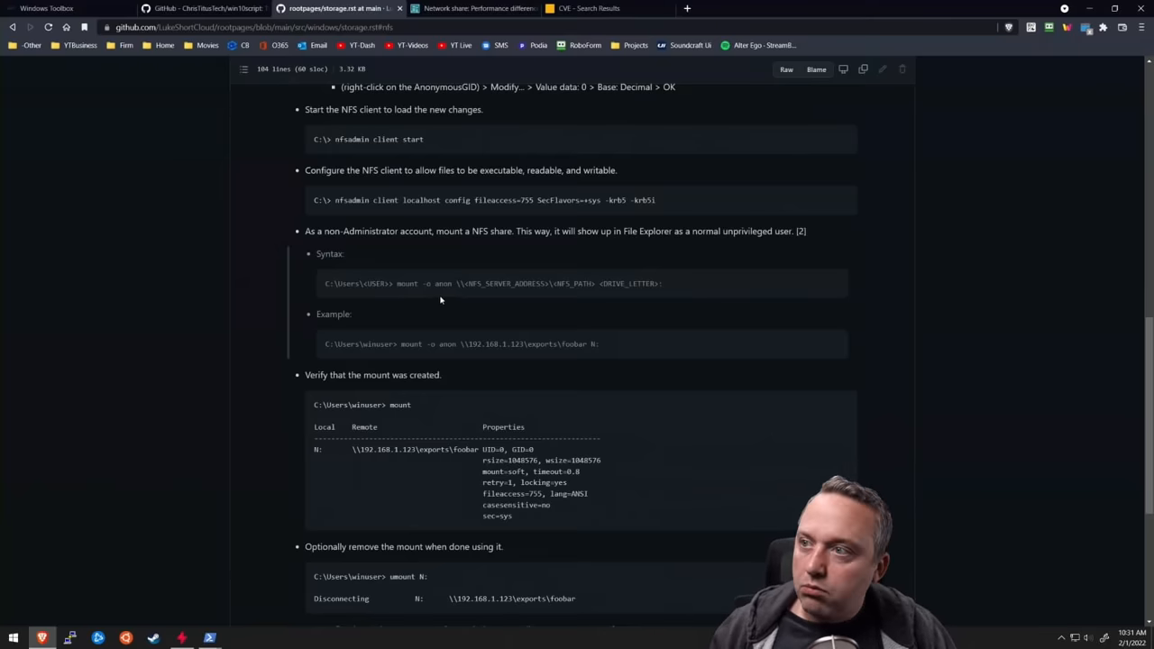
pyautogui.moveTo(460, 318)
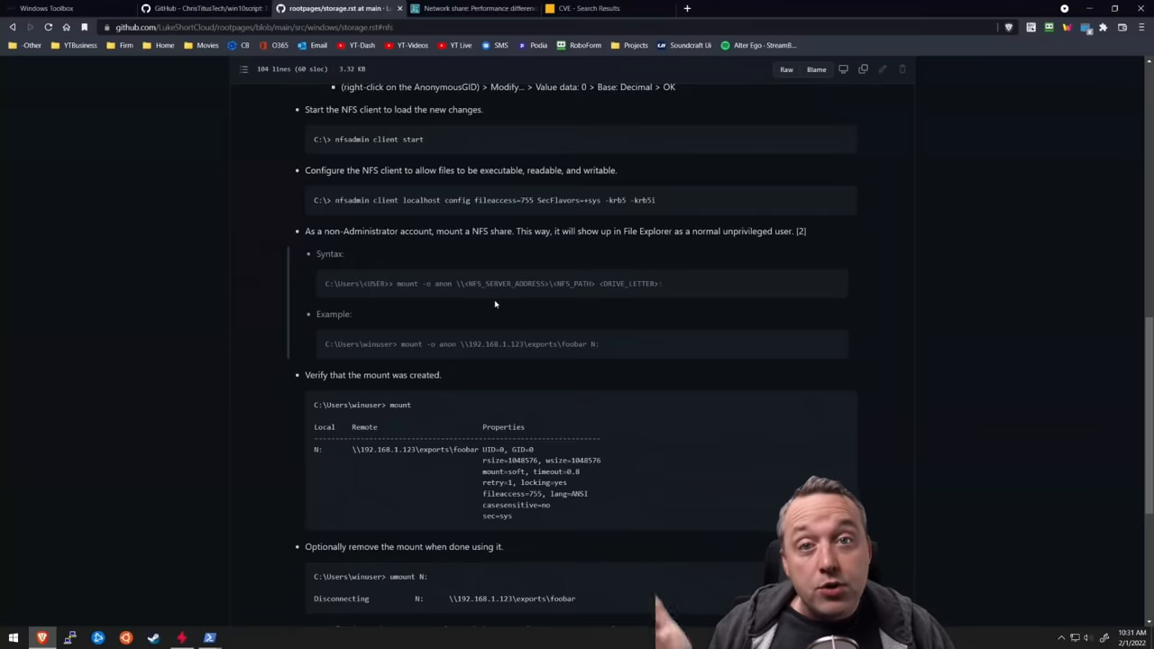
pyautogui.moveTo(580, 254)
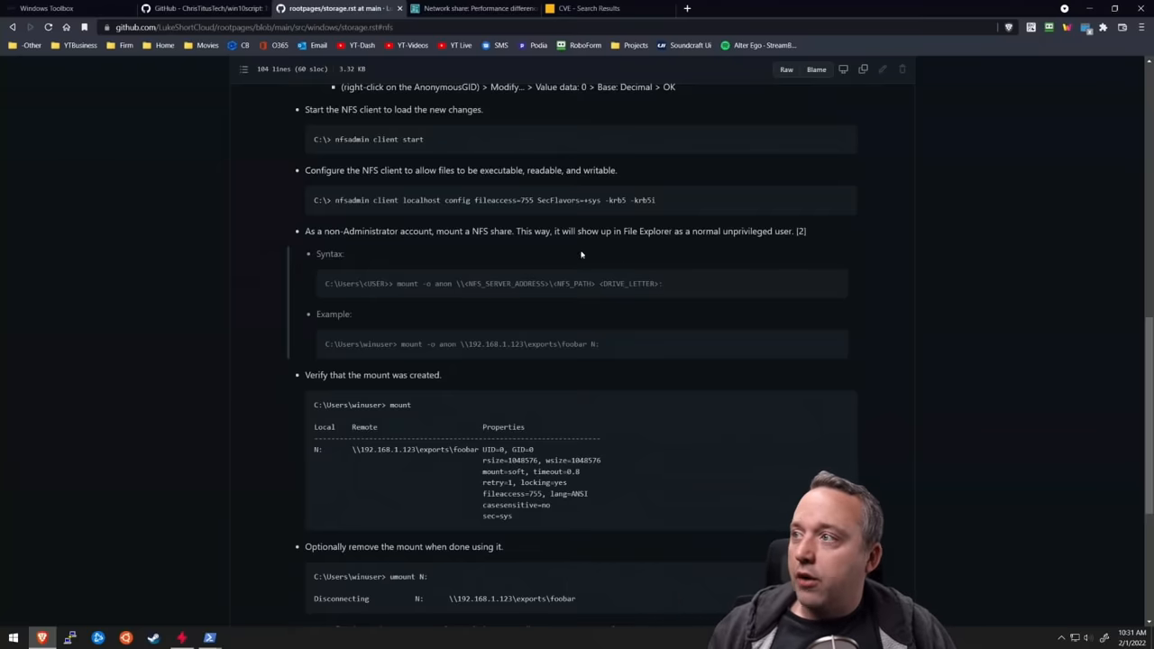
pyautogui.scroll(3)
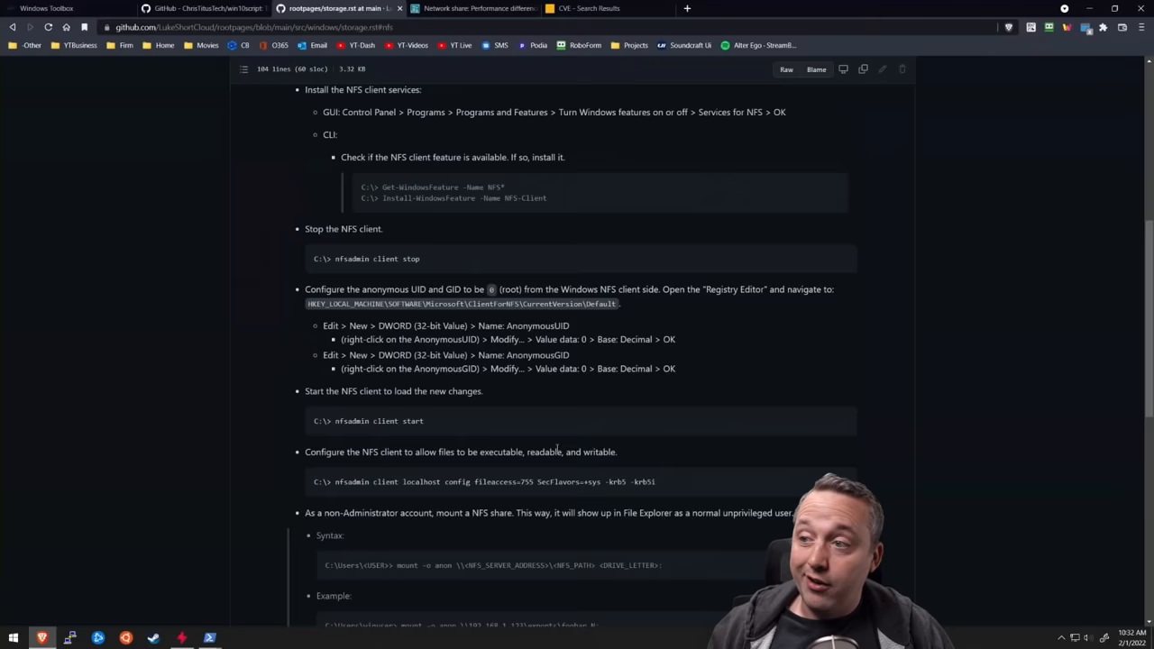
pyautogui.moveTo(309, 100)
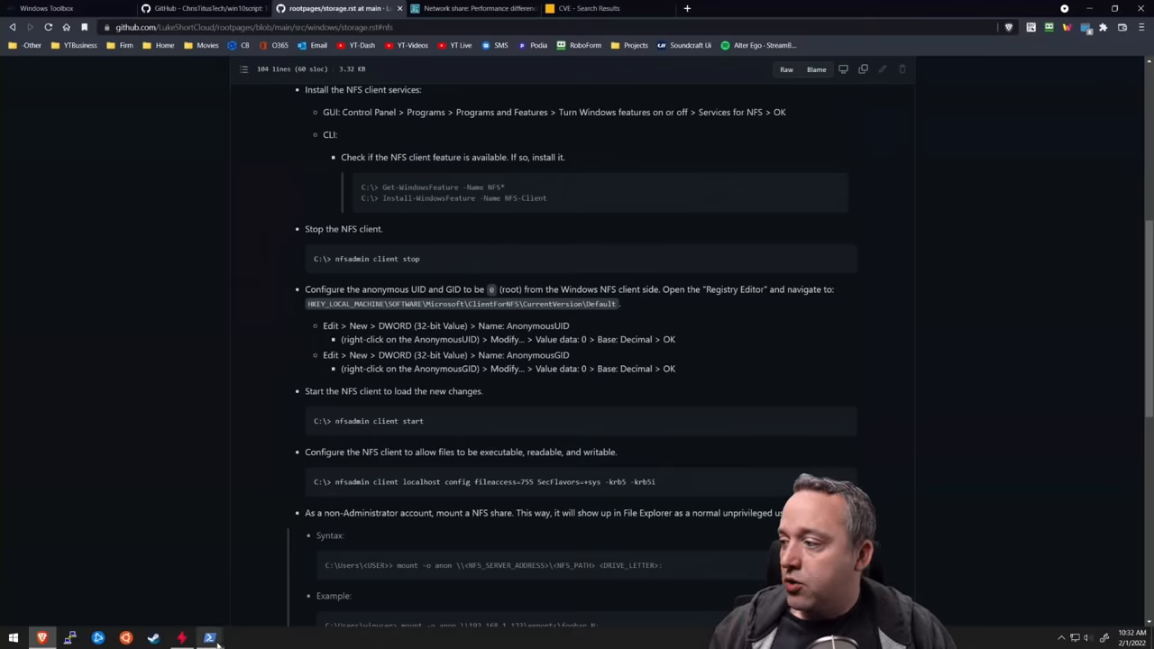
# Bring Windows Toolbox forward and position it beside the PowerShell window
pyautogui.click(209, 637)
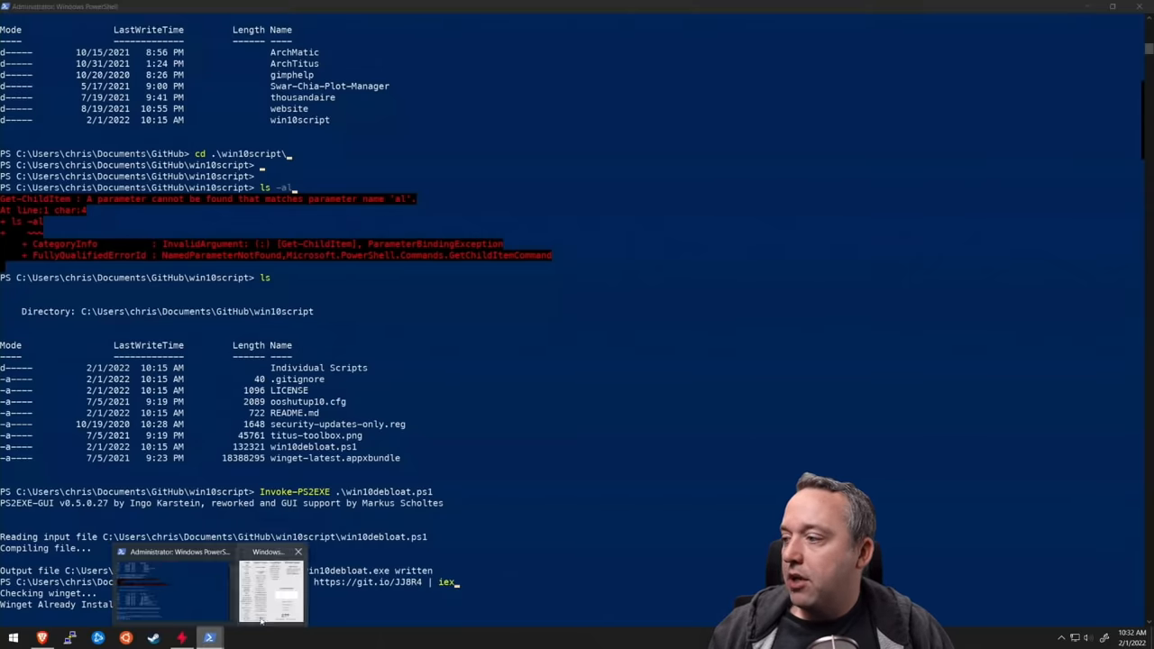
pyautogui.click(270, 590)
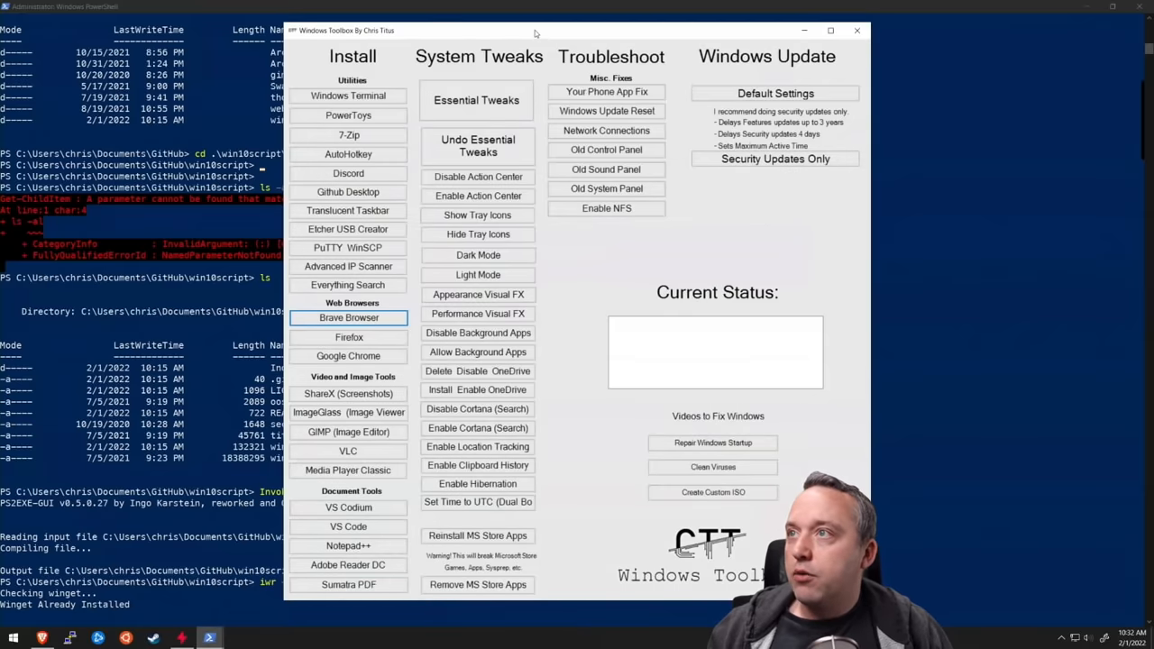
pyautogui.moveTo(536, 30); pyautogui.dragTo(802, 30)
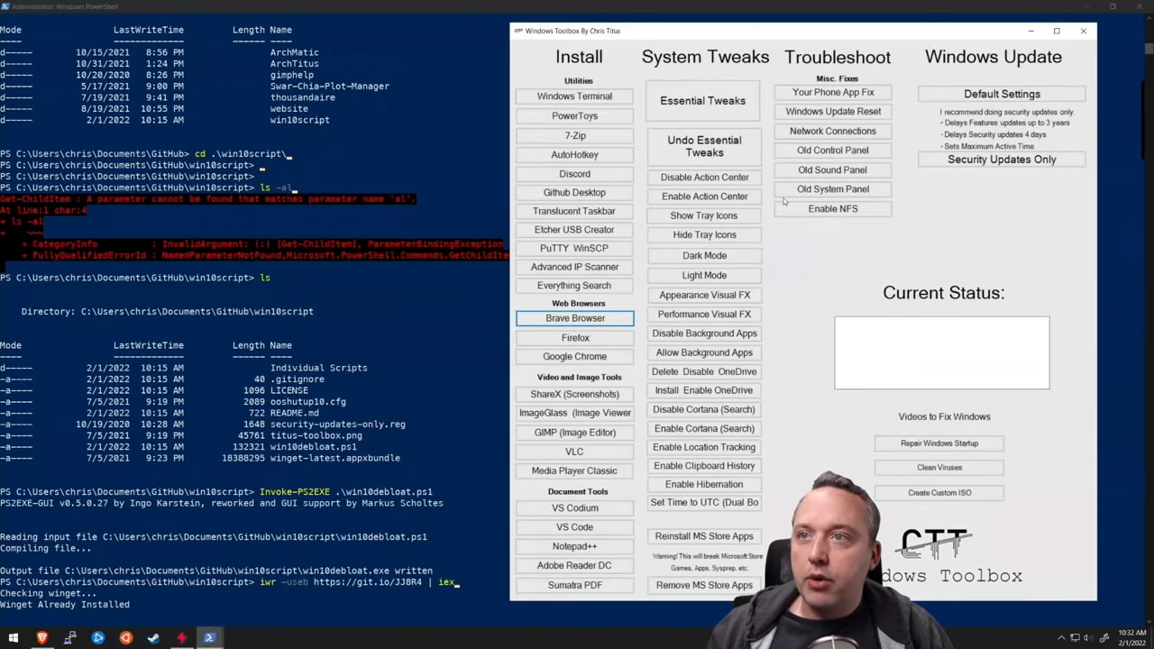
# Enable NFS in Toolbox until it reports setup for user-based NFS mounts
pyautogui.click(831, 208)
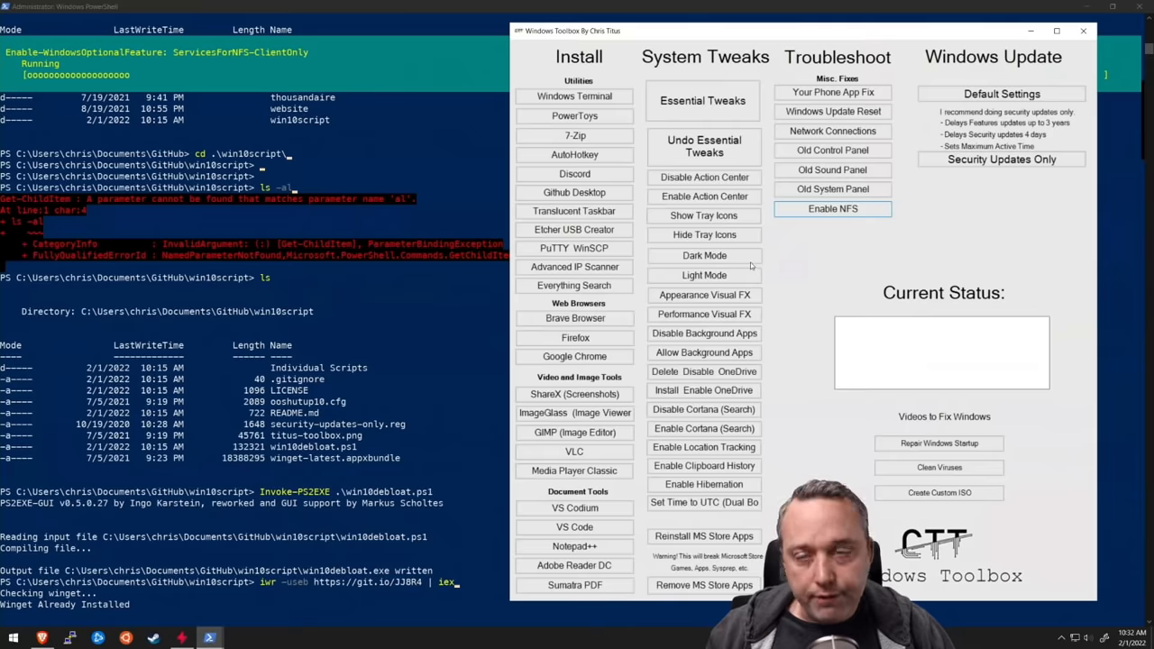
pyautogui.click(704, 256)
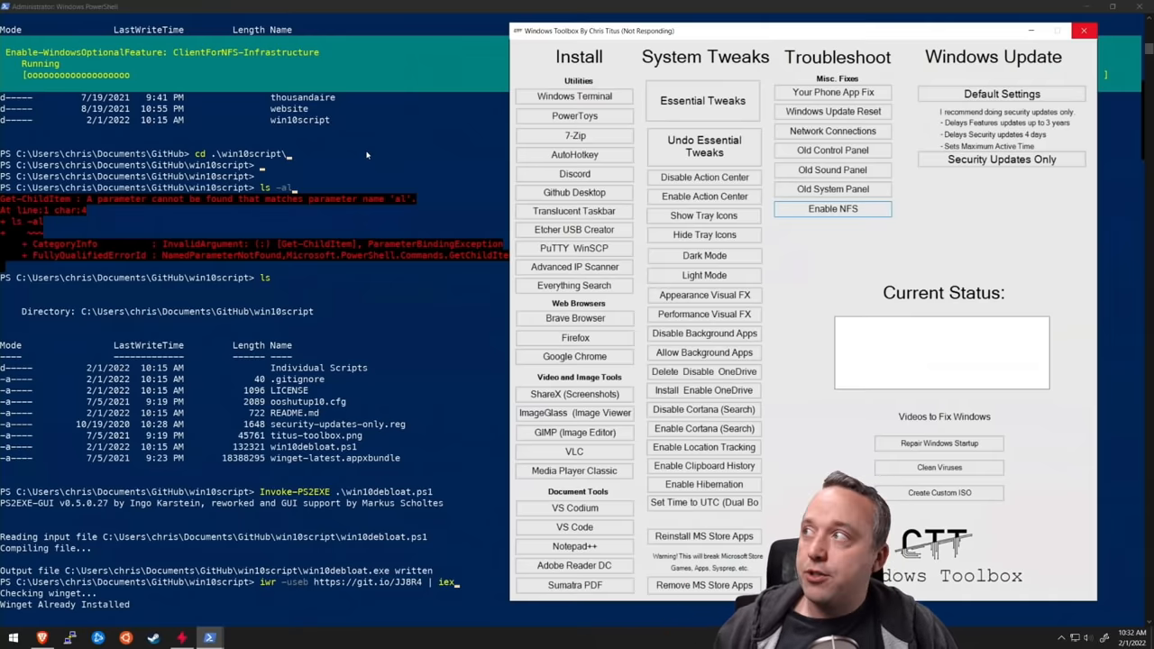
pyautogui.click(832, 208)
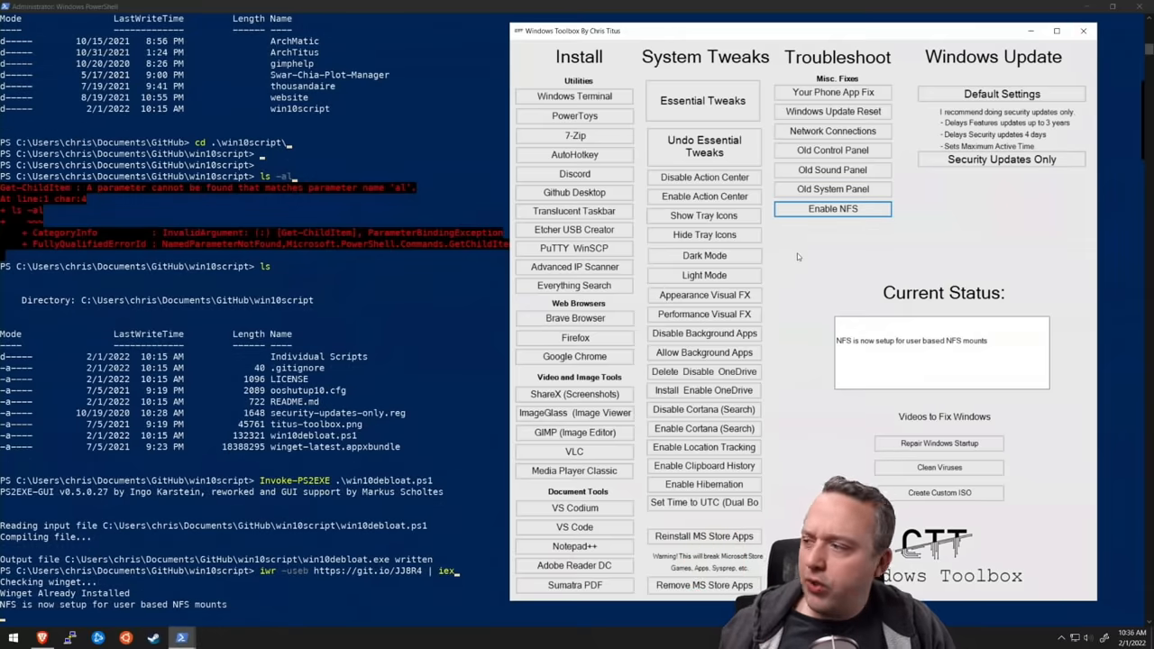
pyautogui.moveTo(812, 277)
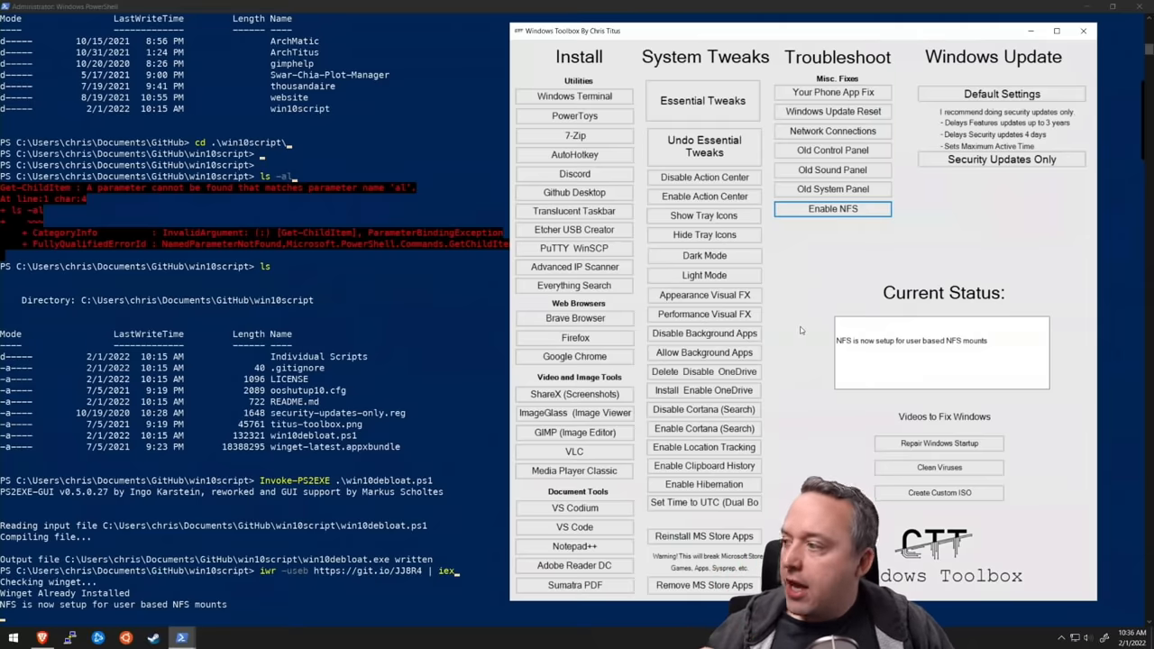
pyautogui.moveTo(821, 236)
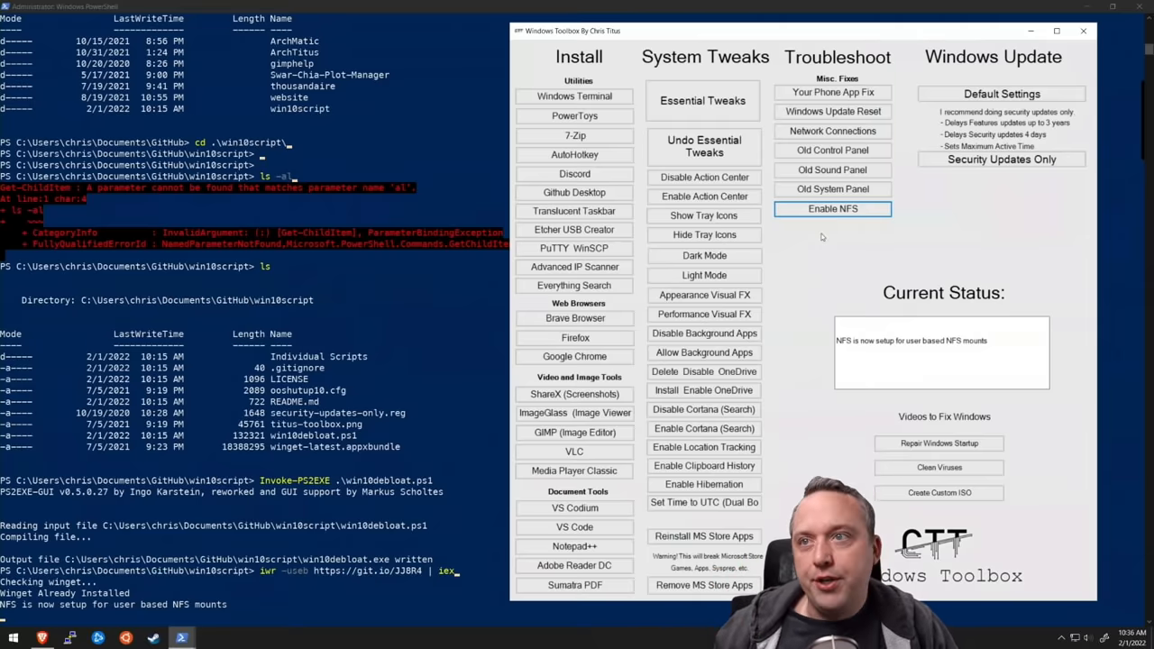
pyautogui.moveTo(357, 459)
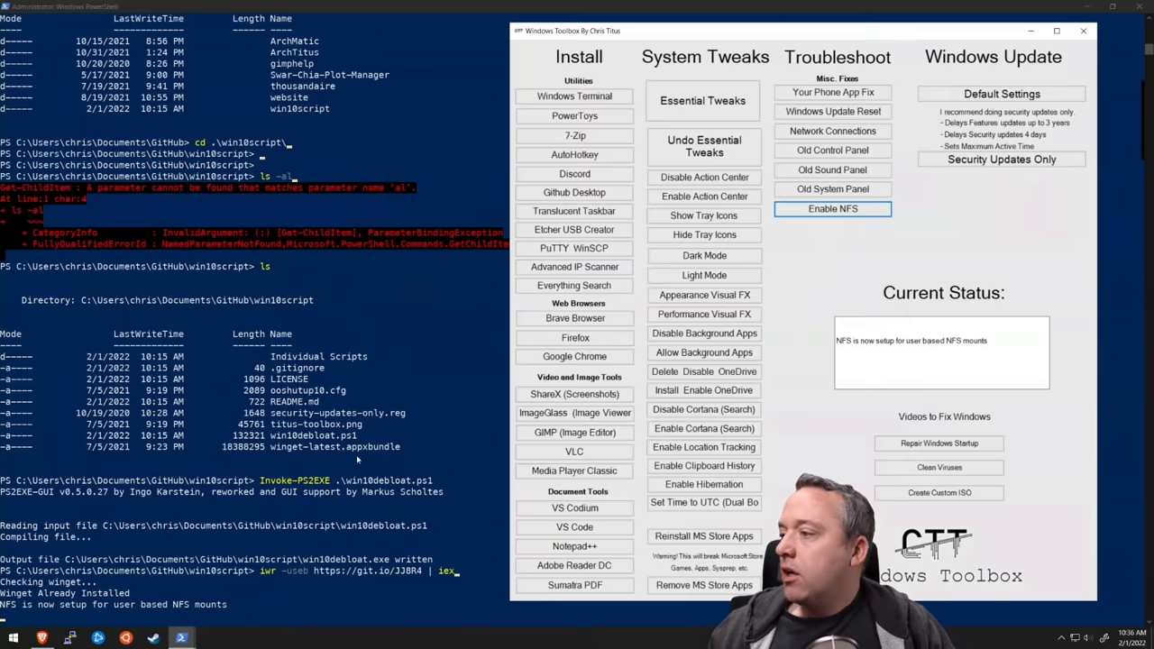
pyautogui.moveTo(368, 459)
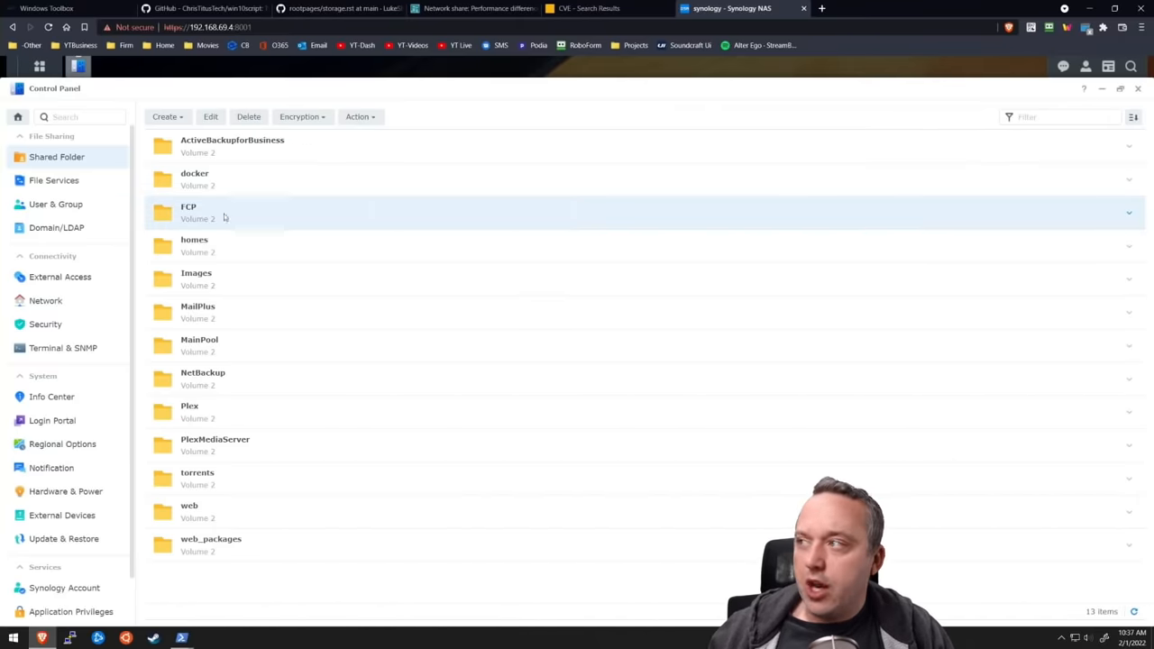
pyautogui.moveTo(252, 219)
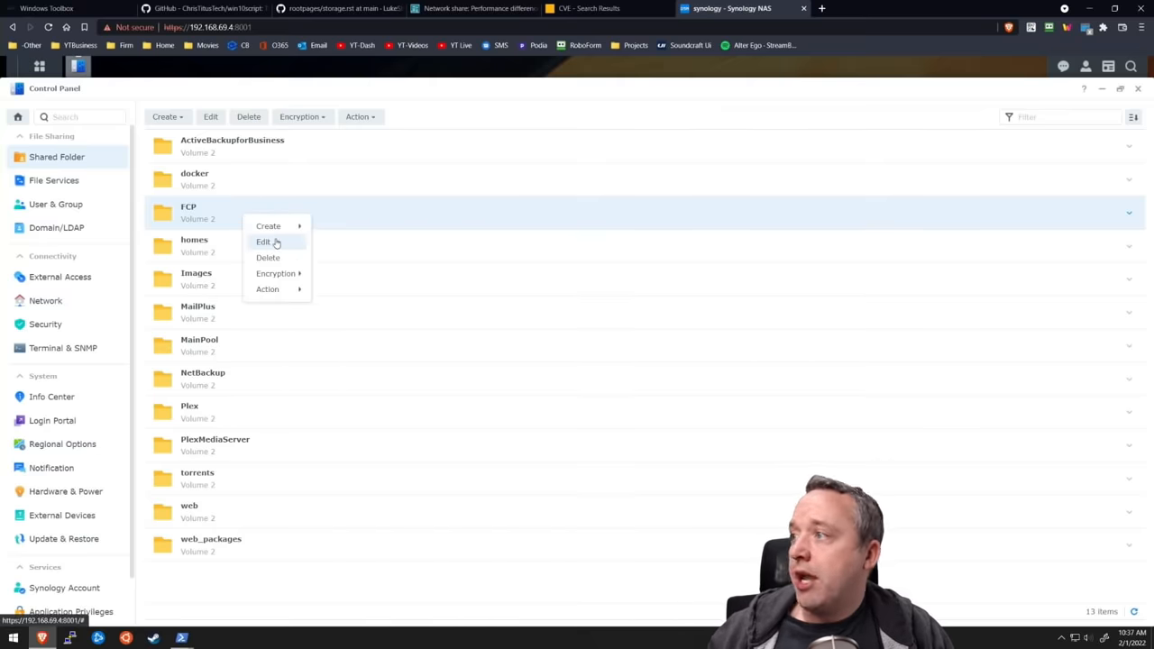
# Open the edit settings of the FCP shared folder in DSM Control Panel
pyautogui.click(263, 240)
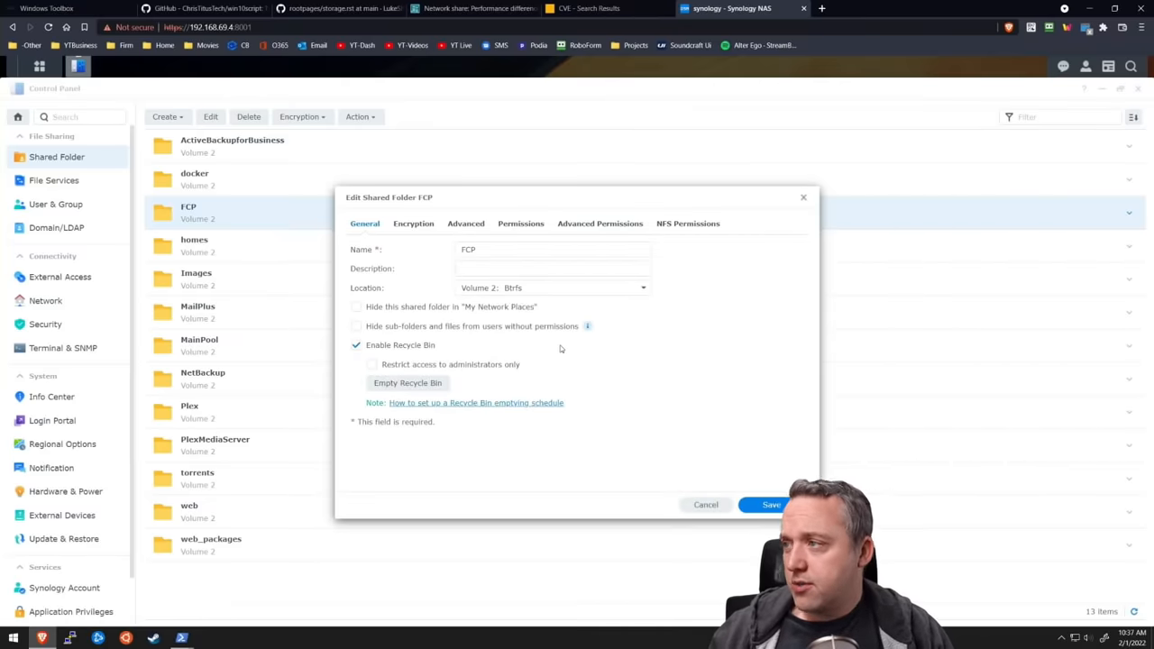
pyautogui.moveTo(686, 223)
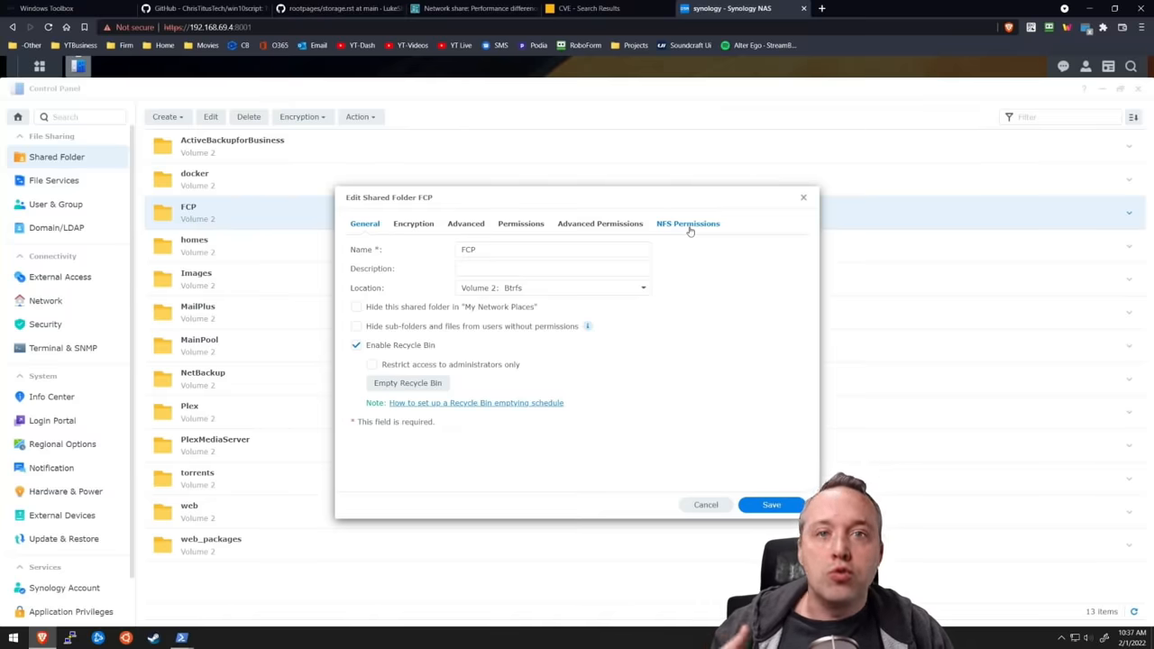
# Review FCP's three NFS client rules mapping all users to admin, then cancel the dialog
pyautogui.click(688, 223)
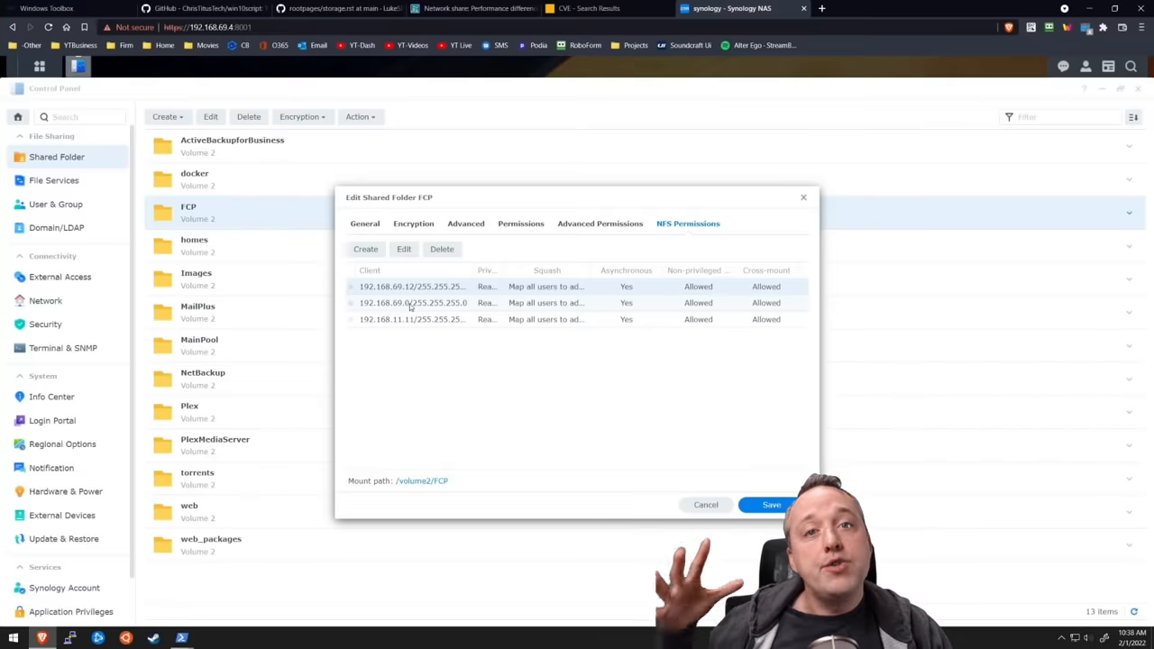
pyautogui.moveTo(662, 311)
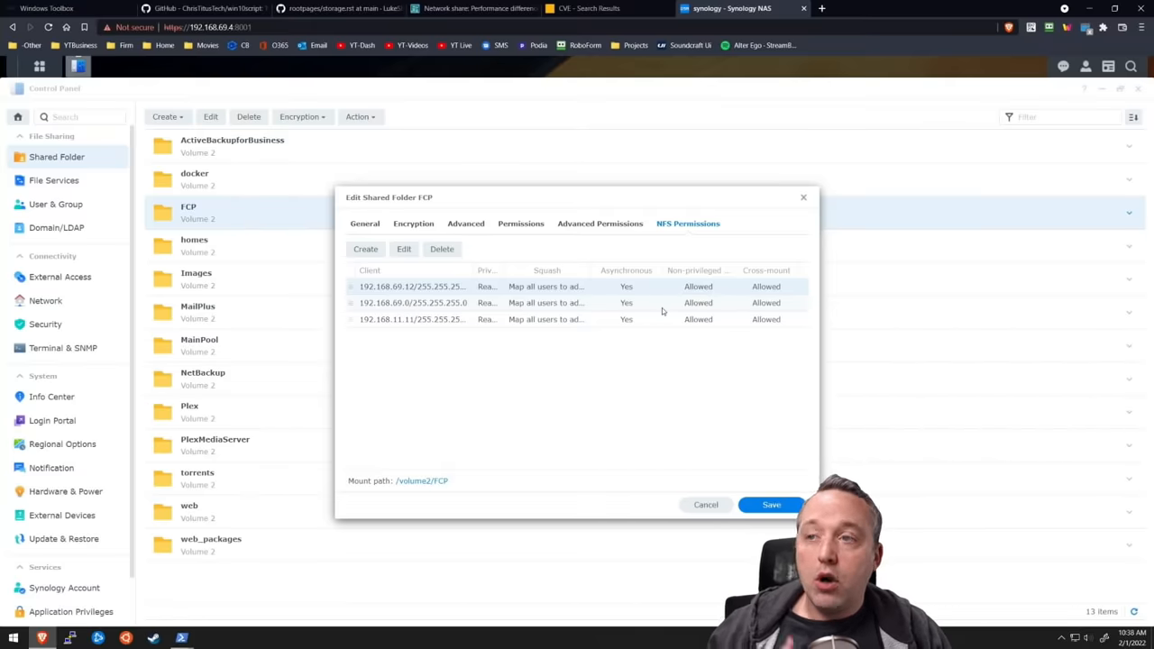
pyautogui.moveTo(575, 307)
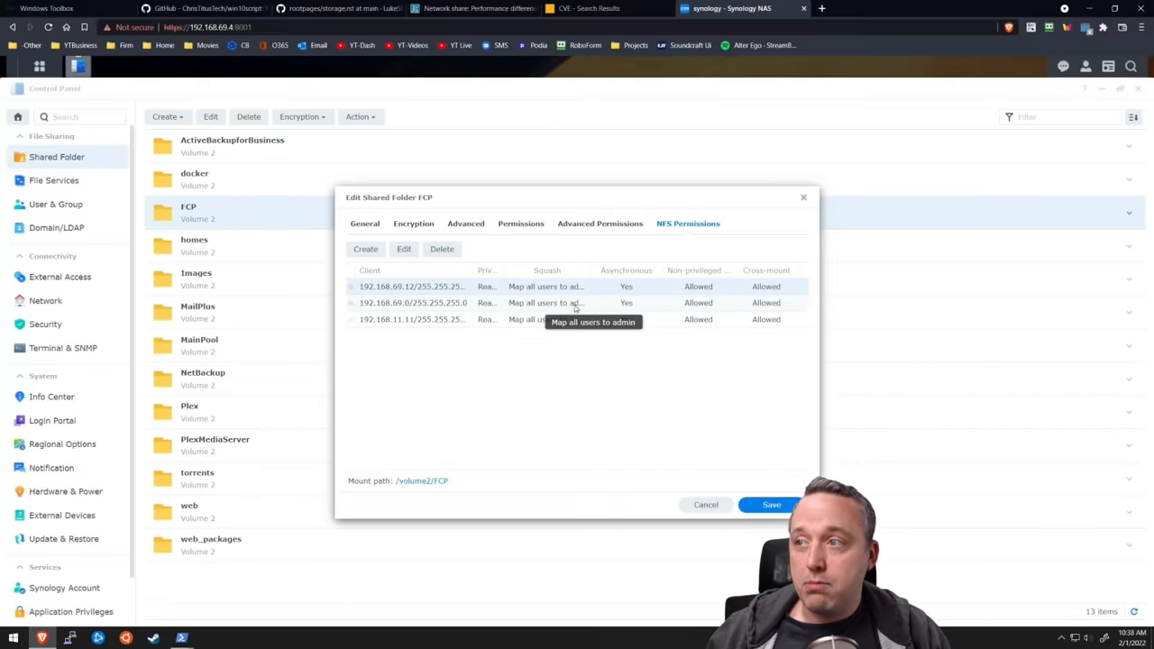
pyautogui.moveTo(408, 302)
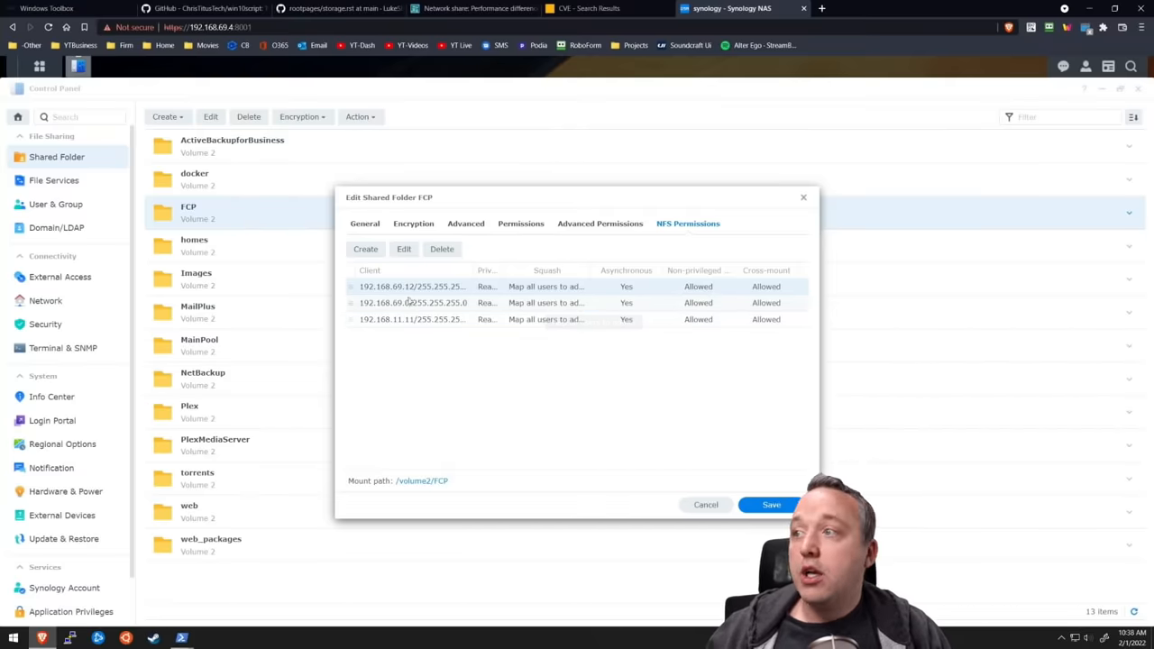
pyautogui.moveTo(556, 303)
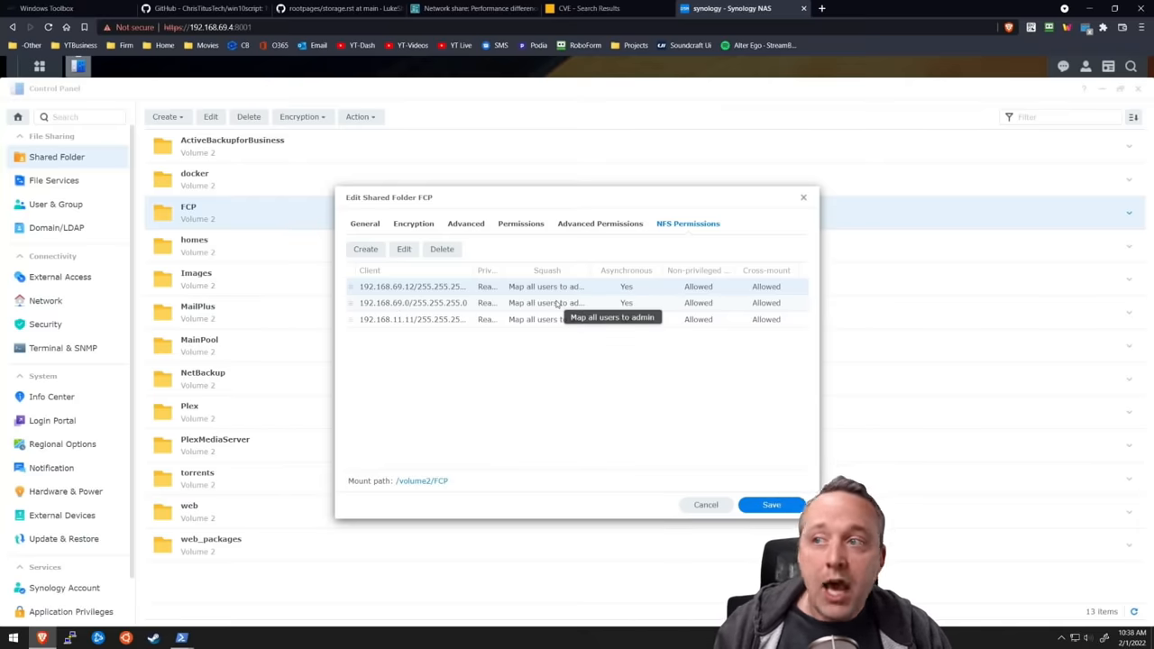
pyautogui.moveTo(566, 307)
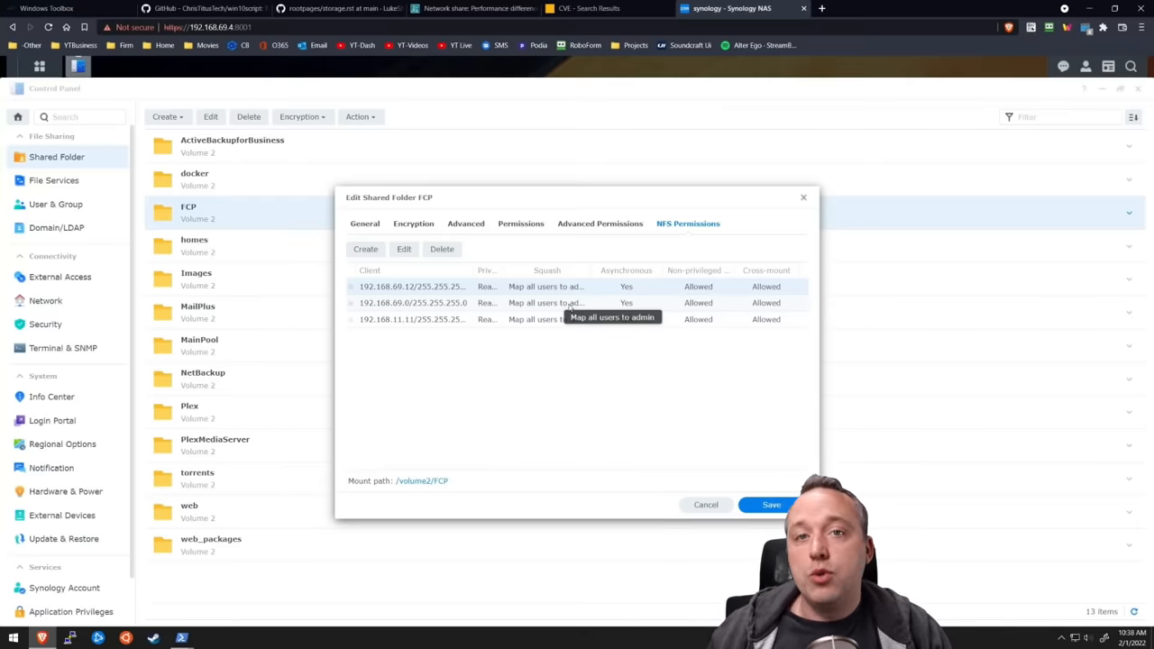
pyautogui.moveTo(770, 308)
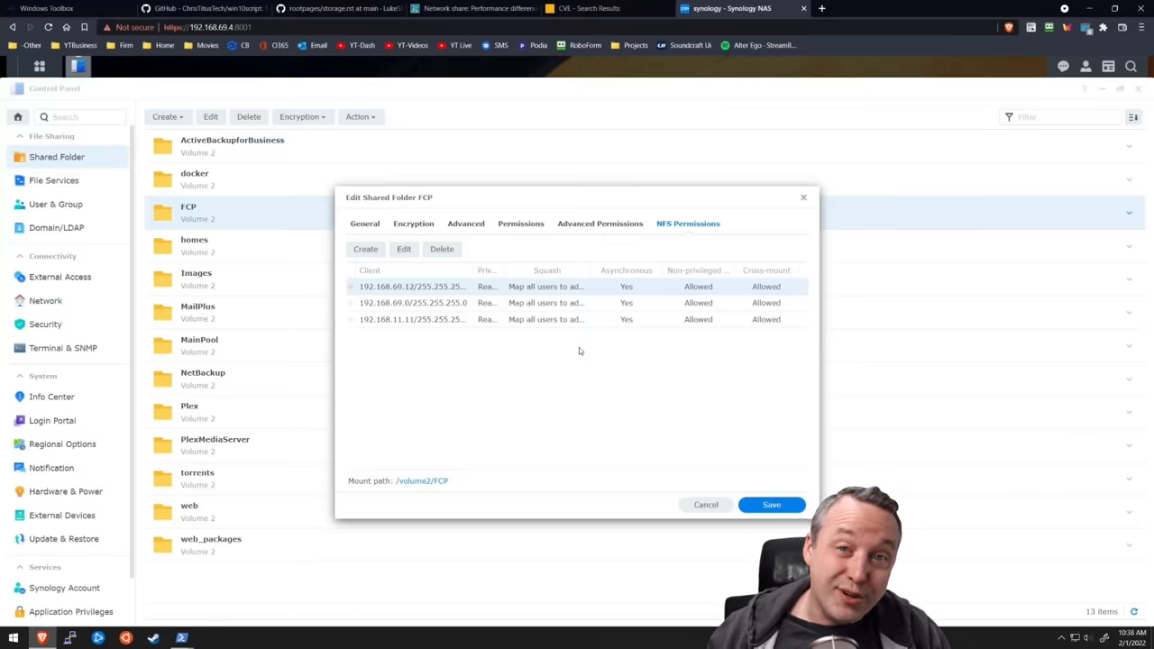
pyautogui.moveTo(589, 370)
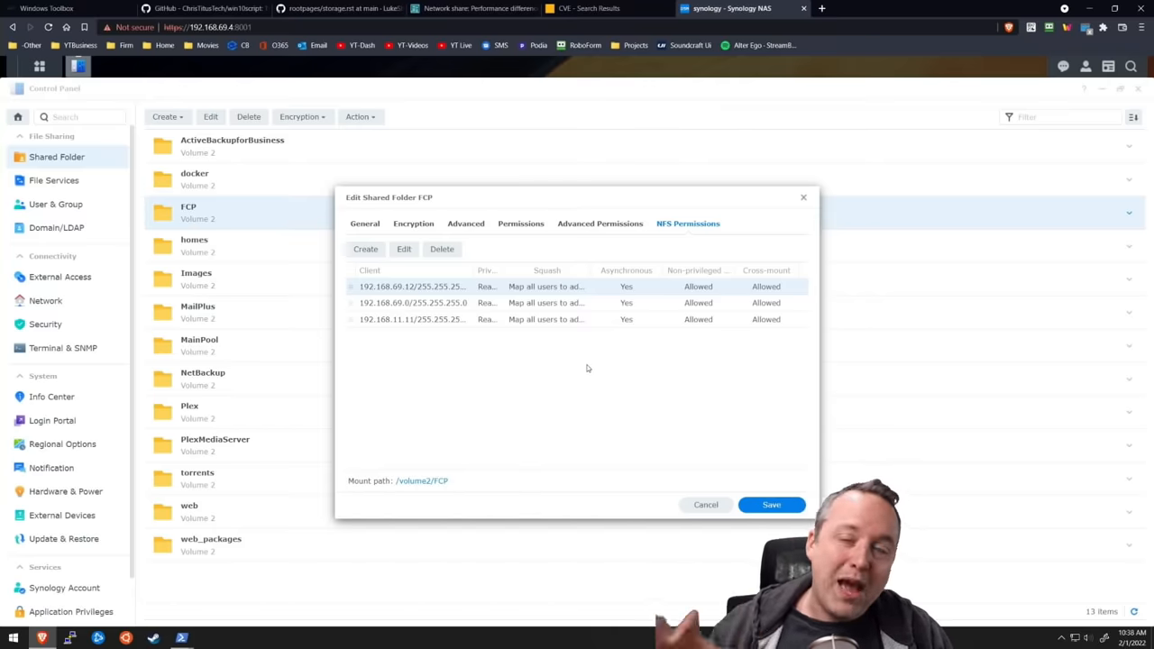
pyautogui.moveTo(580, 412)
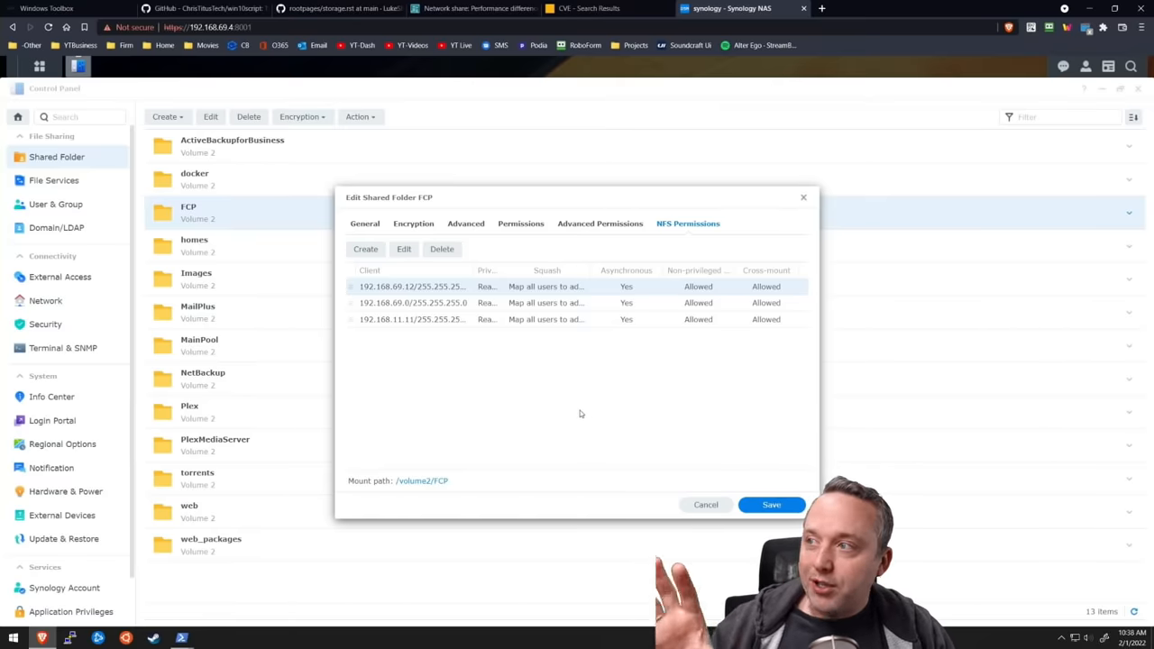
pyautogui.moveTo(518, 421)
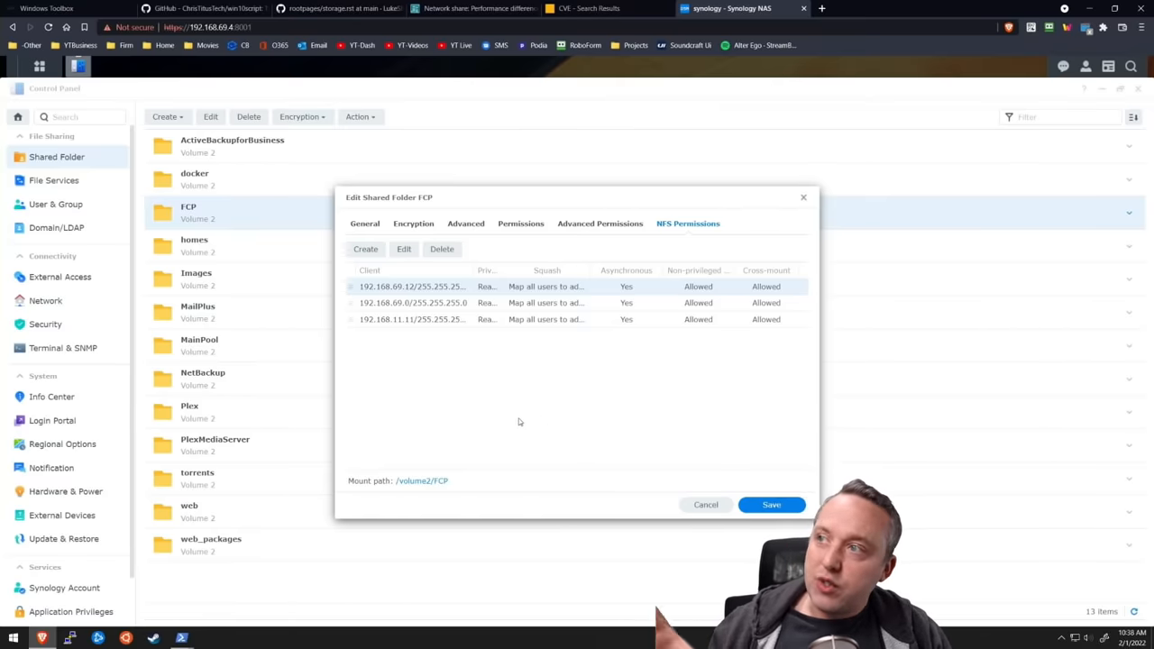
pyautogui.moveTo(576, 430)
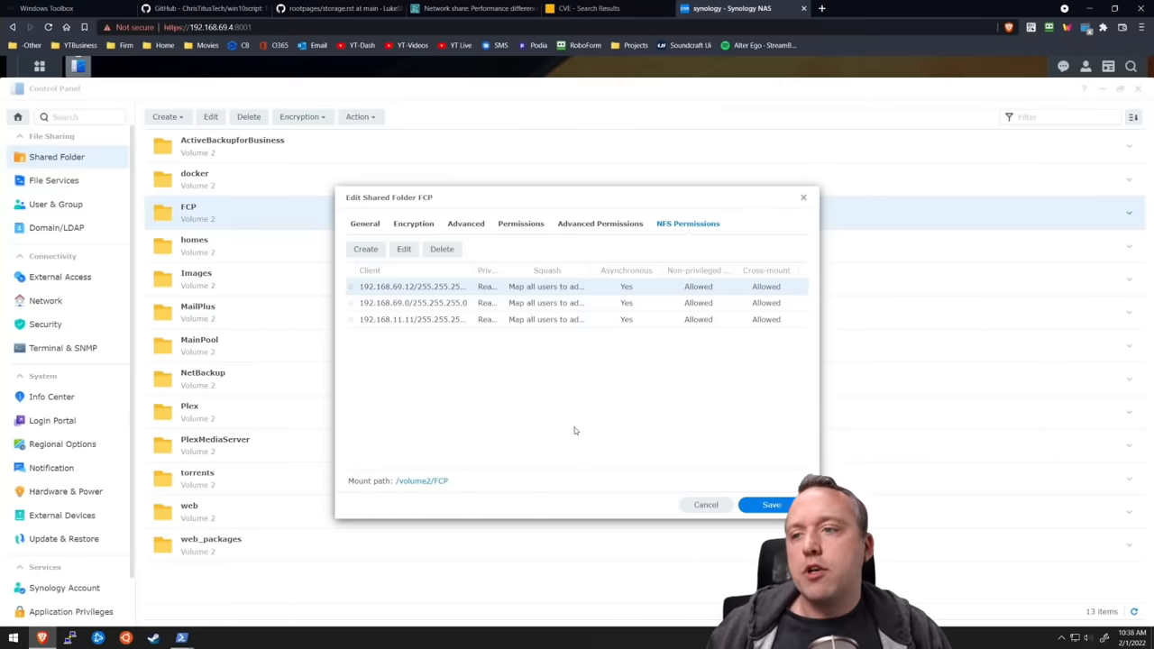
pyautogui.click(705, 504)
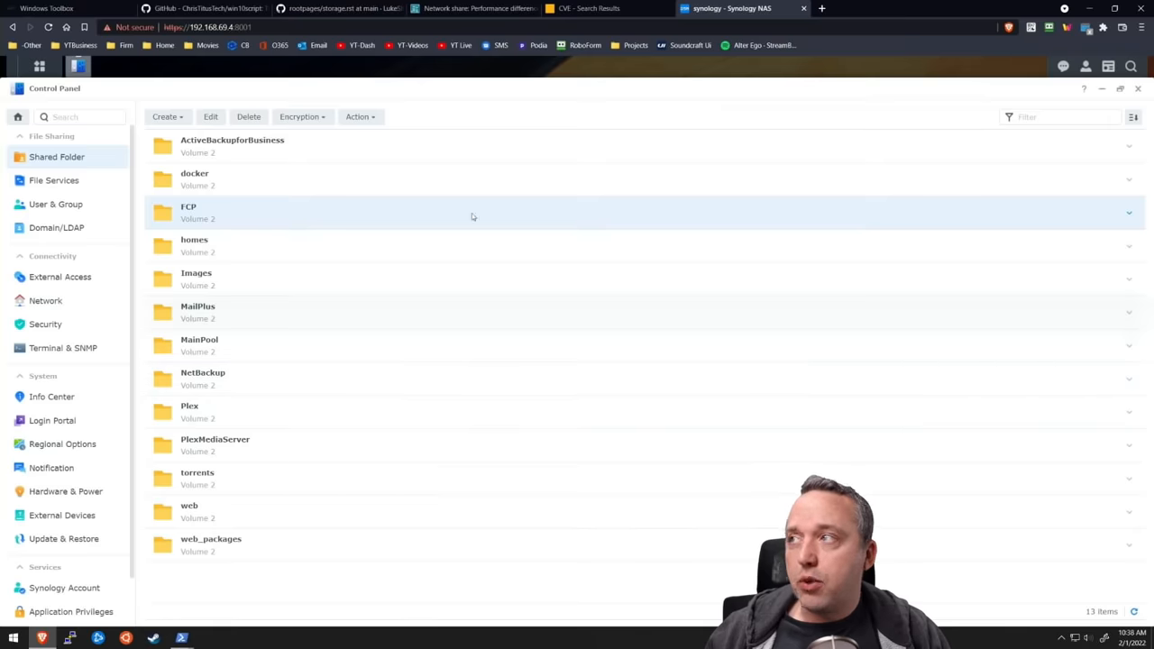
pyautogui.click(210, 117)
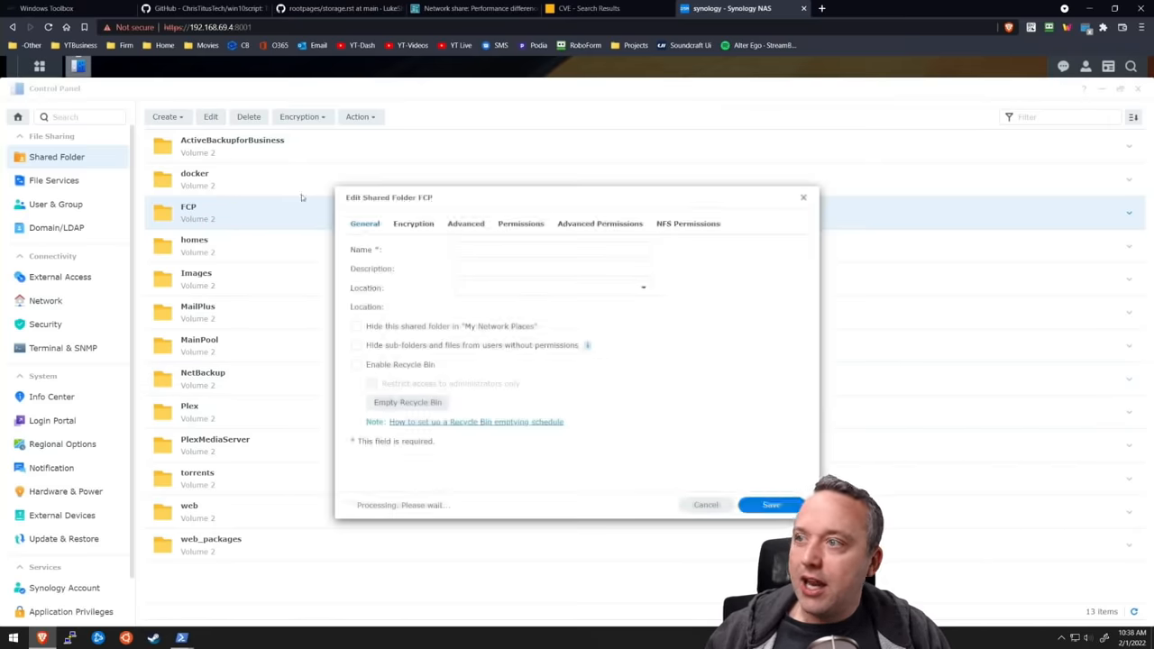
pyautogui.click(687, 223)
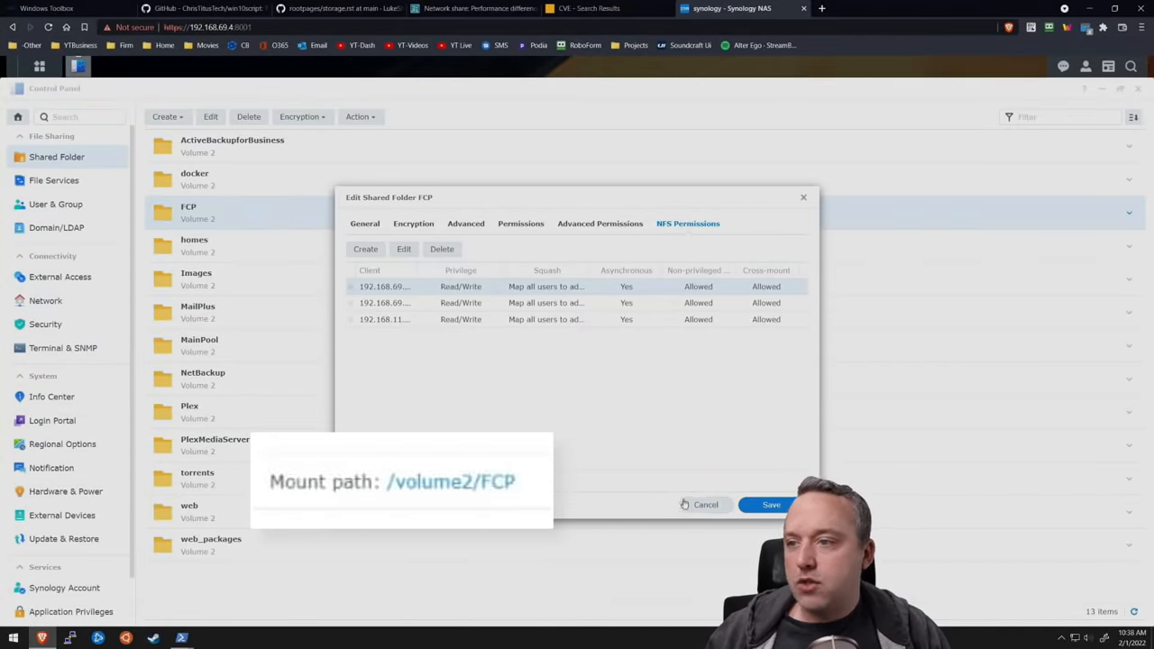
pyautogui.click(771, 503)
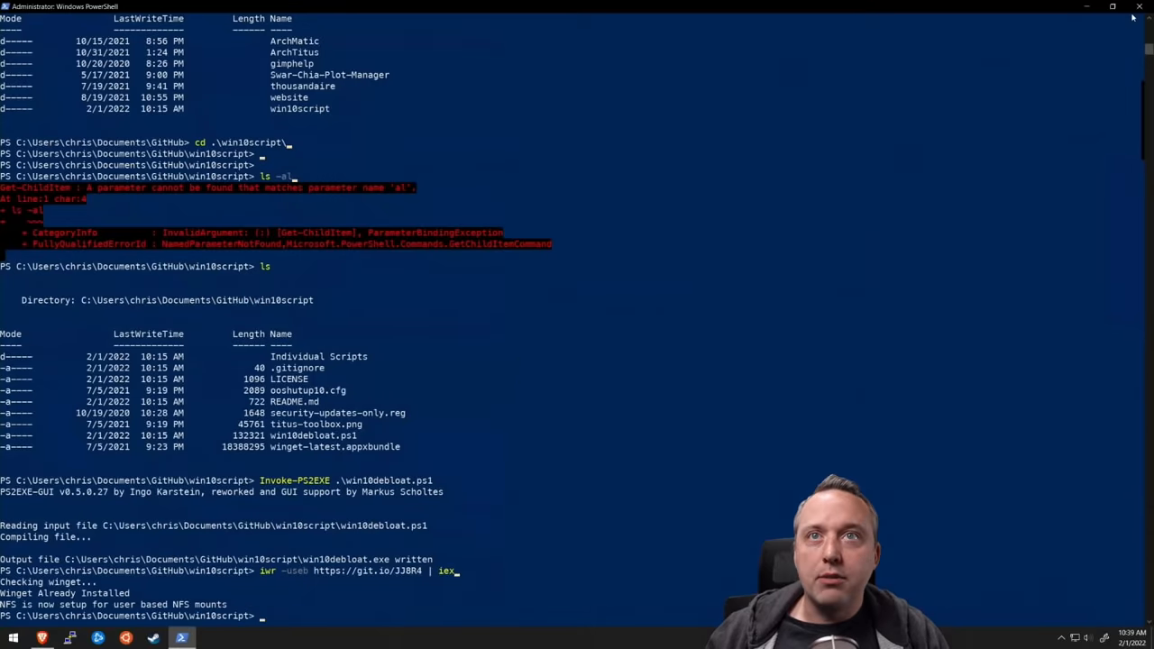
# Open a new PowerShell console from the Win+X menu and run mount
pyautogui.rightClick(13, 639)
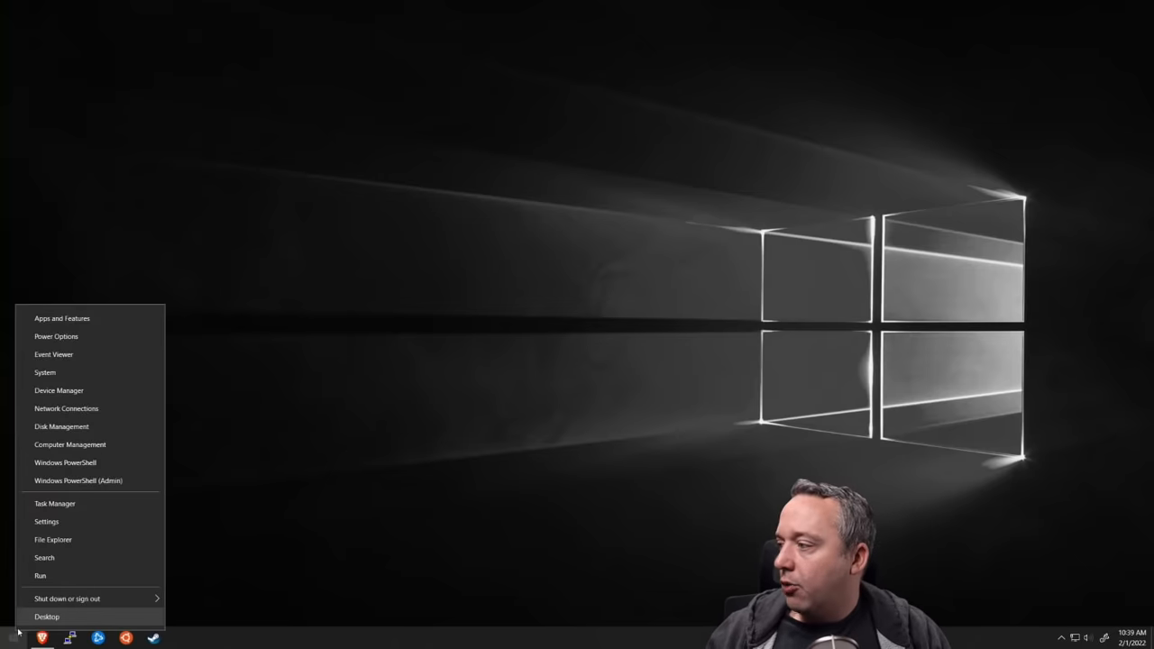
pyautogui.moveTo(78, 479)
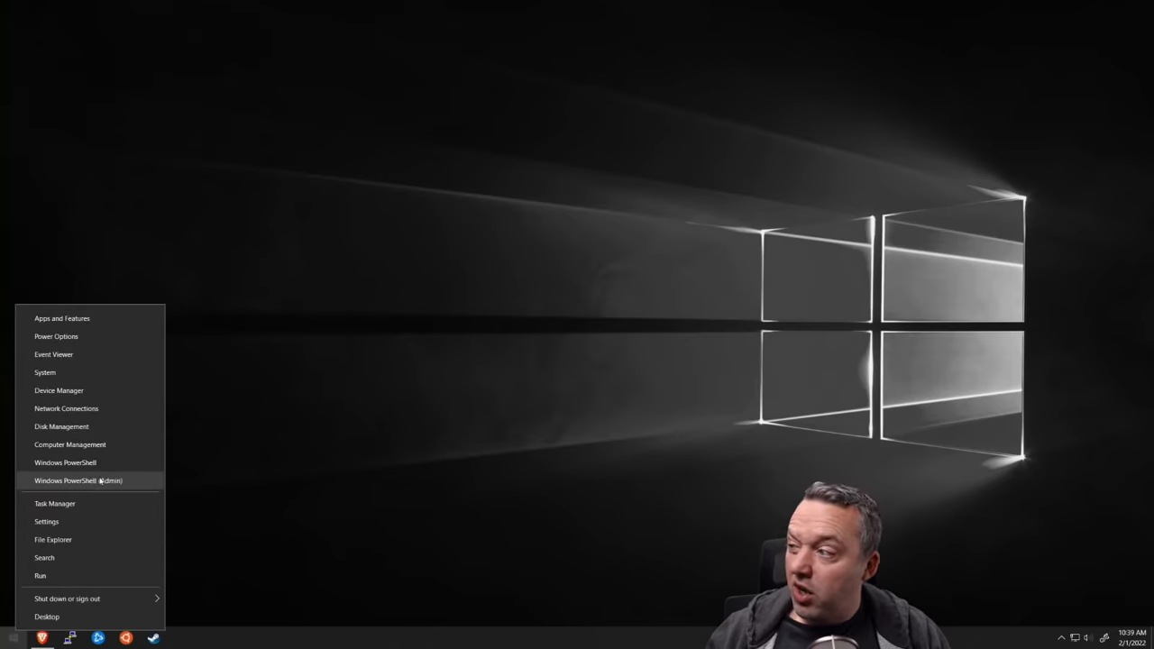
pyautogui.click(78, 481)
pyautogui.write('cmd')
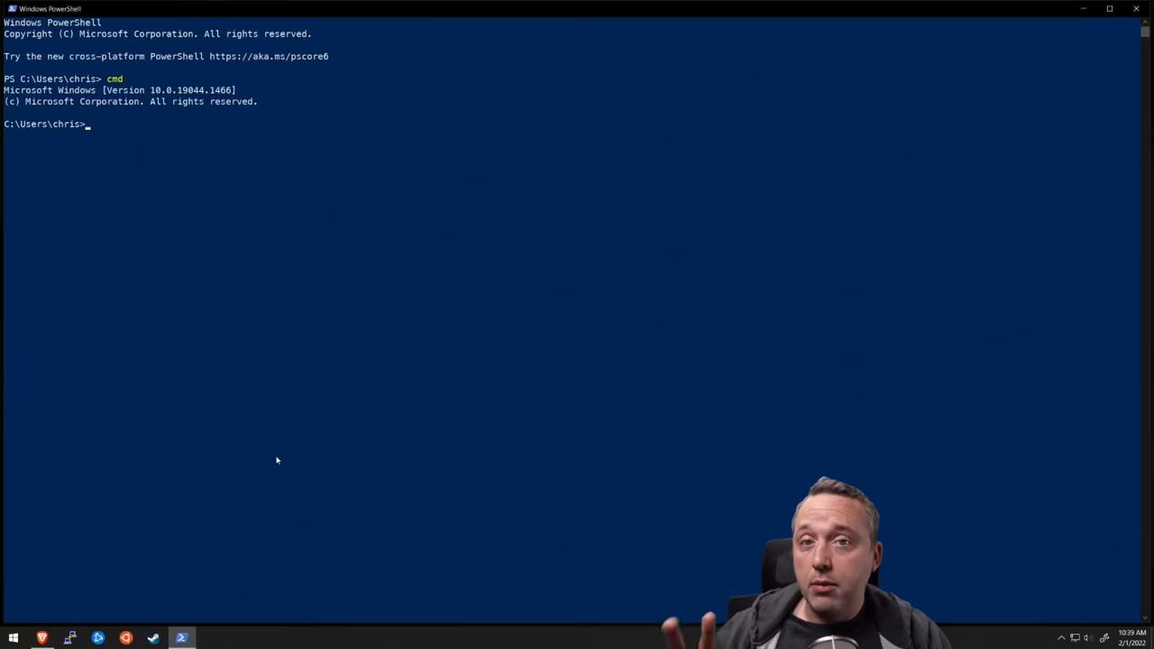
pyautogui.write('mount -o anon')
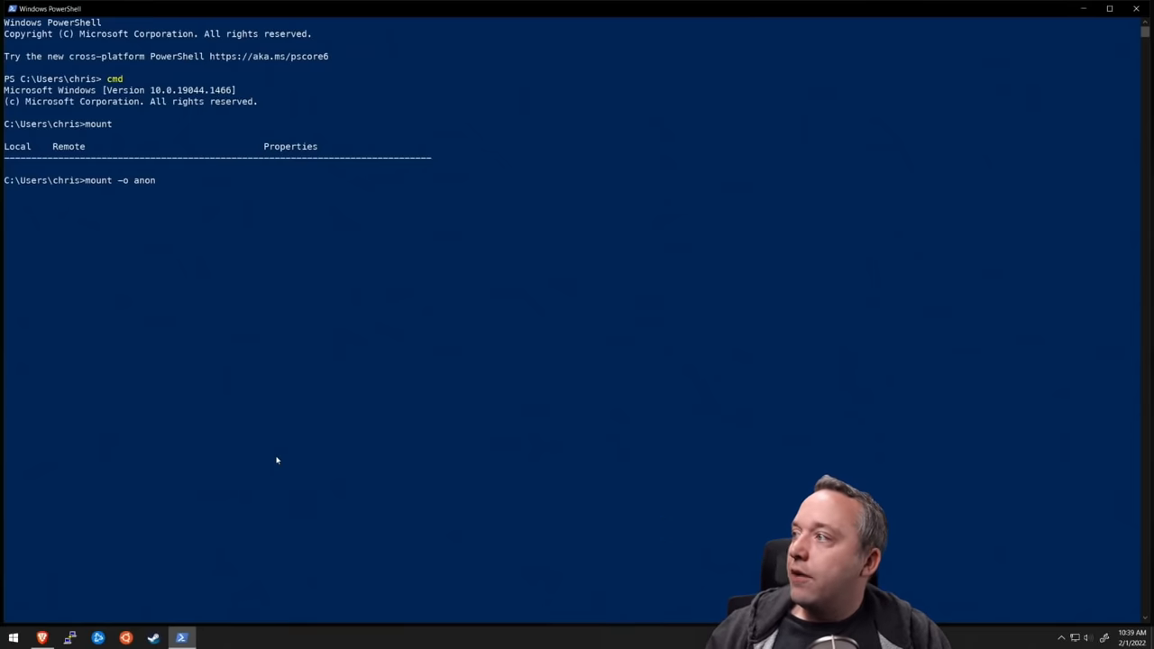
# Enter the mount target \\192.168.69.4\volume2\FCP with drive letter x:
pyautogui.write('\\\\')
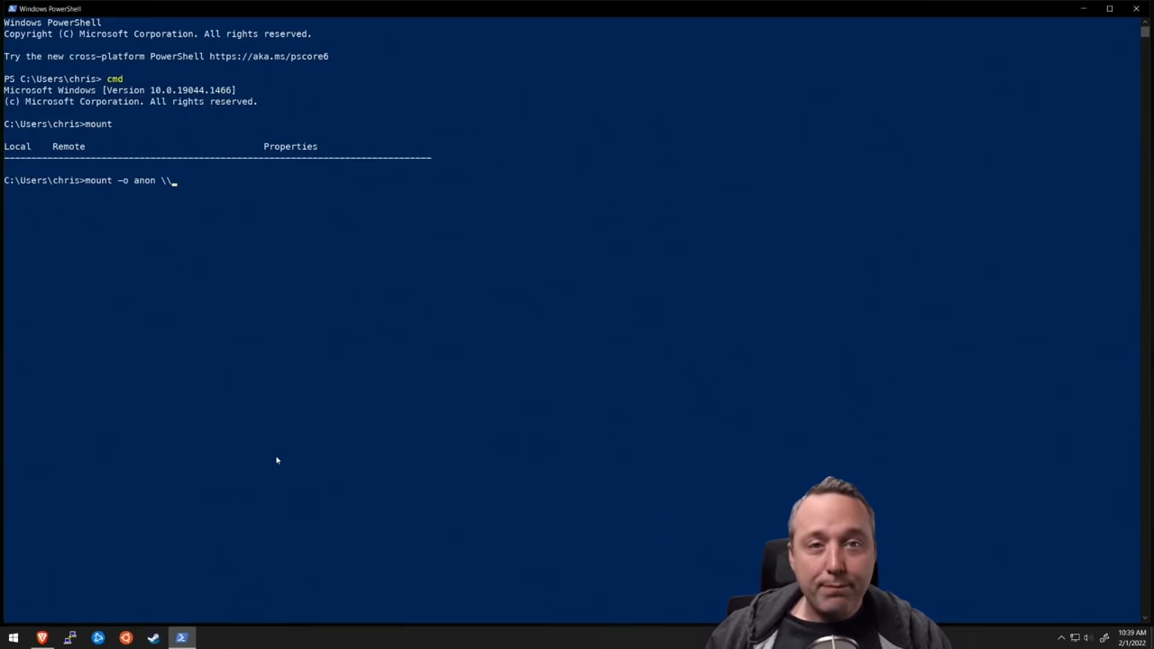
pyautogui.write('192.168')
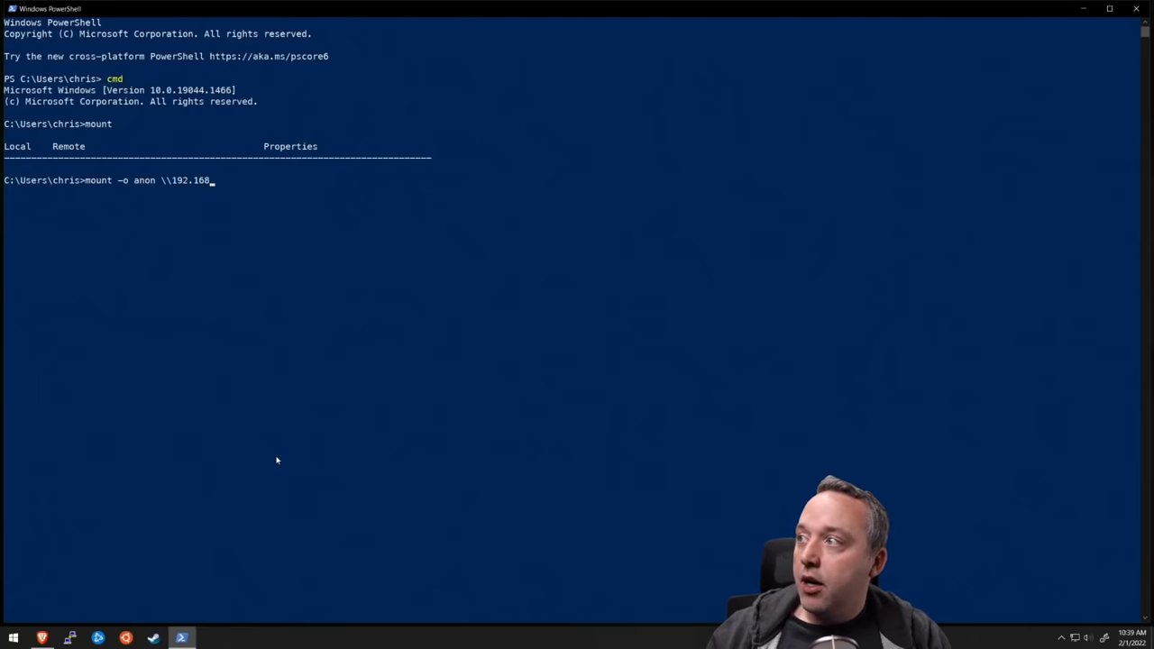
pyautogui.write('.69.4')
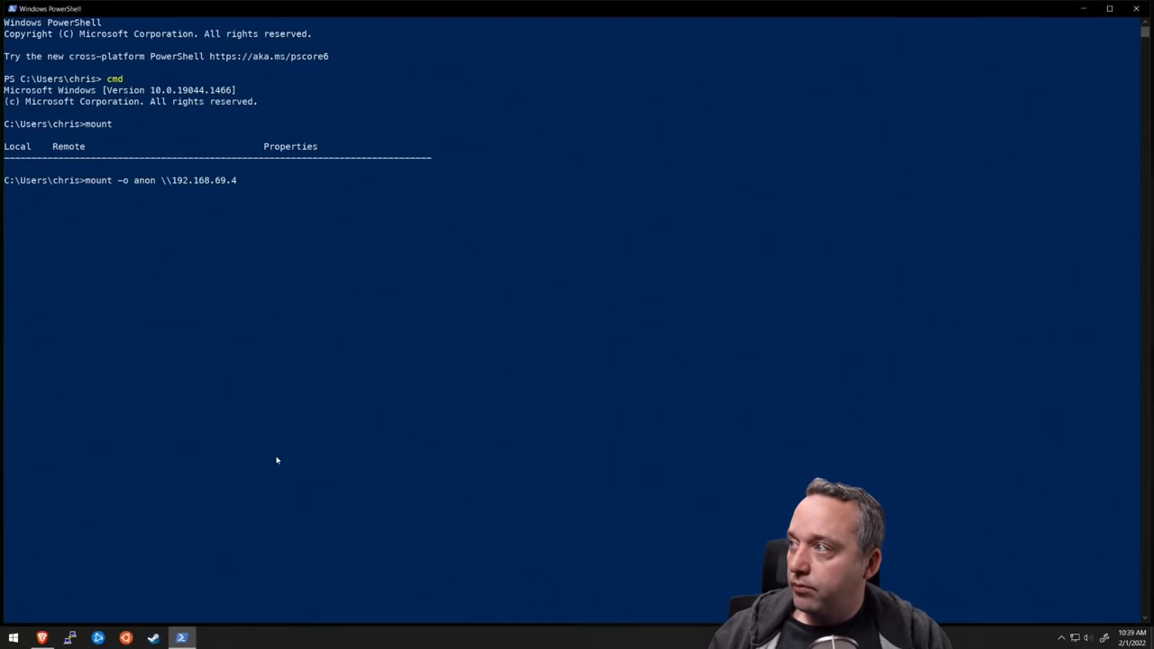
pyautogui.write('\\')
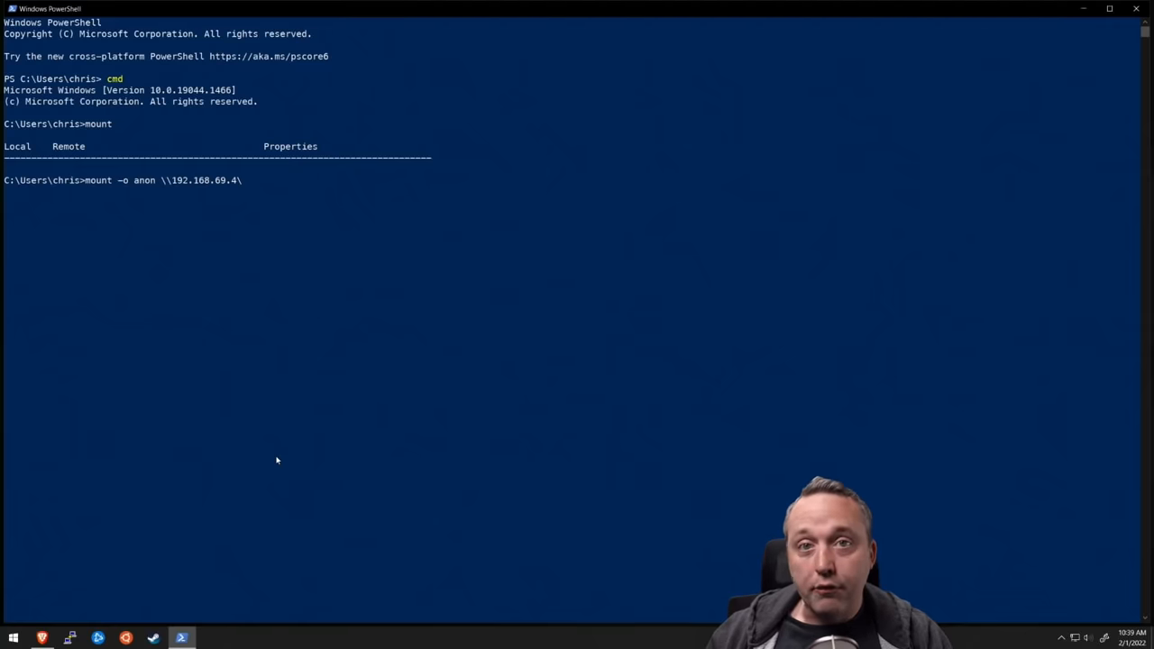
pyautogui.write('volume2\\')
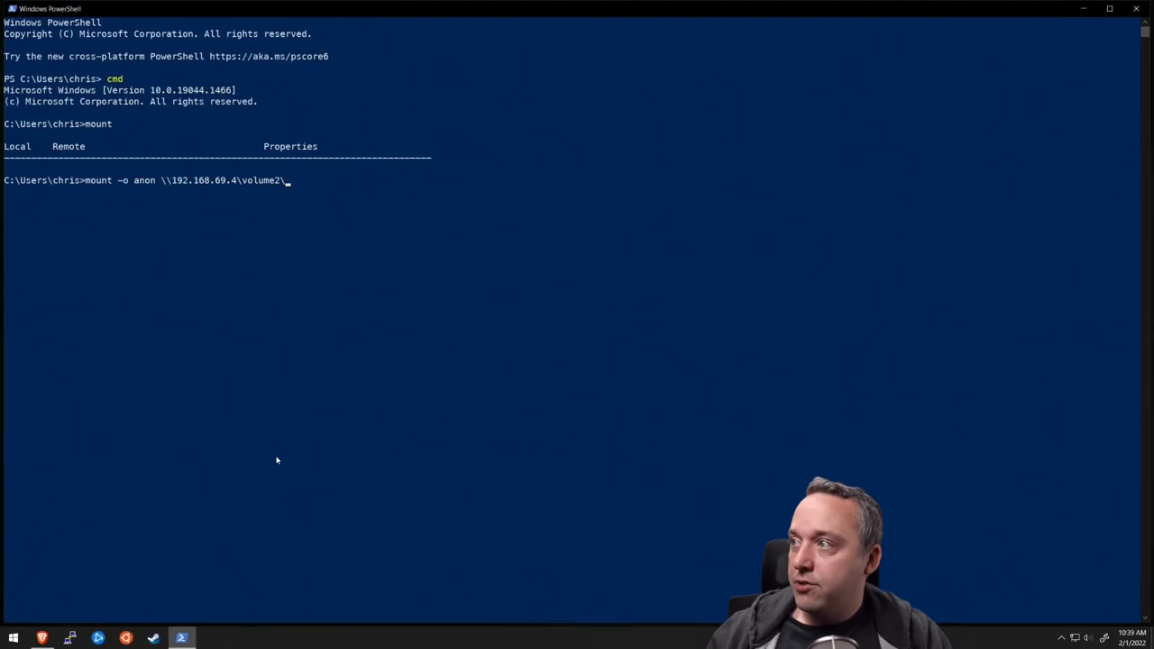
pyautogui.write('FCP')
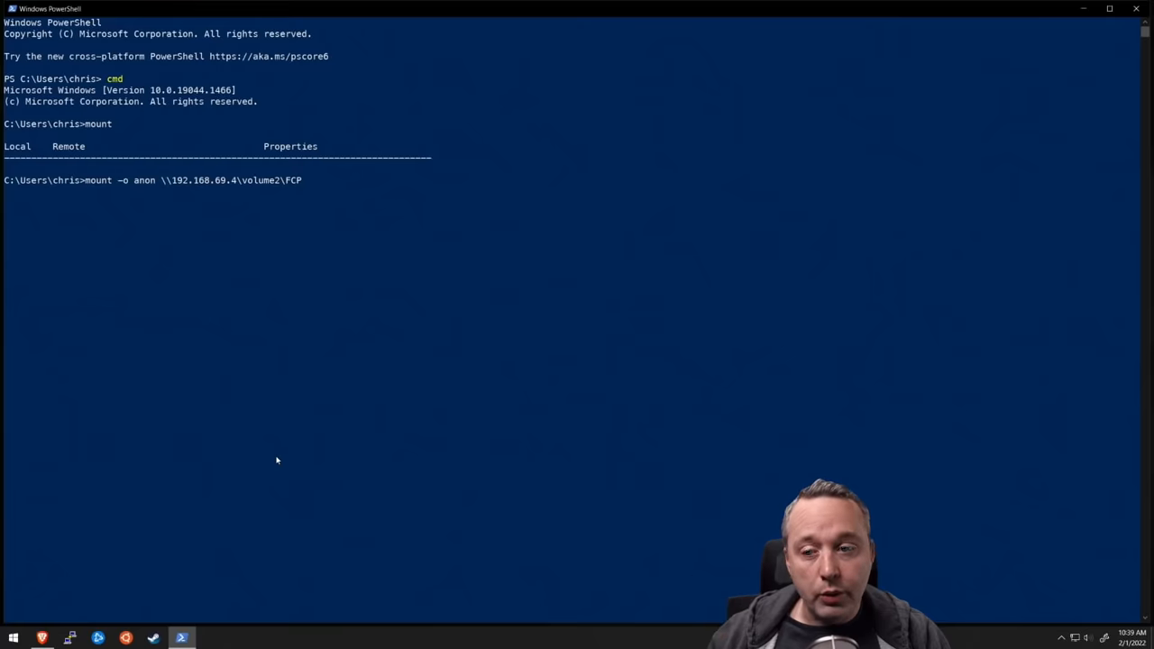
pyautogui.write('x:')
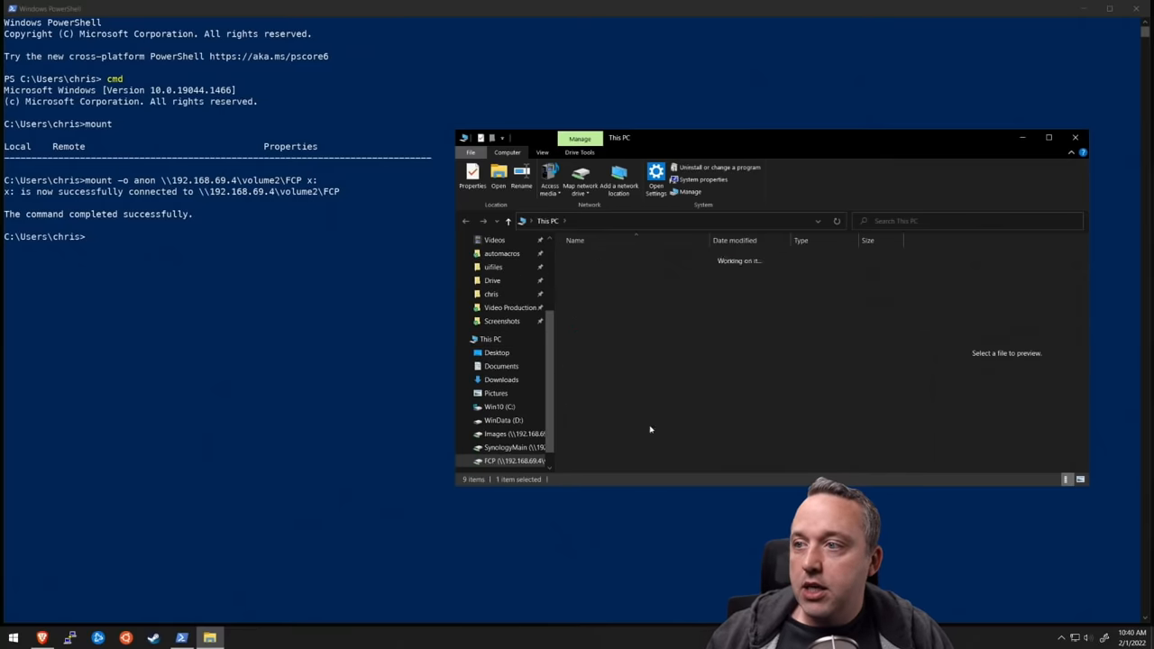
# Open the new X: drive, return to This PC, and disconnect the old SynologyMain drive
pyautogui.doubleClick(514, 460)
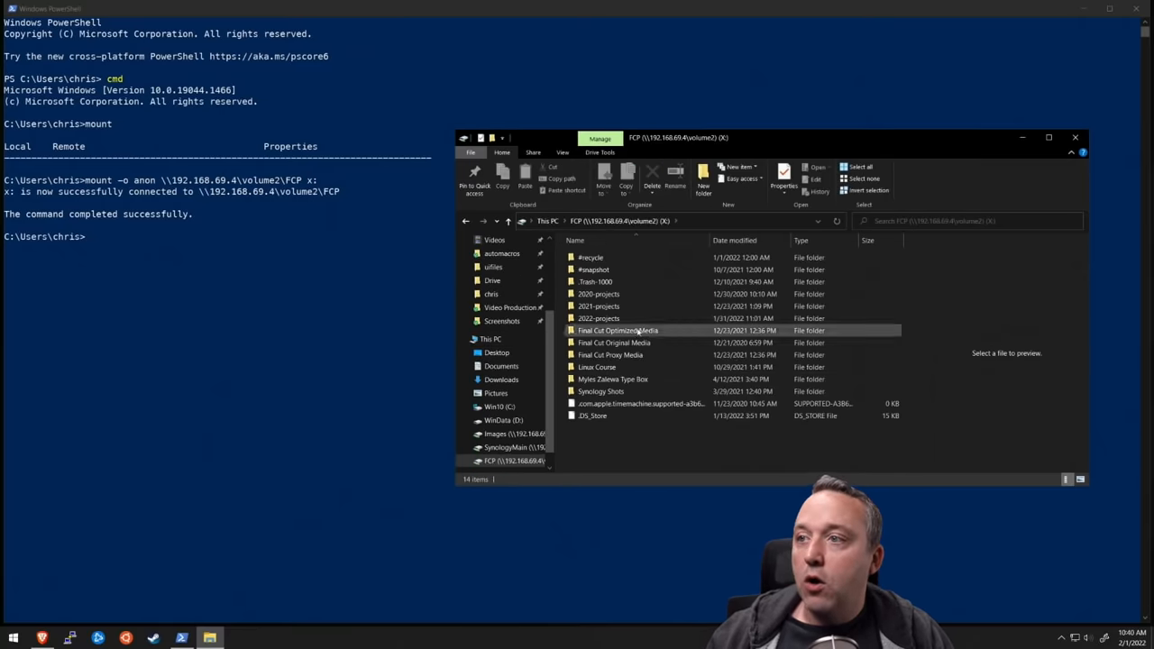
pyautogui.click(490, 338)
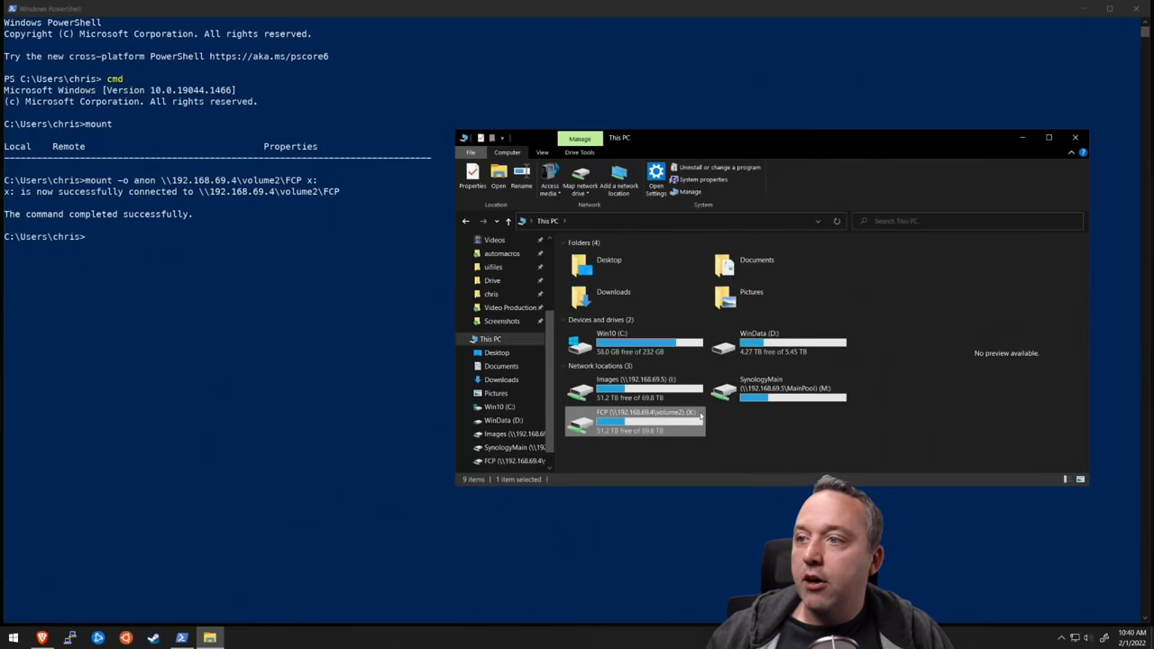
pyautogui.rightClick(640, 383)
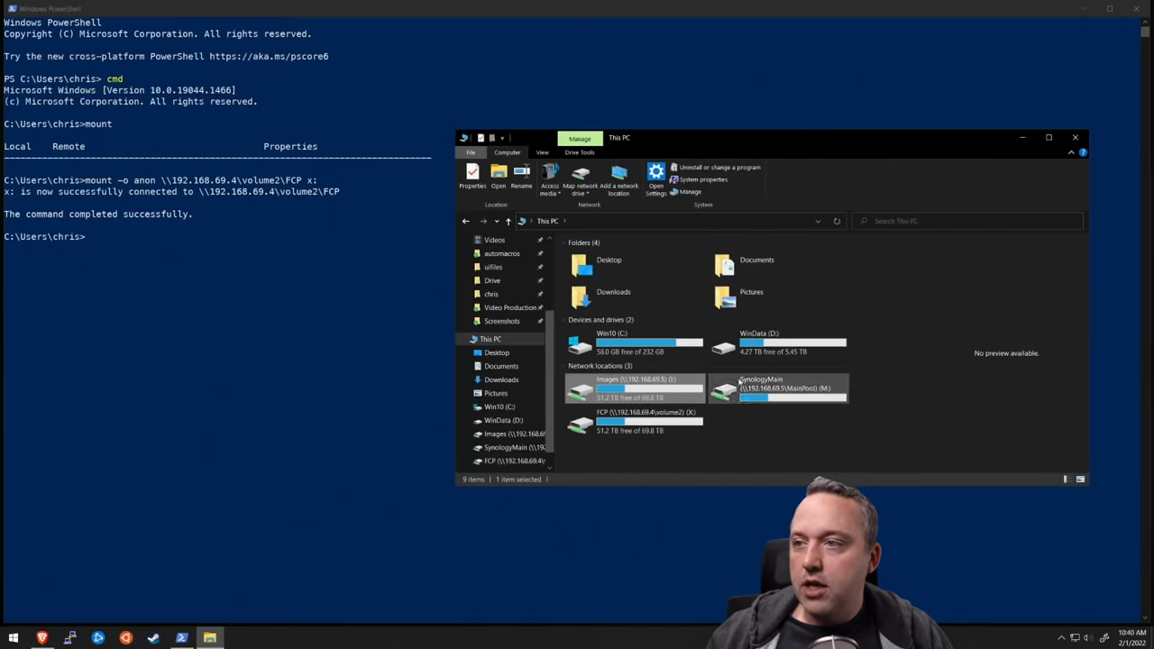
pyautogui.rightClick(648, 388)
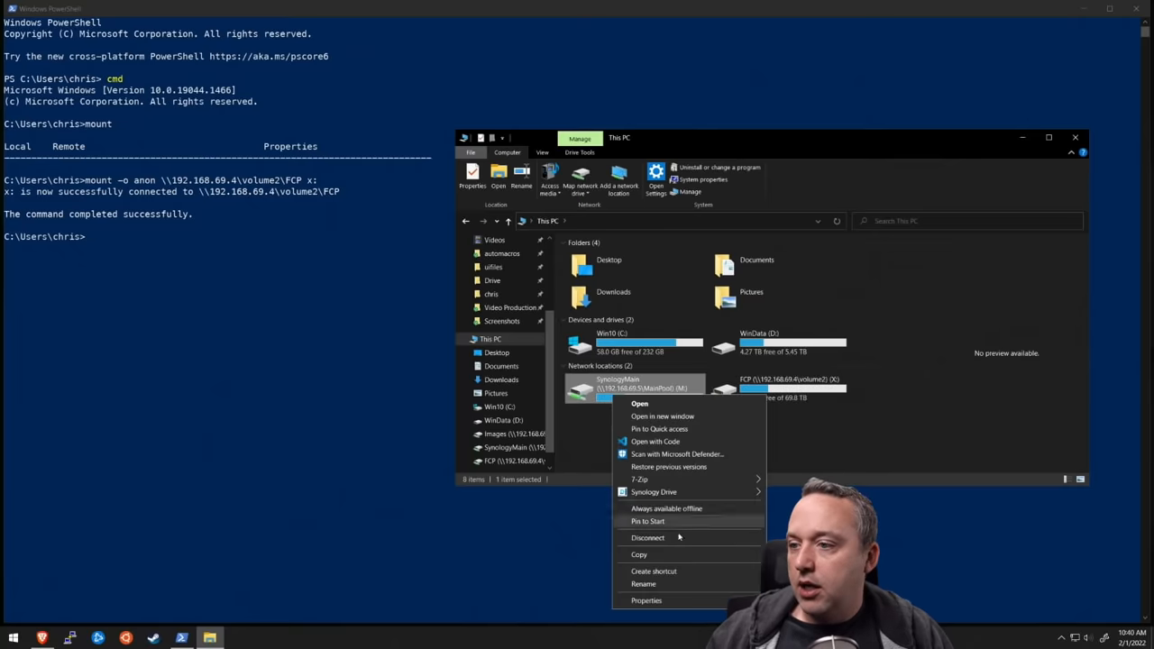
pyautogui.click(647, 537)
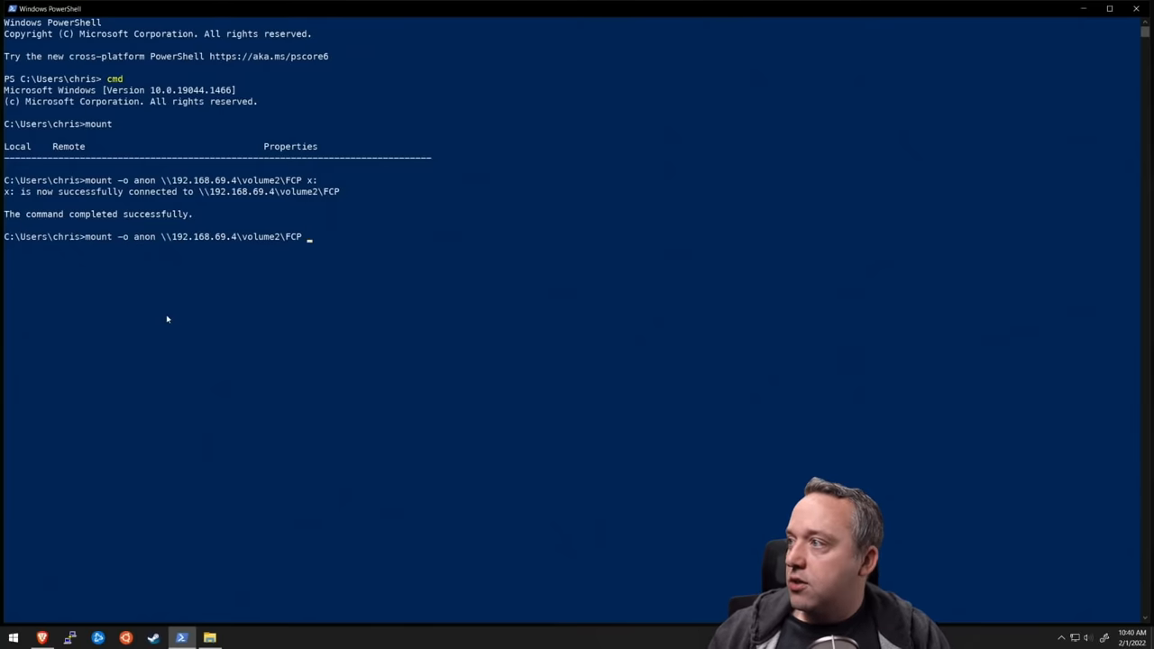
# Mount \\192.168.69.4\volume2 shares MainPool as M: and Images as I:
pyautogui.write('MainP')
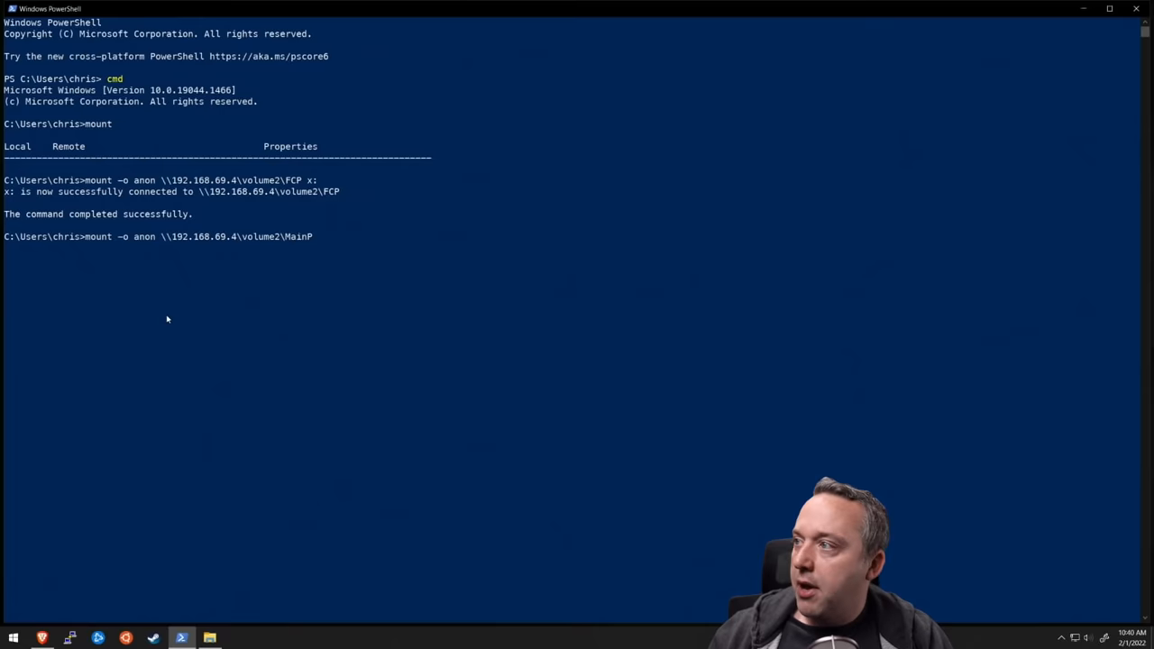
pyautogui.write('ool M:')
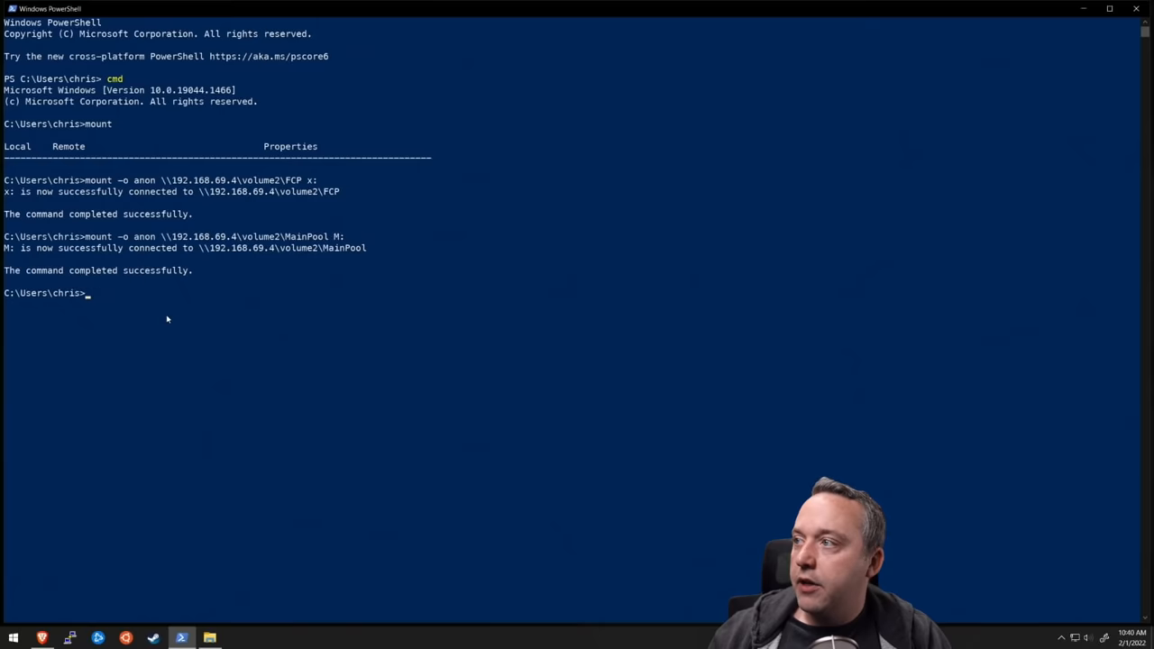
pyautogui.write('mount -o anon \\\\192.168.69.4\\volume2\\MainP')
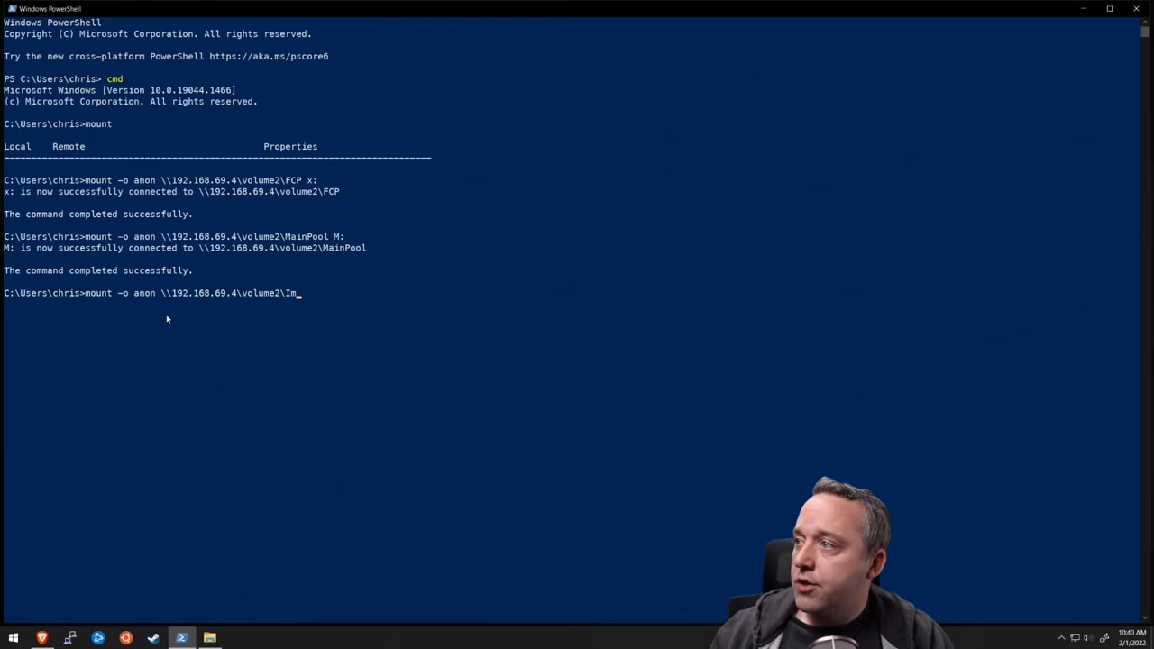
pyautogui.write('ages I')
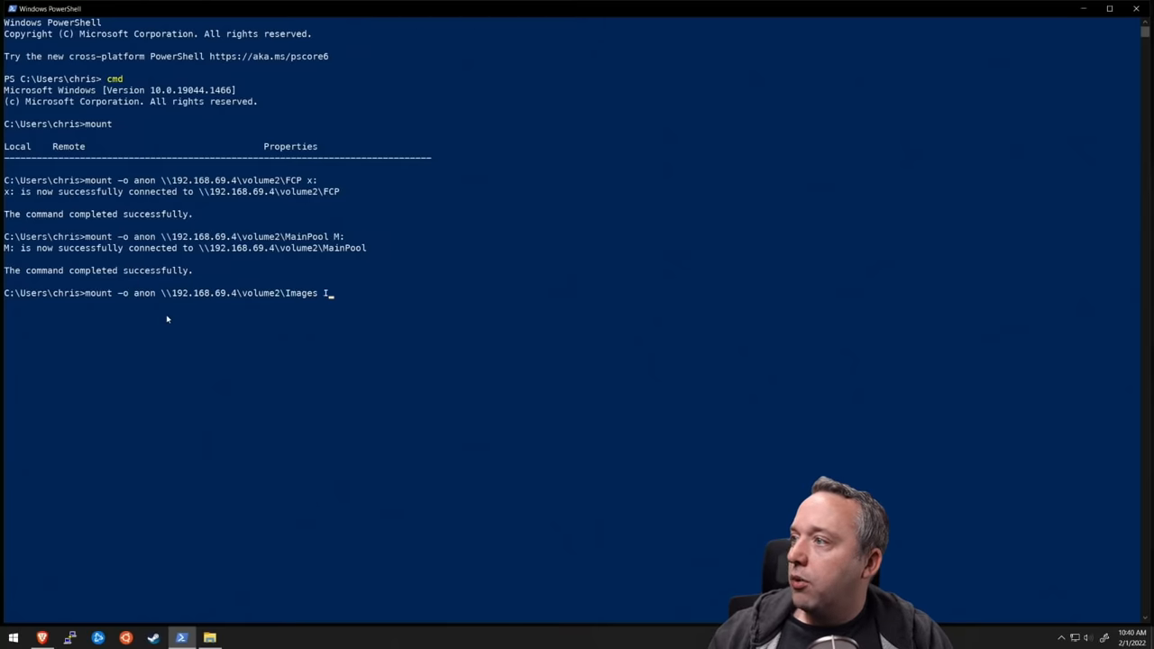
pyautogui.press('Return')
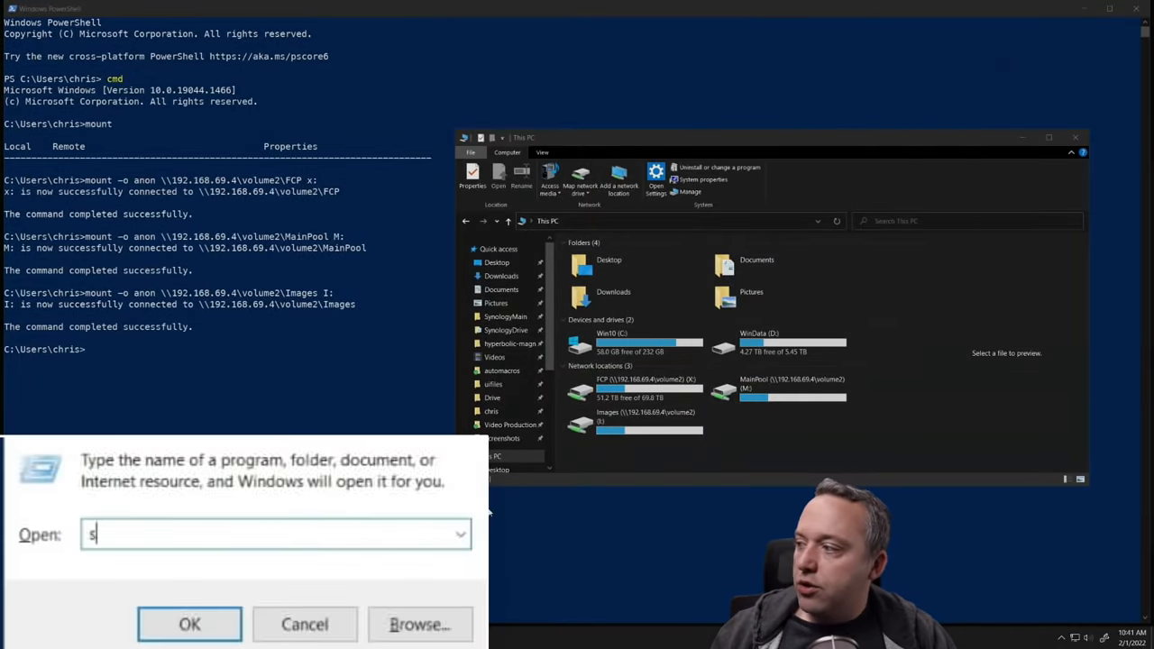
# Go to the shell:startup folder and create a new text document there
pyautogui.write('hell:startup')
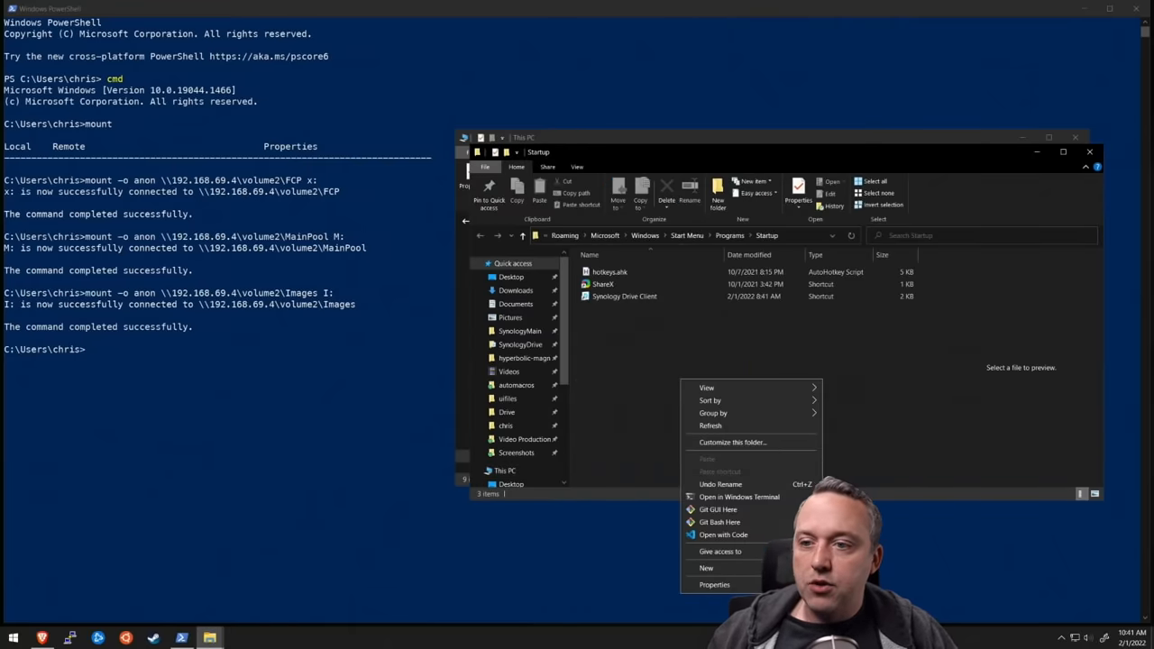
pyautogui.click(706, 568)
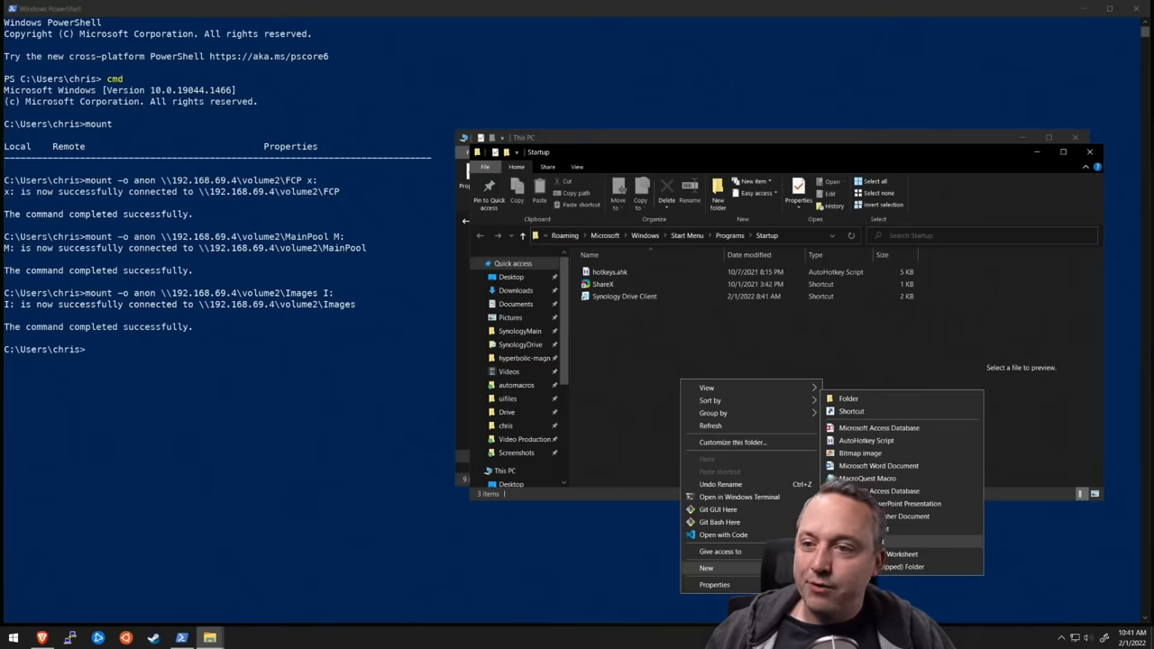
pyautogui.click(888, 528)
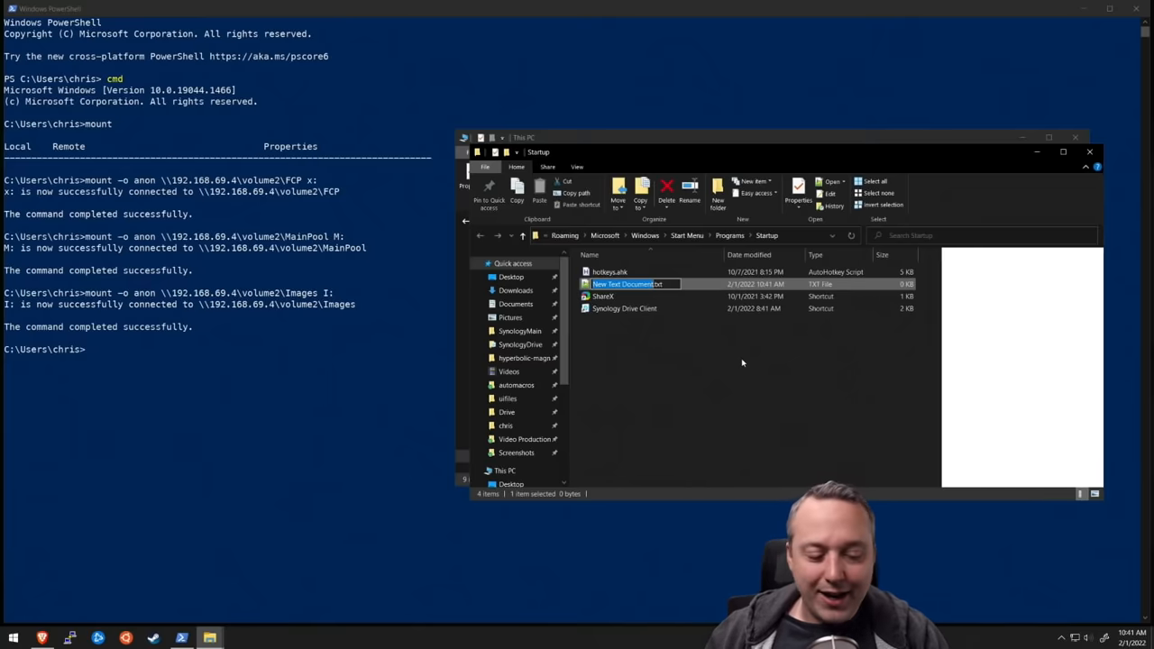
# Rename the file to mountdrives.bat and open it for editing in Notepad
pyautogui.write('.ahk')
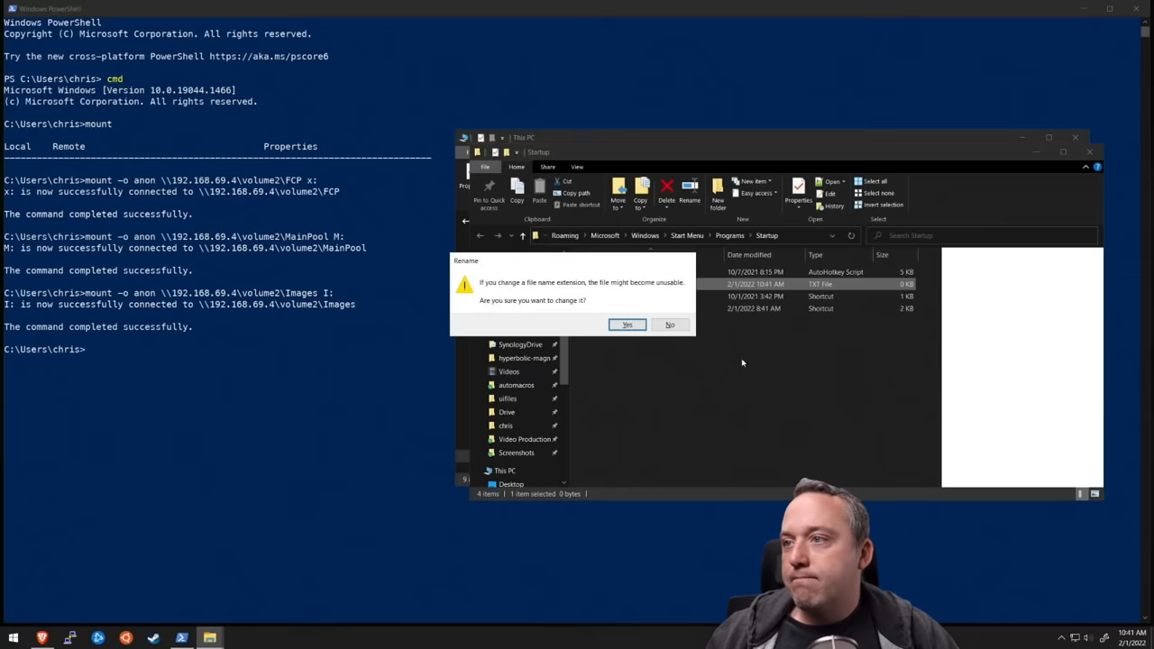
pyautogui.rightClick(607, 284)
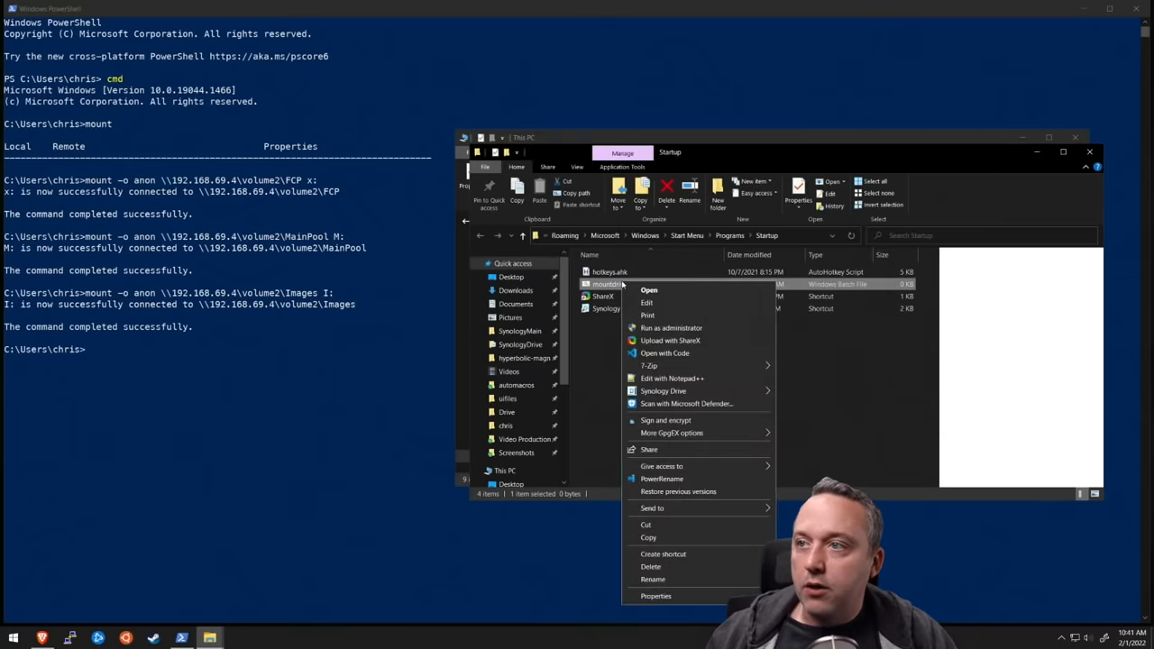
pyautogui.click(647, 302)
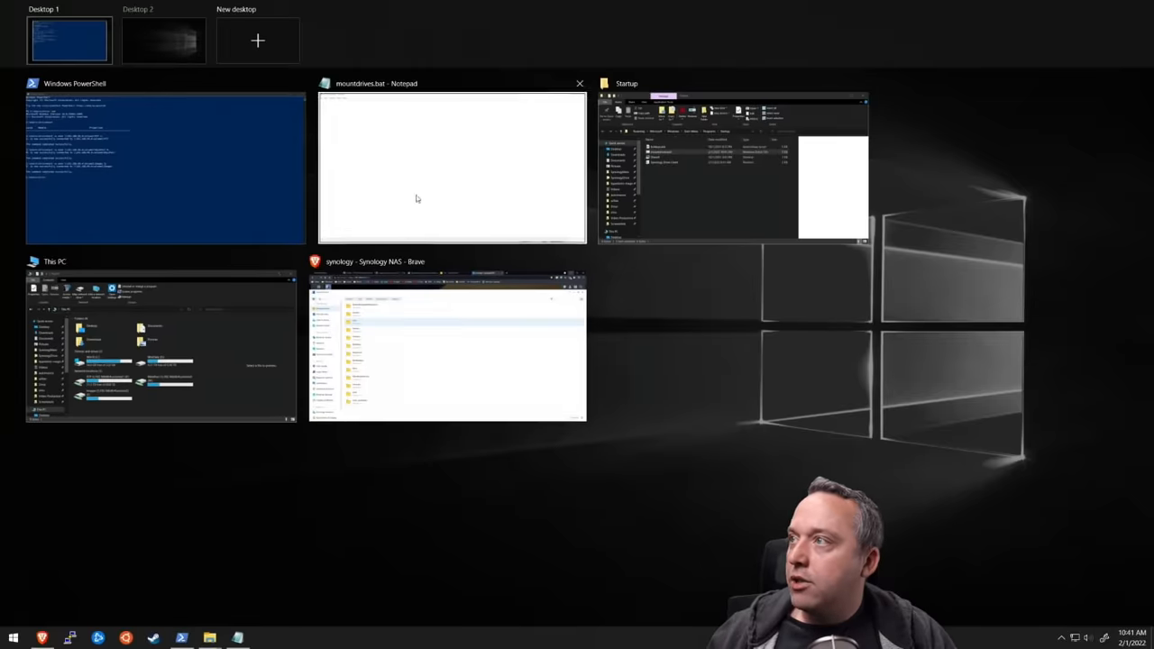
# Add the FCP-as-X: mount line to mountdrives.bat and start a new line
pyautogui.click(165, 167)
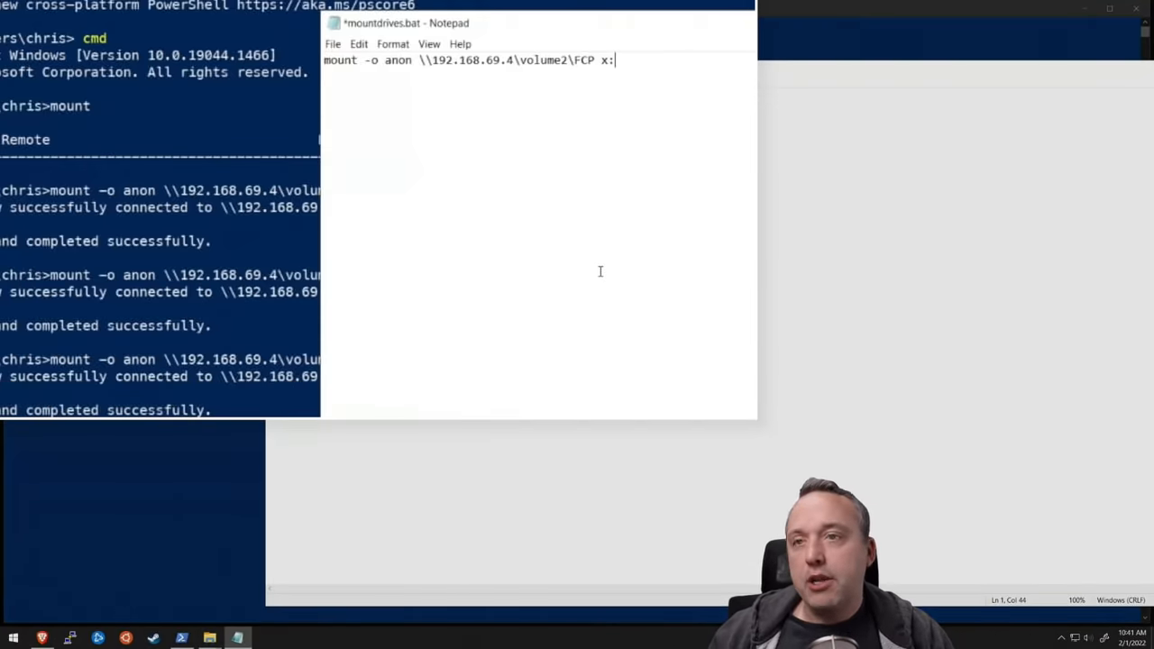
pyautogui.press('Return')
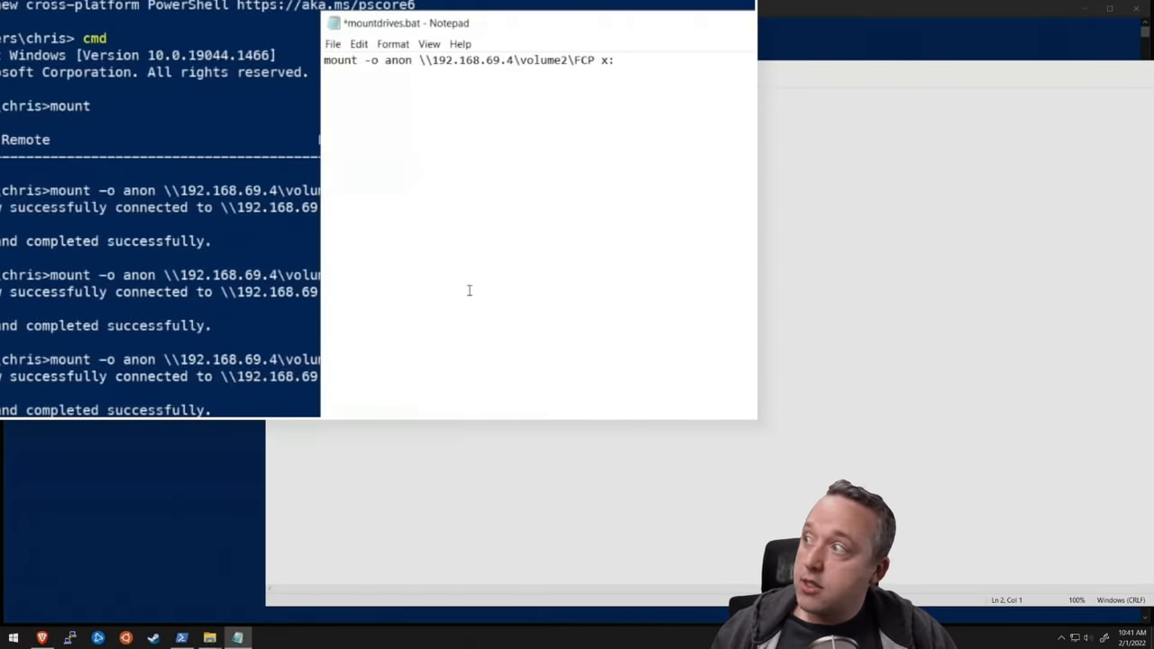
pyautogui.moveTo(496, 312)
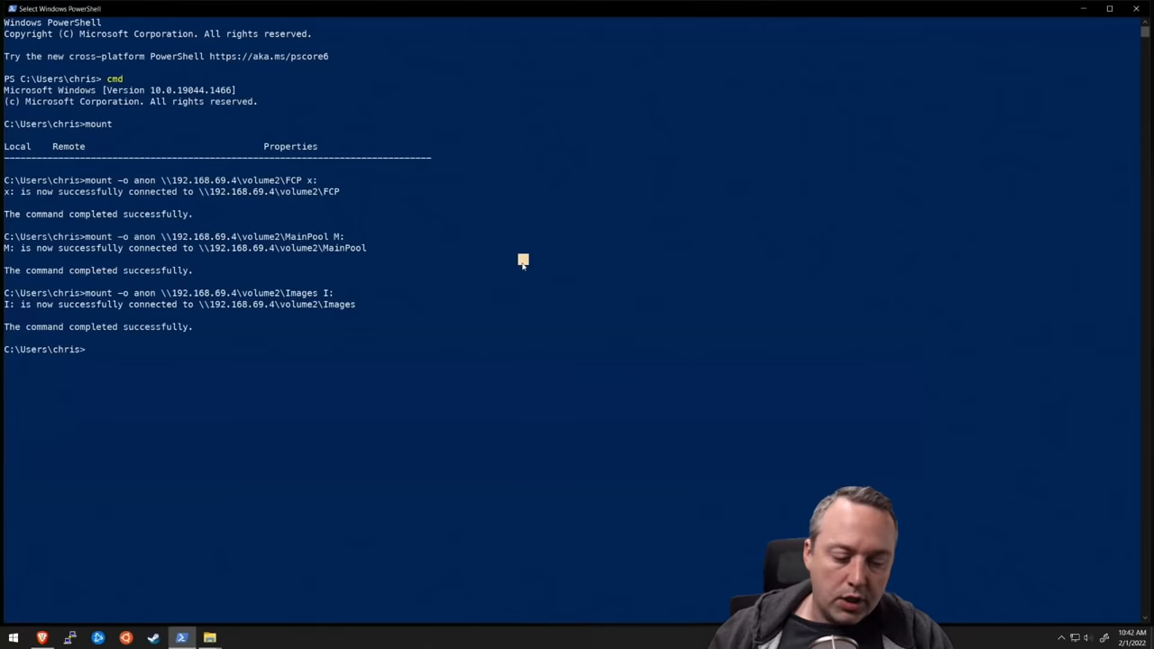
# Unmount the X:, M: and I: shares and check the mount listing
pyautogui.write('ls')
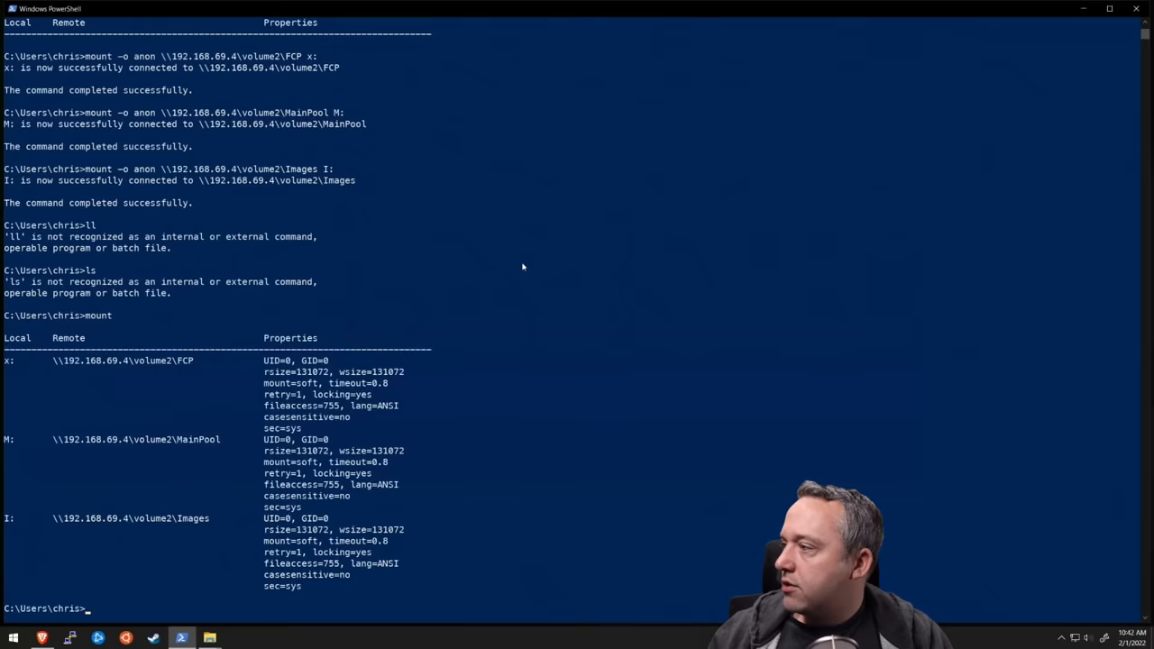
pyautogui.write('umount X:')
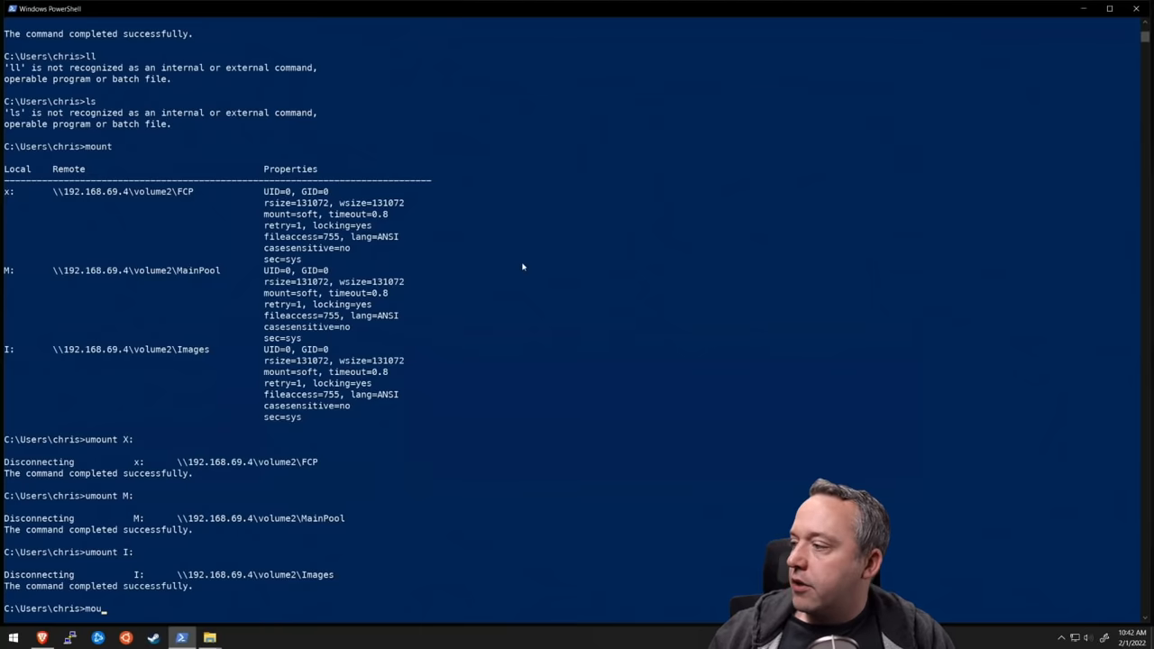
pyautogui.press('Return')
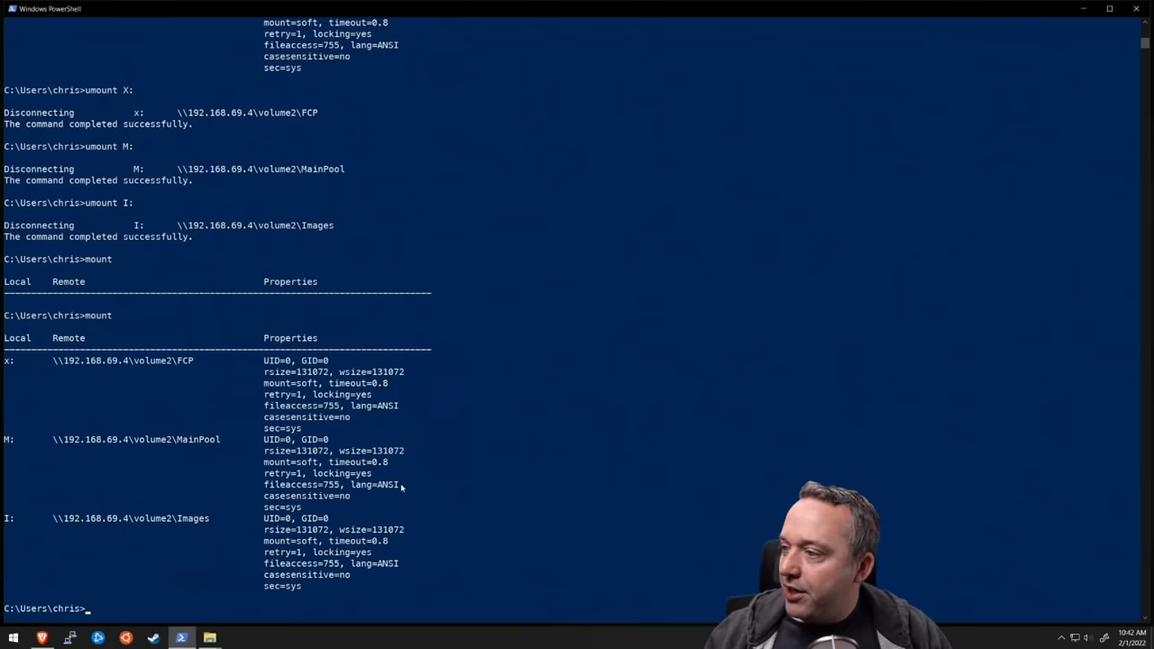
pyautogui.moveTo(486, 341)
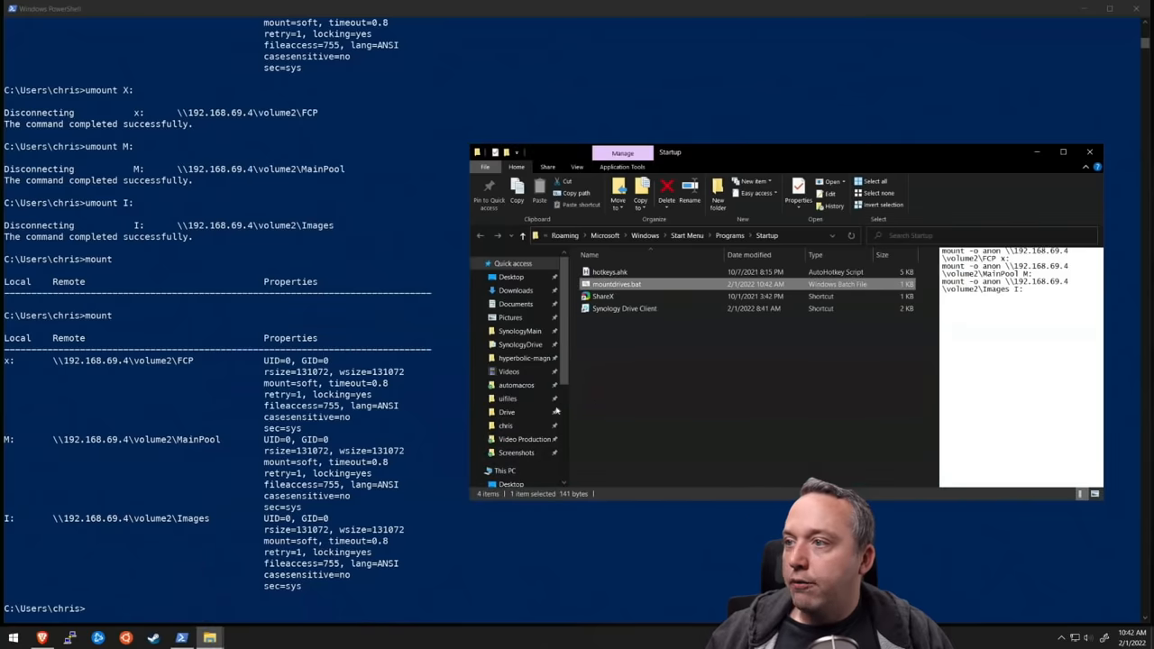
# View This PC to see Images (I:), MainPool (M:) and FCP (X:)
pyautogui.click(505, 434)
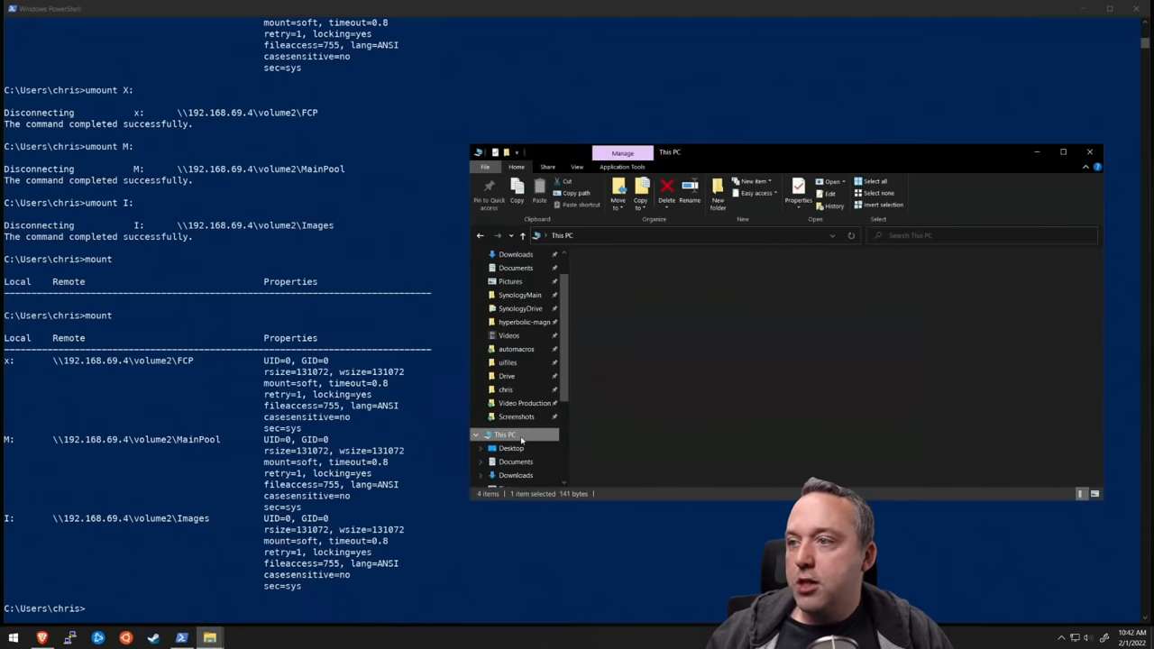
pyautogui.click(504, 433)
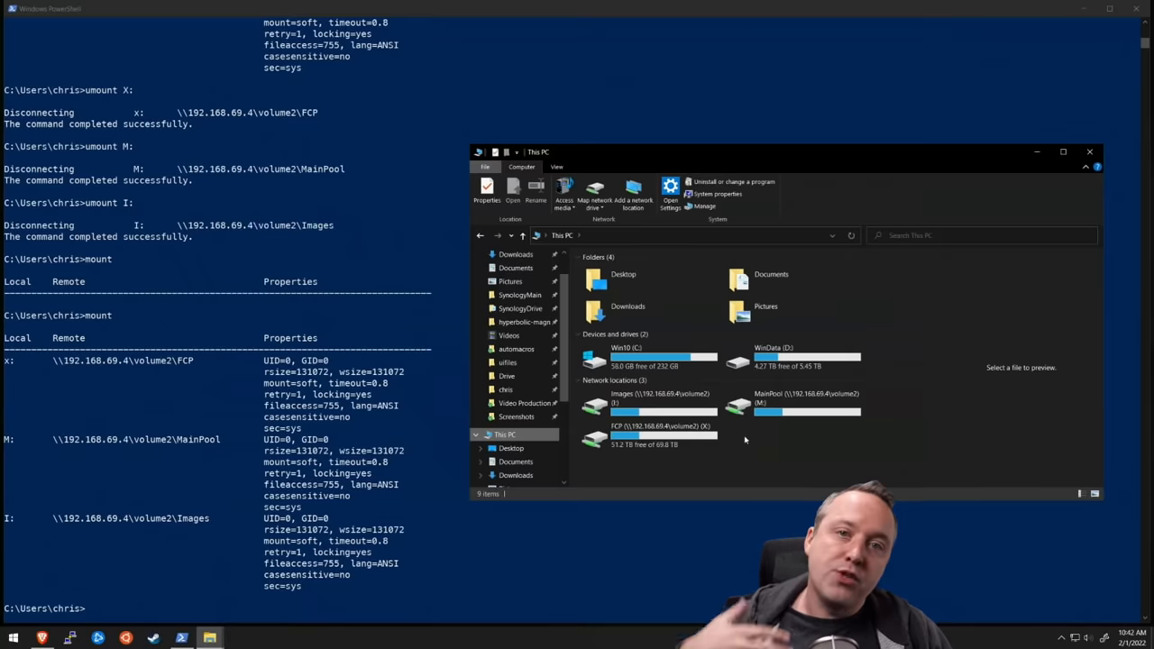
pyautogui.moveTo(741, 445)
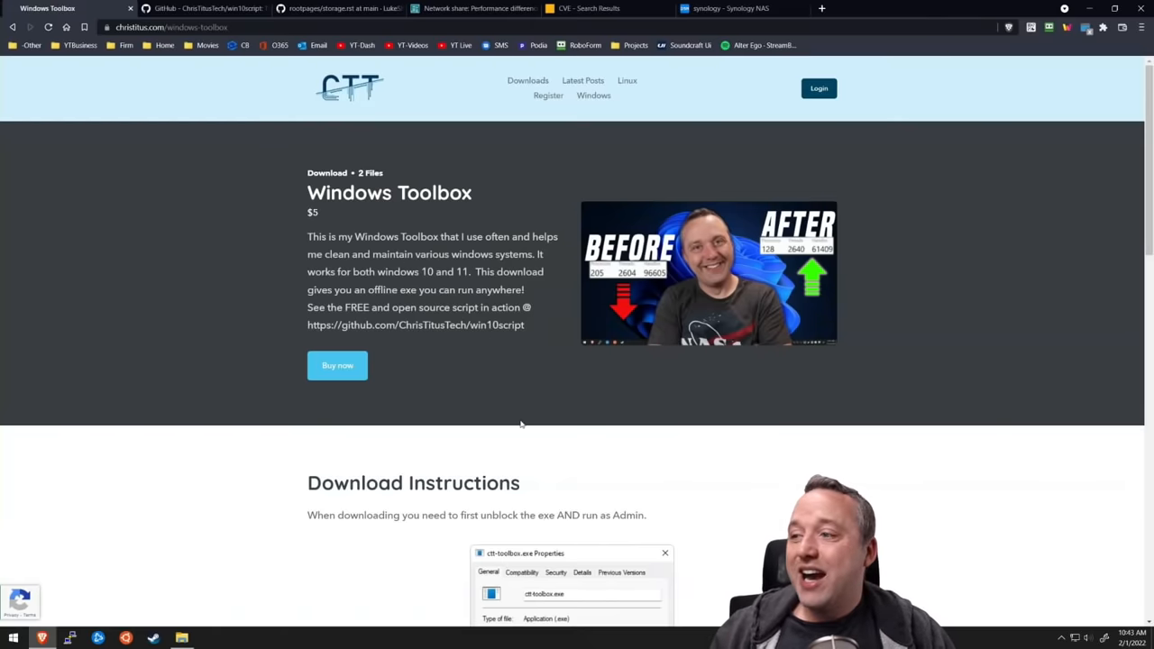
# Browse the Windows Toolbox page, visit the win10script GitHub tab, then return
pyautogui.scroll(-3)
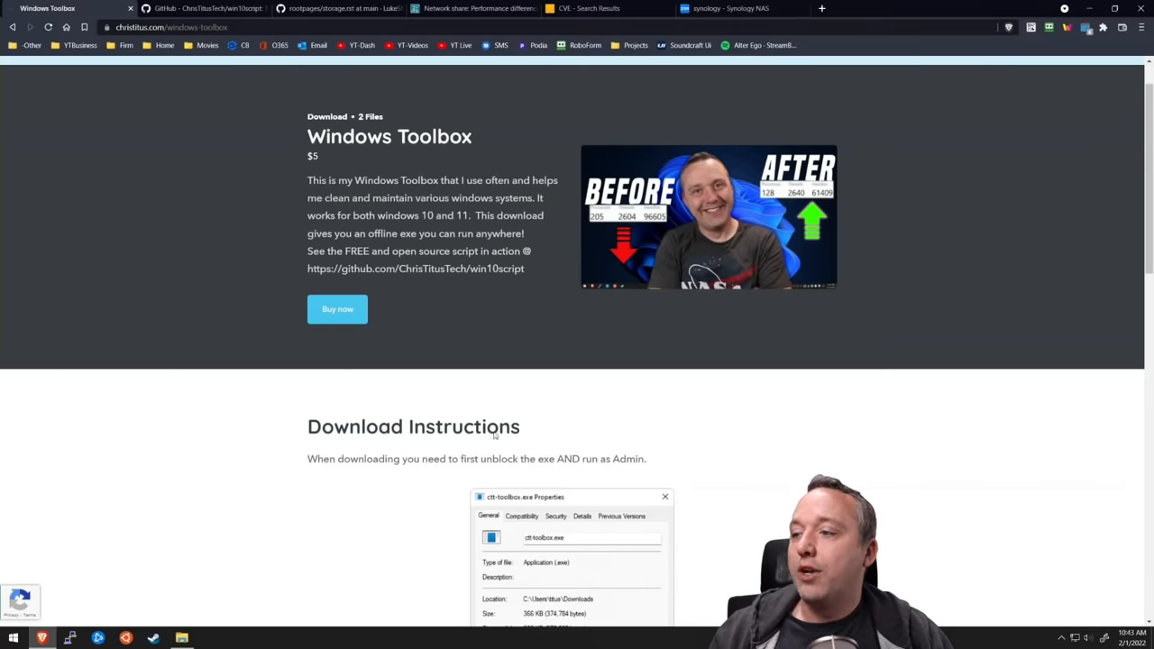
pyautogui.scroll(3)
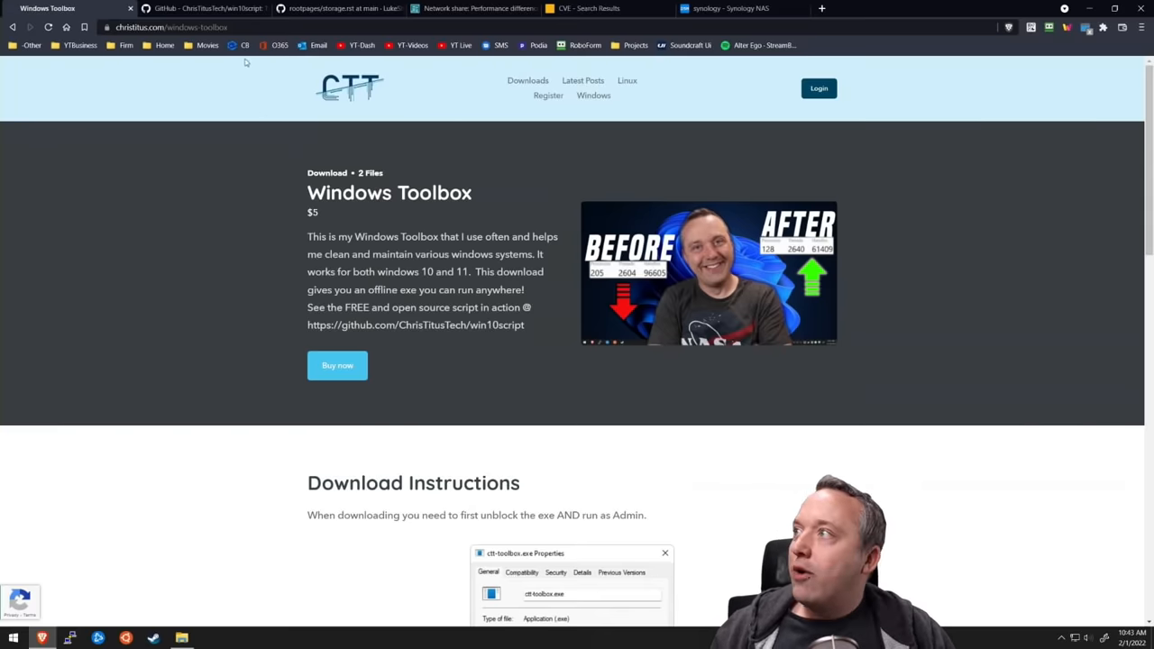
pyautogui.click(207, 8)
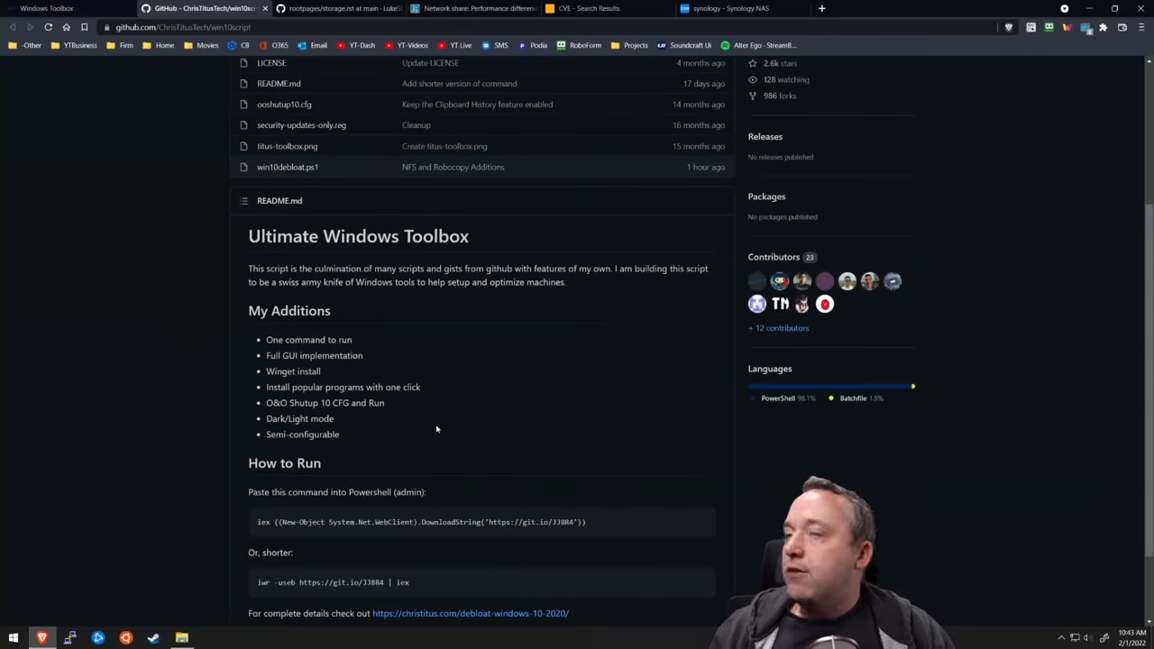
pyautogui.click(49, 8)
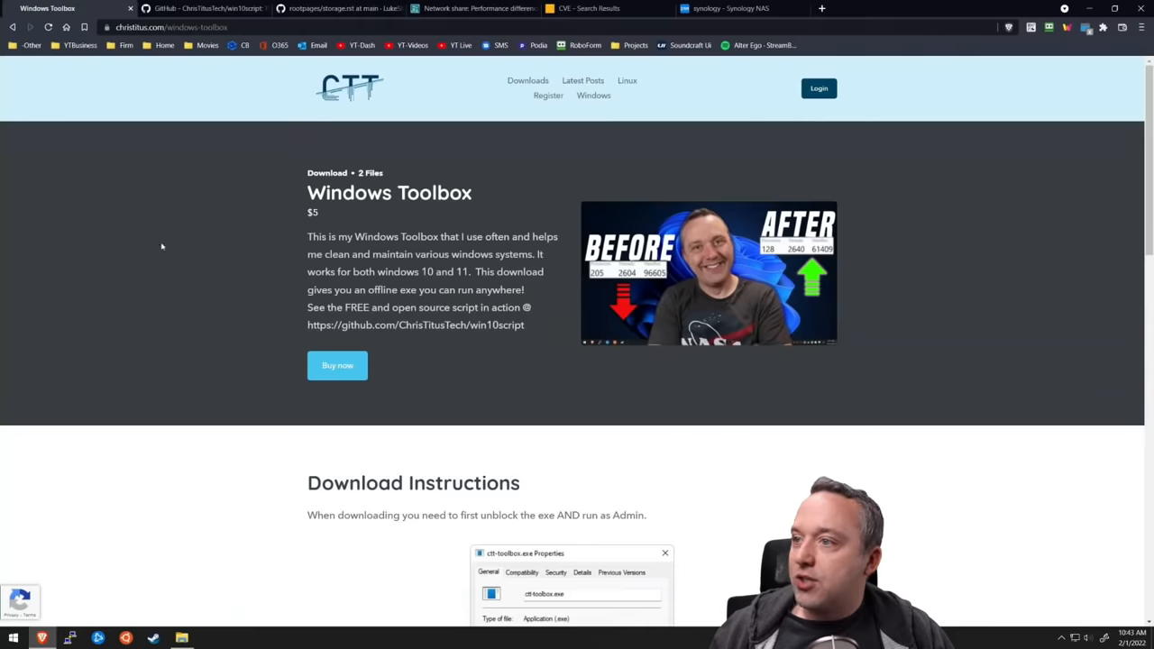
pyautogui.moveTo(275, 354)
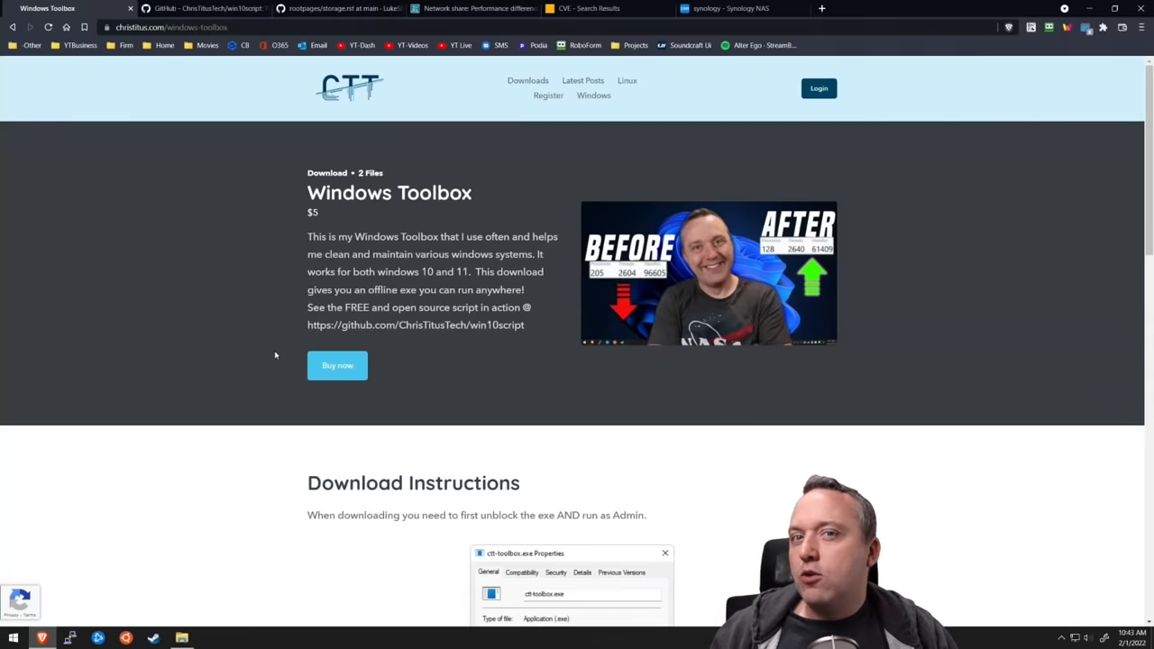
pyautogui.moveTo(349, 349)
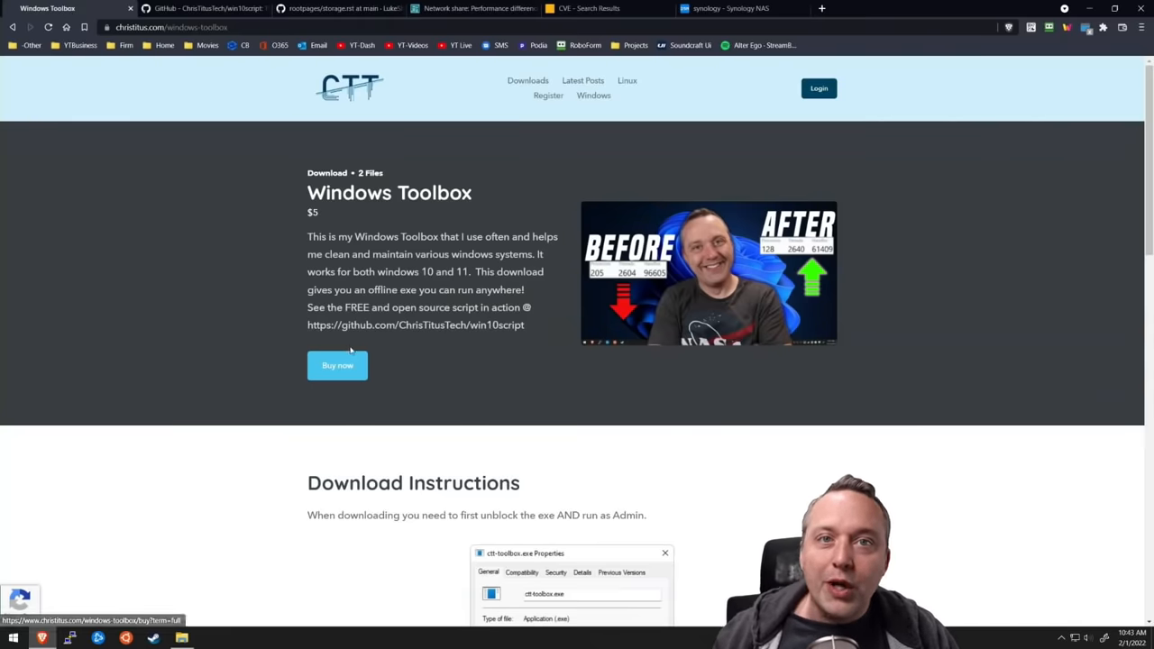
pyautogui.moveTo(533, 151)
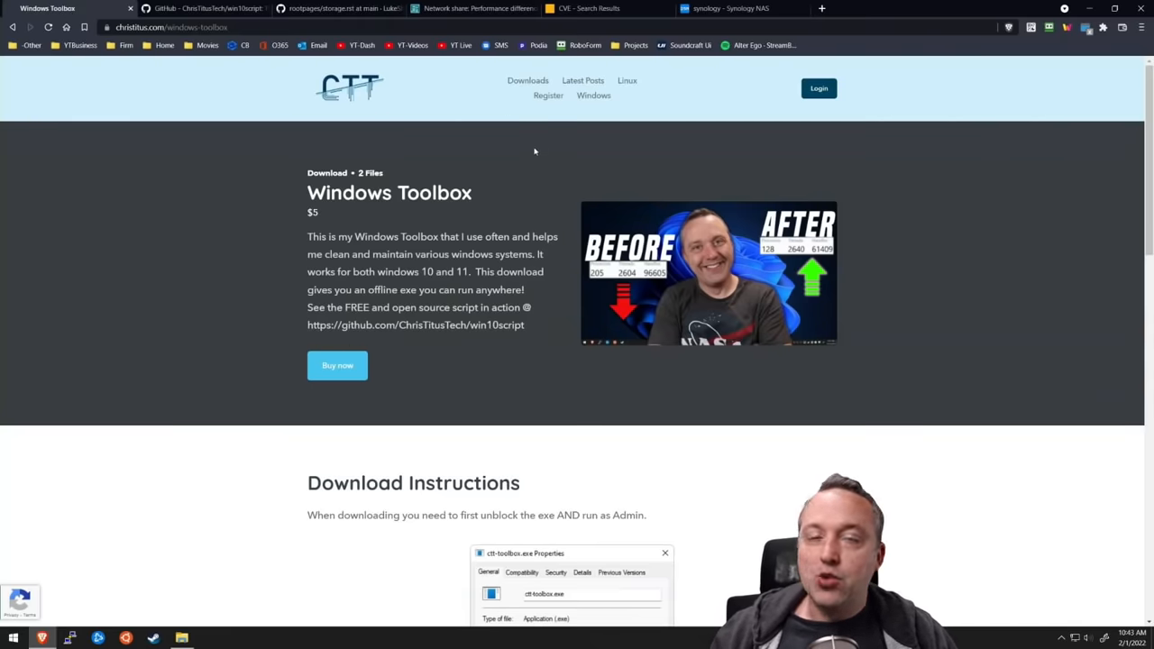